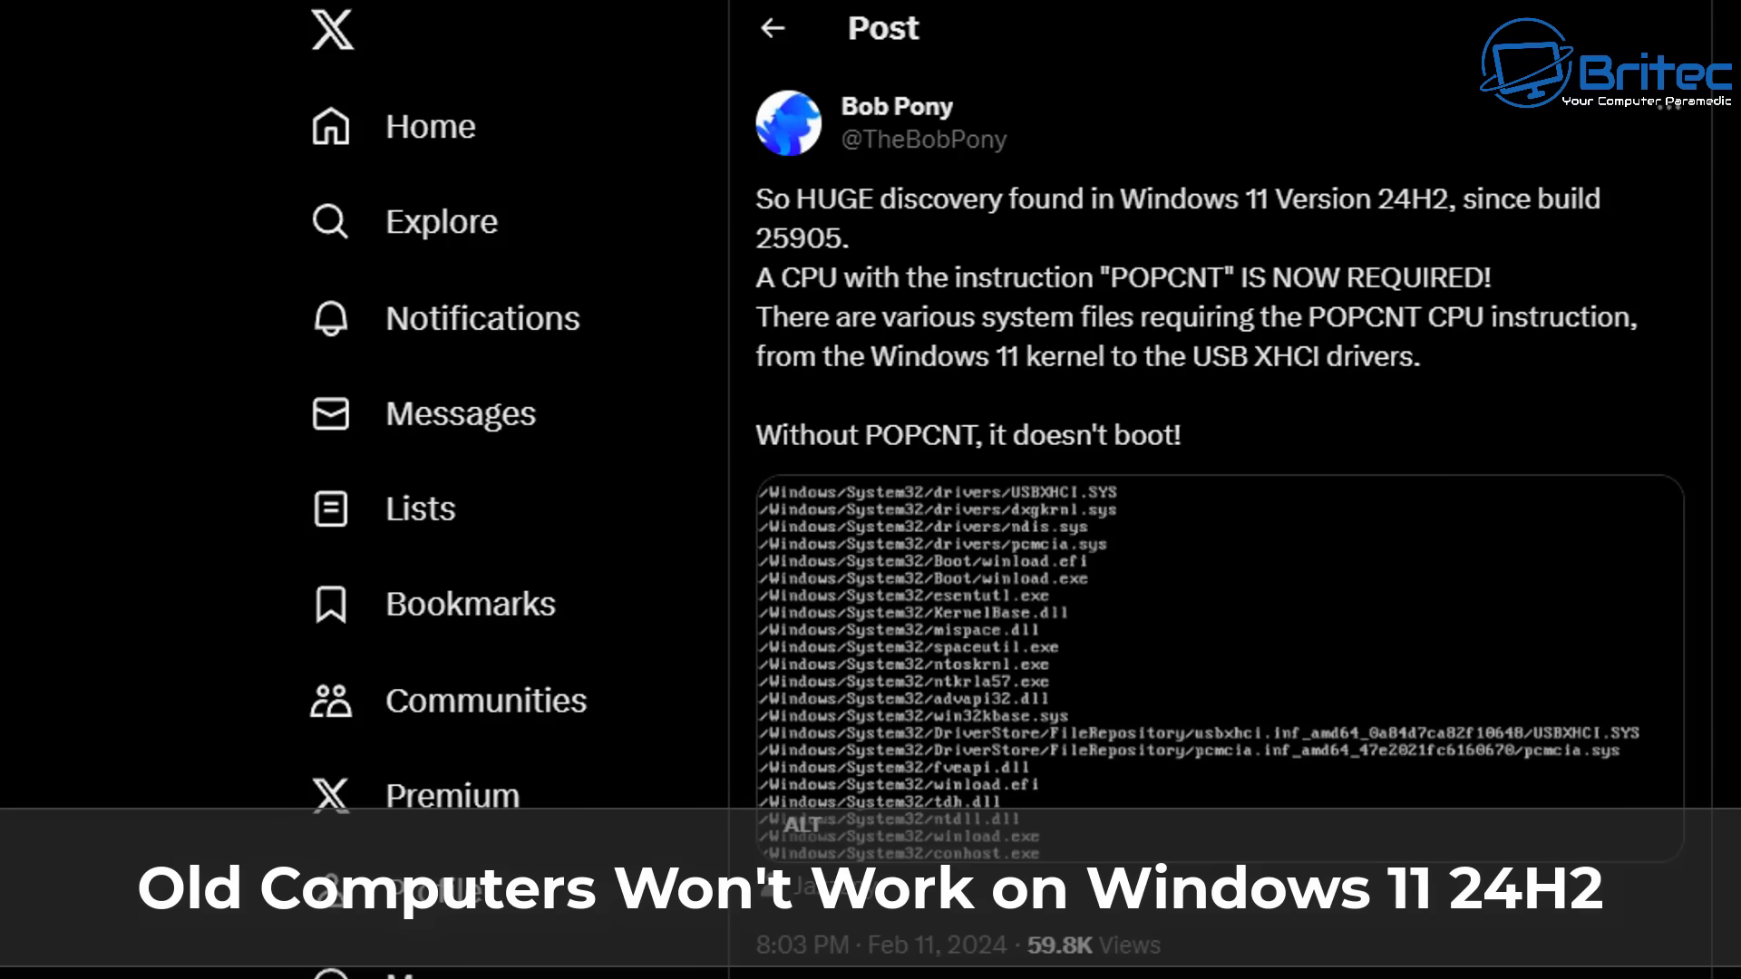
pyautogui.moveTo(1203, 239)
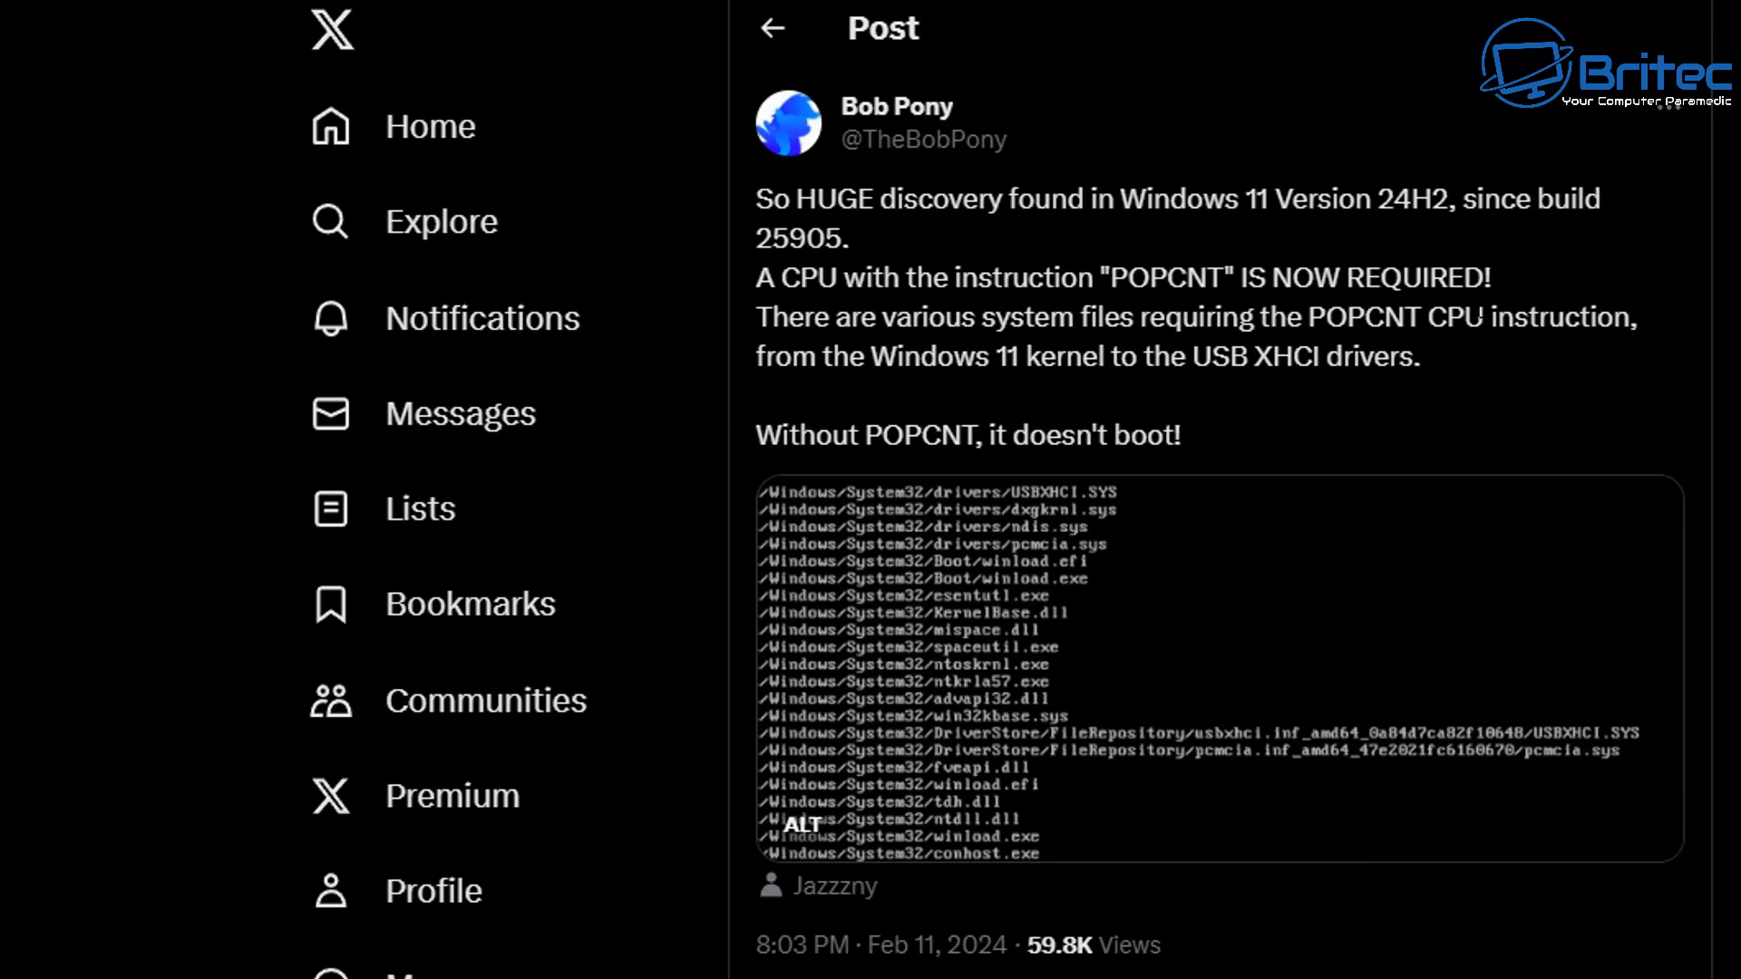
pyautogui.moveTo(1550, 408)
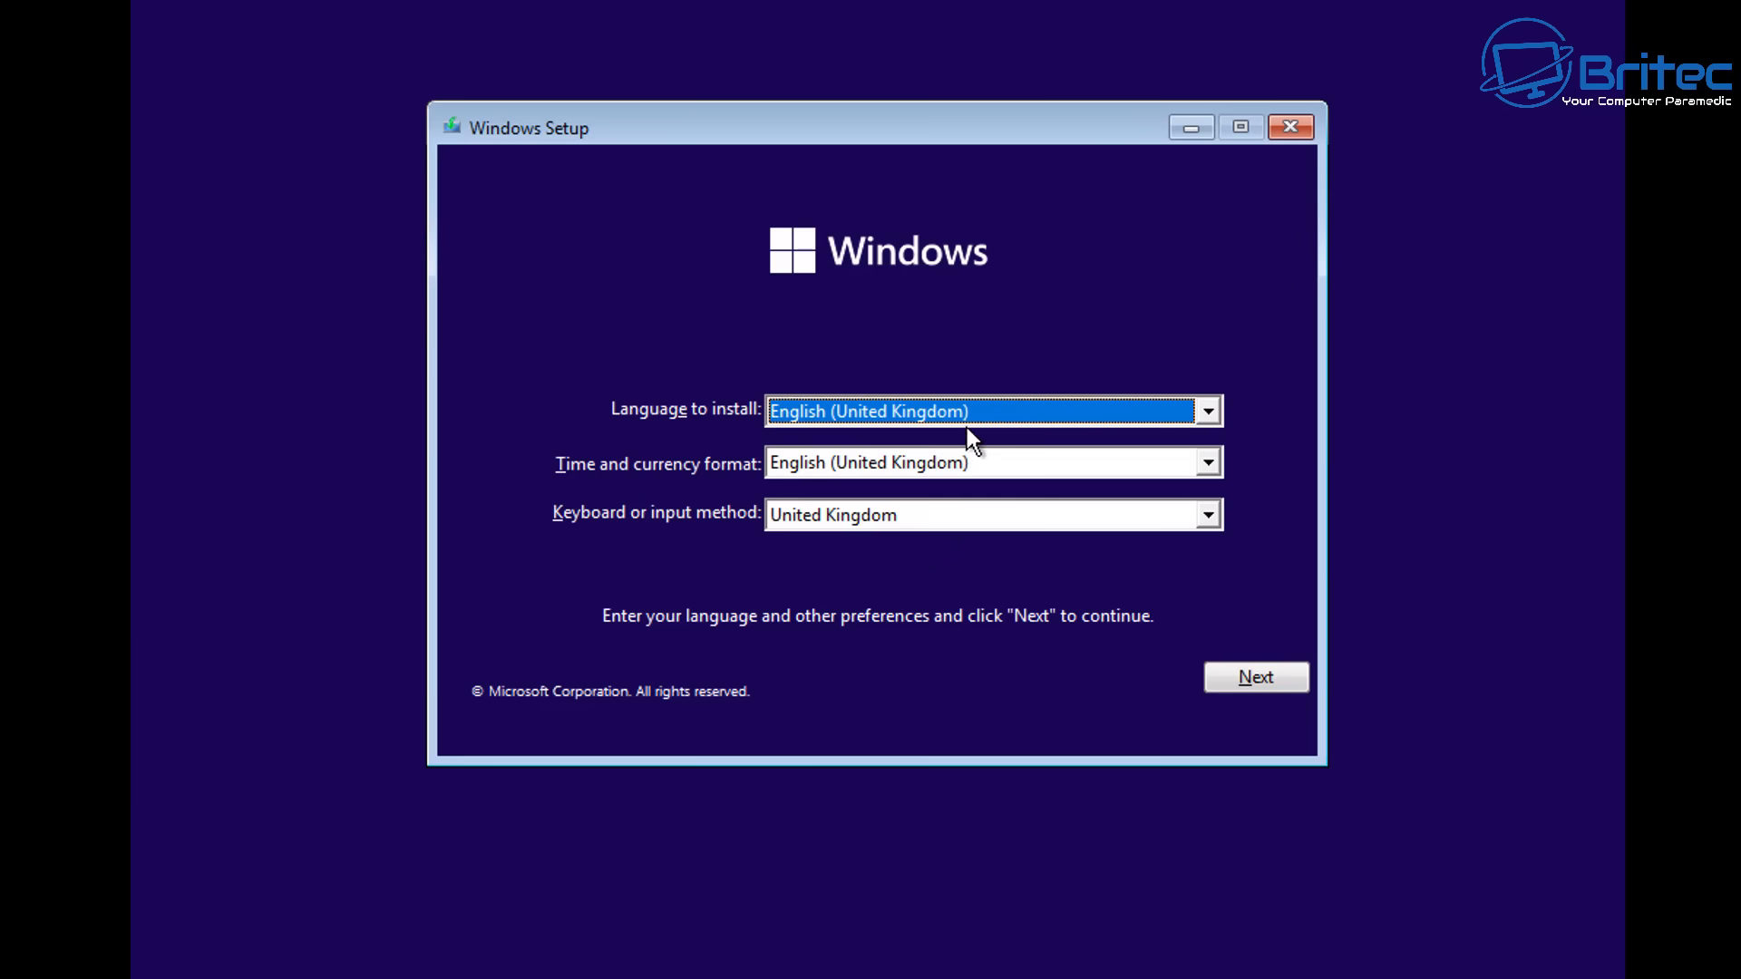
# Step: Start the install without a product key and choose Windows 11 Pro as the edition
pyautogui.click(1255, 676)
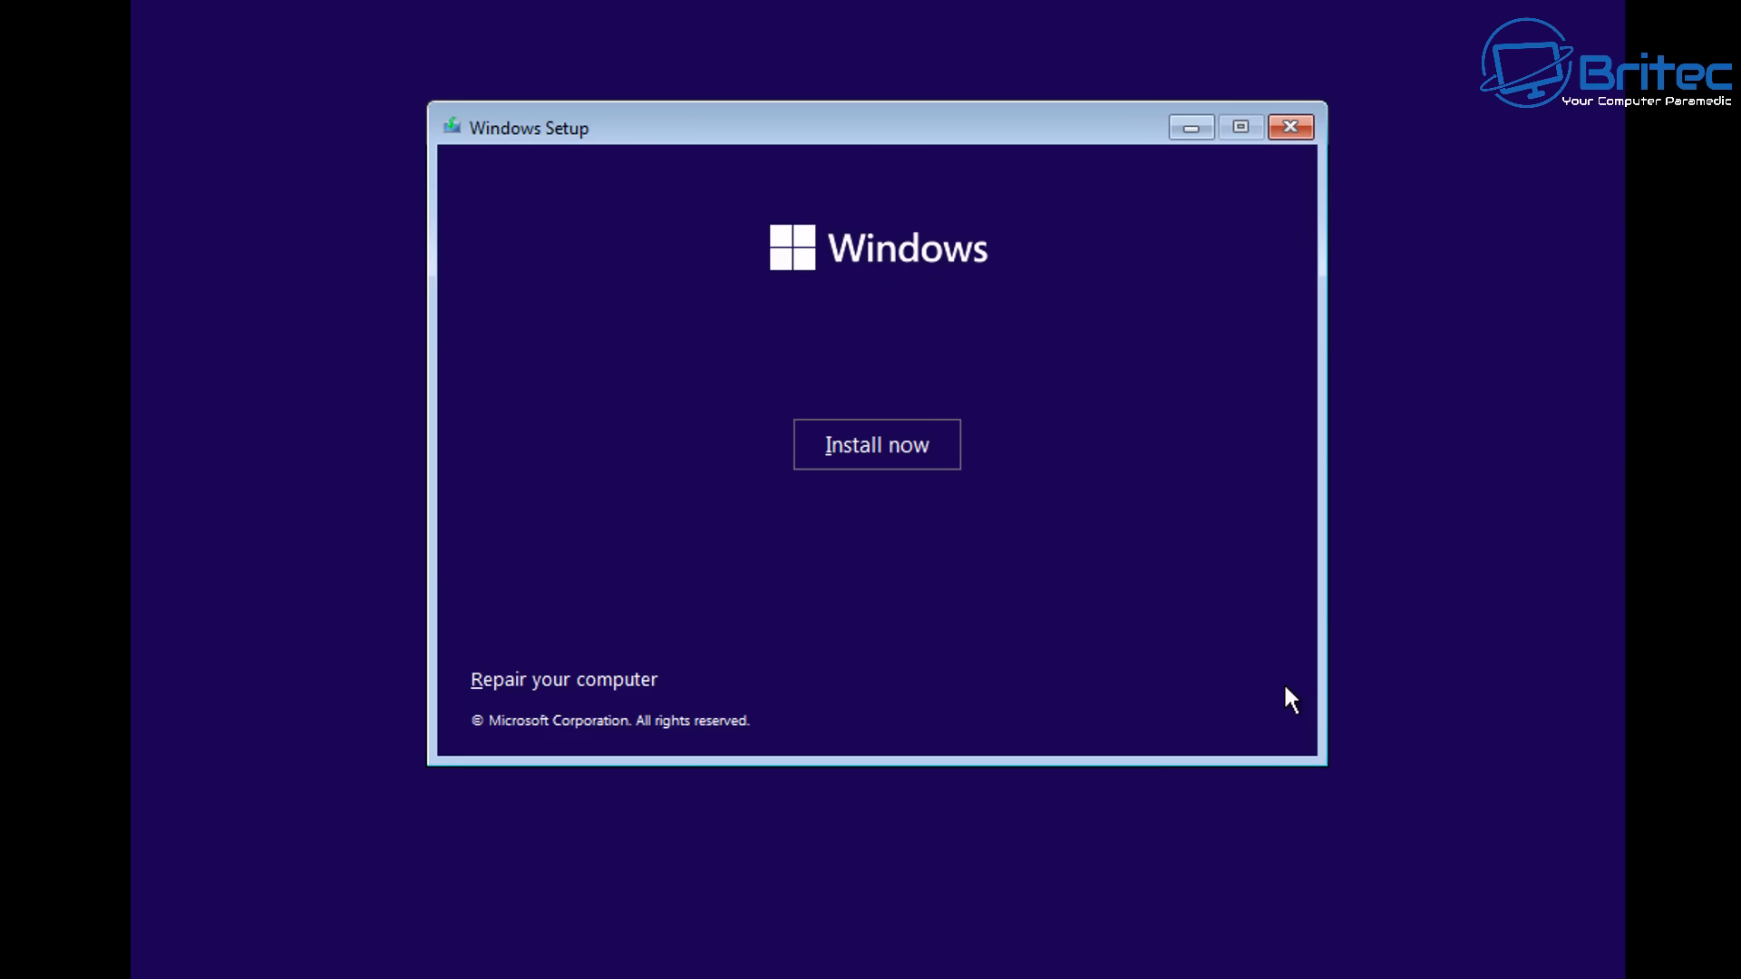
pyautogui.click(875, 445)
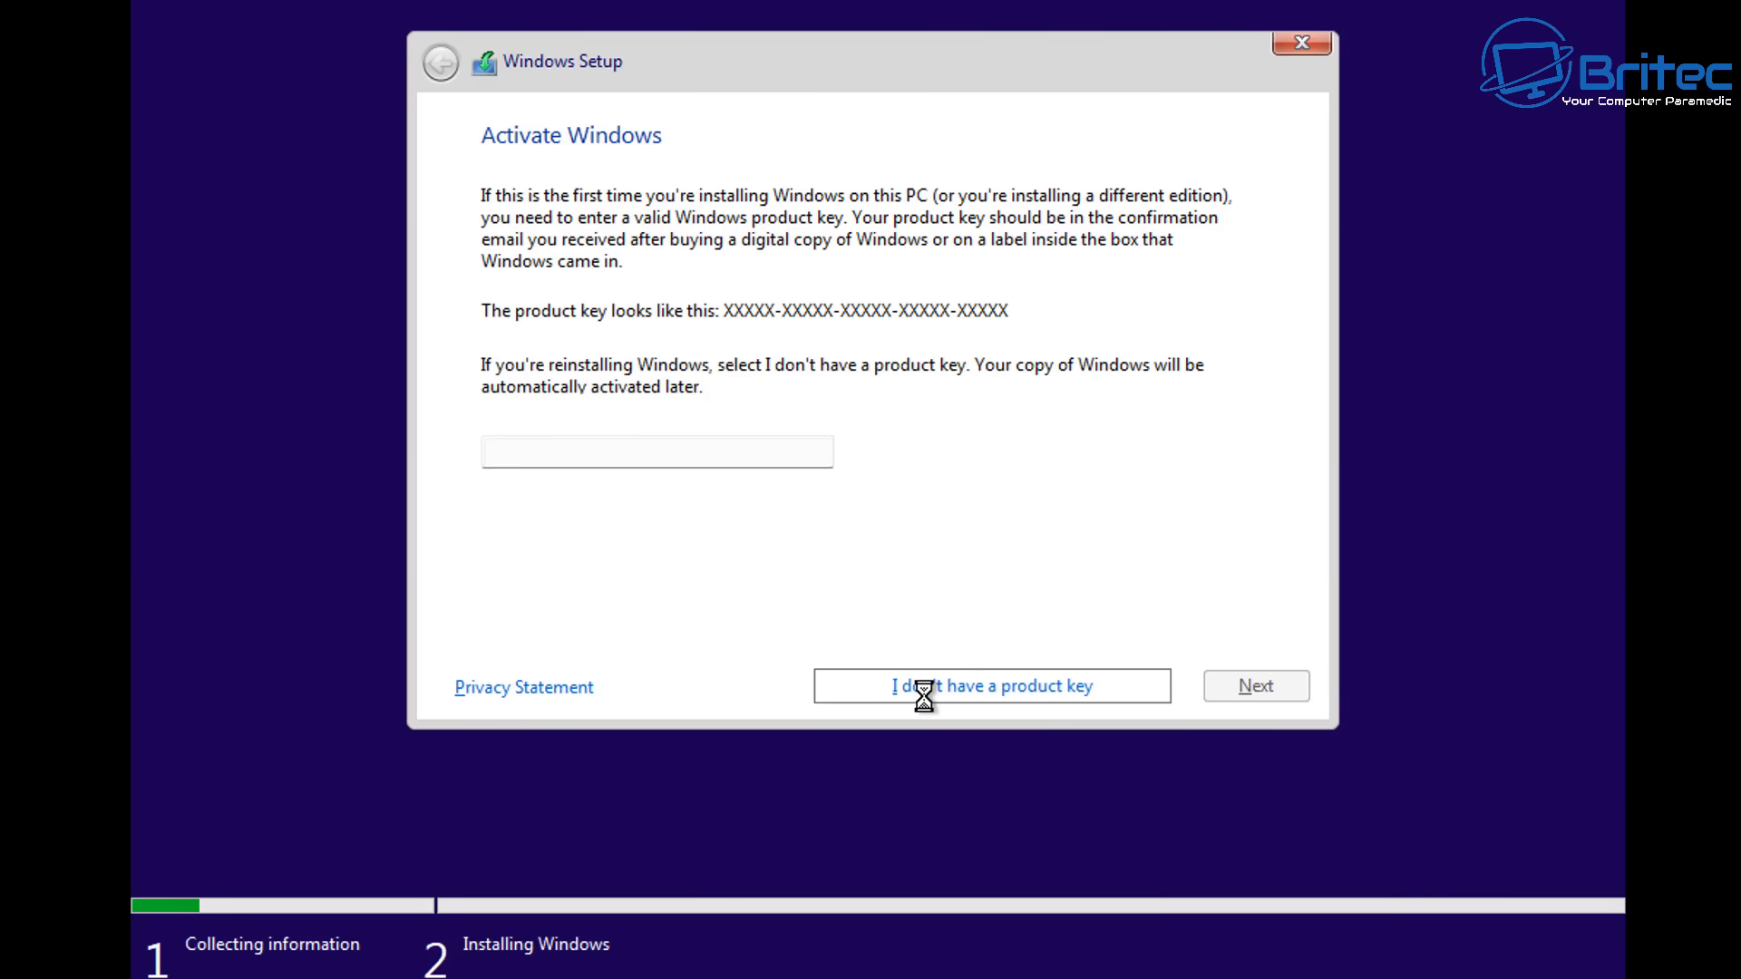
pyautogui.click(990, 686)
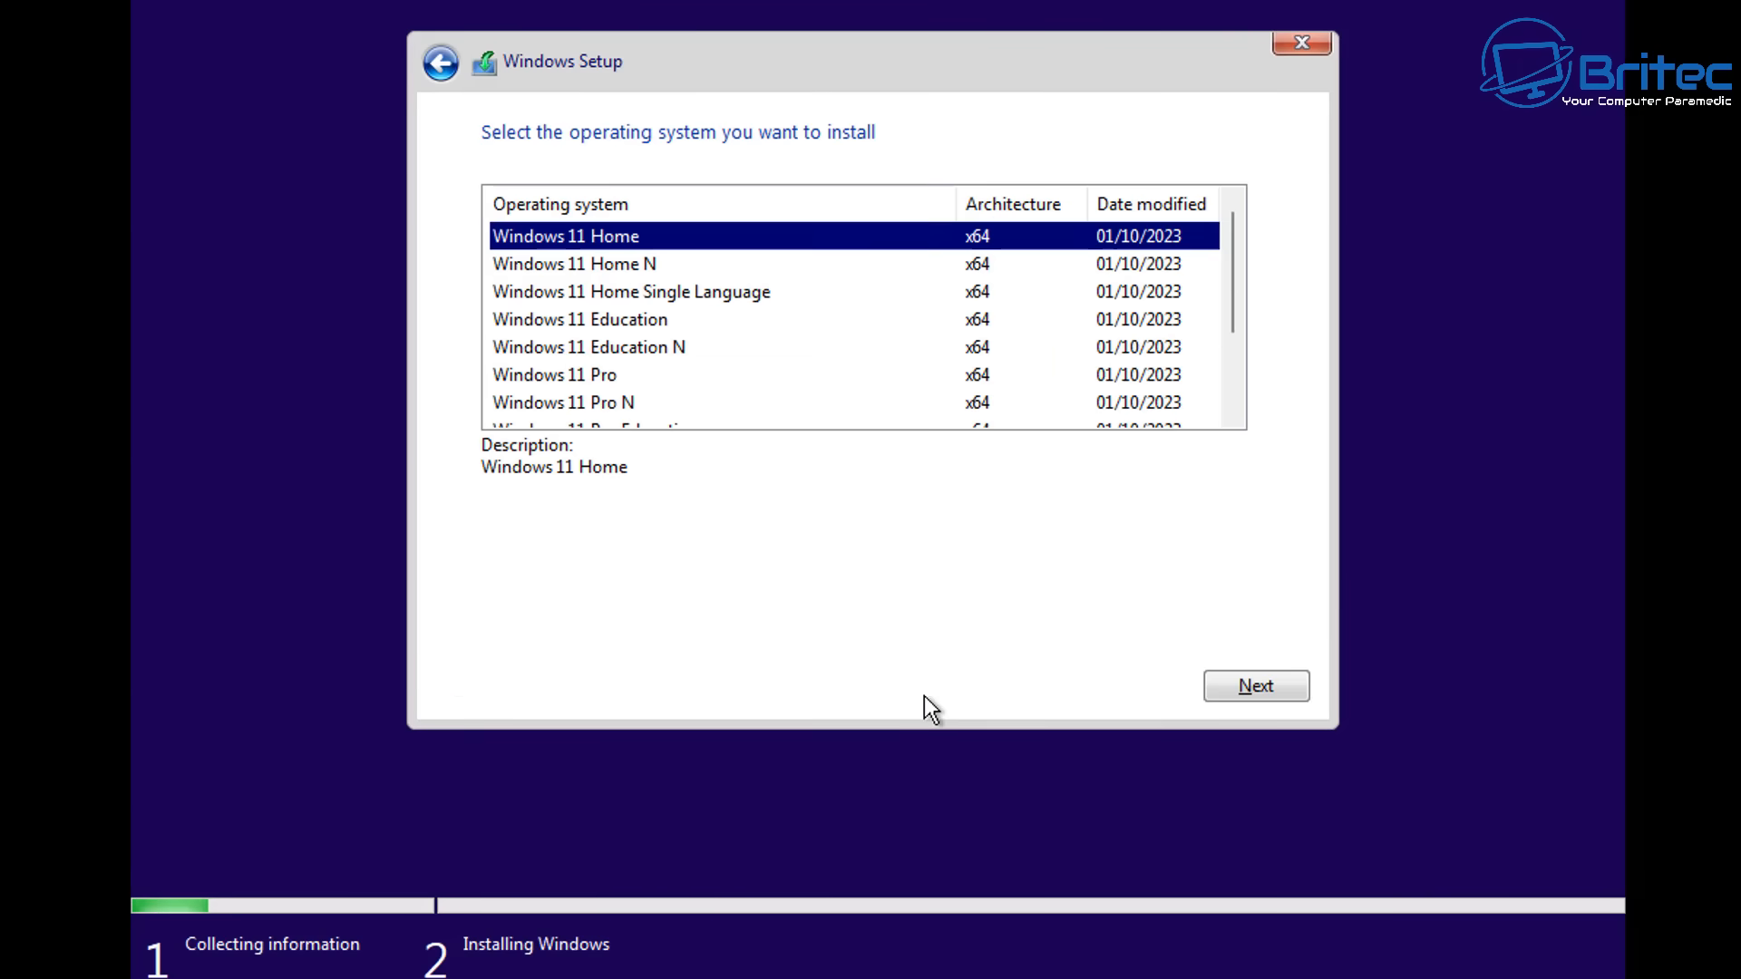
pyautogui.click(555, 374)
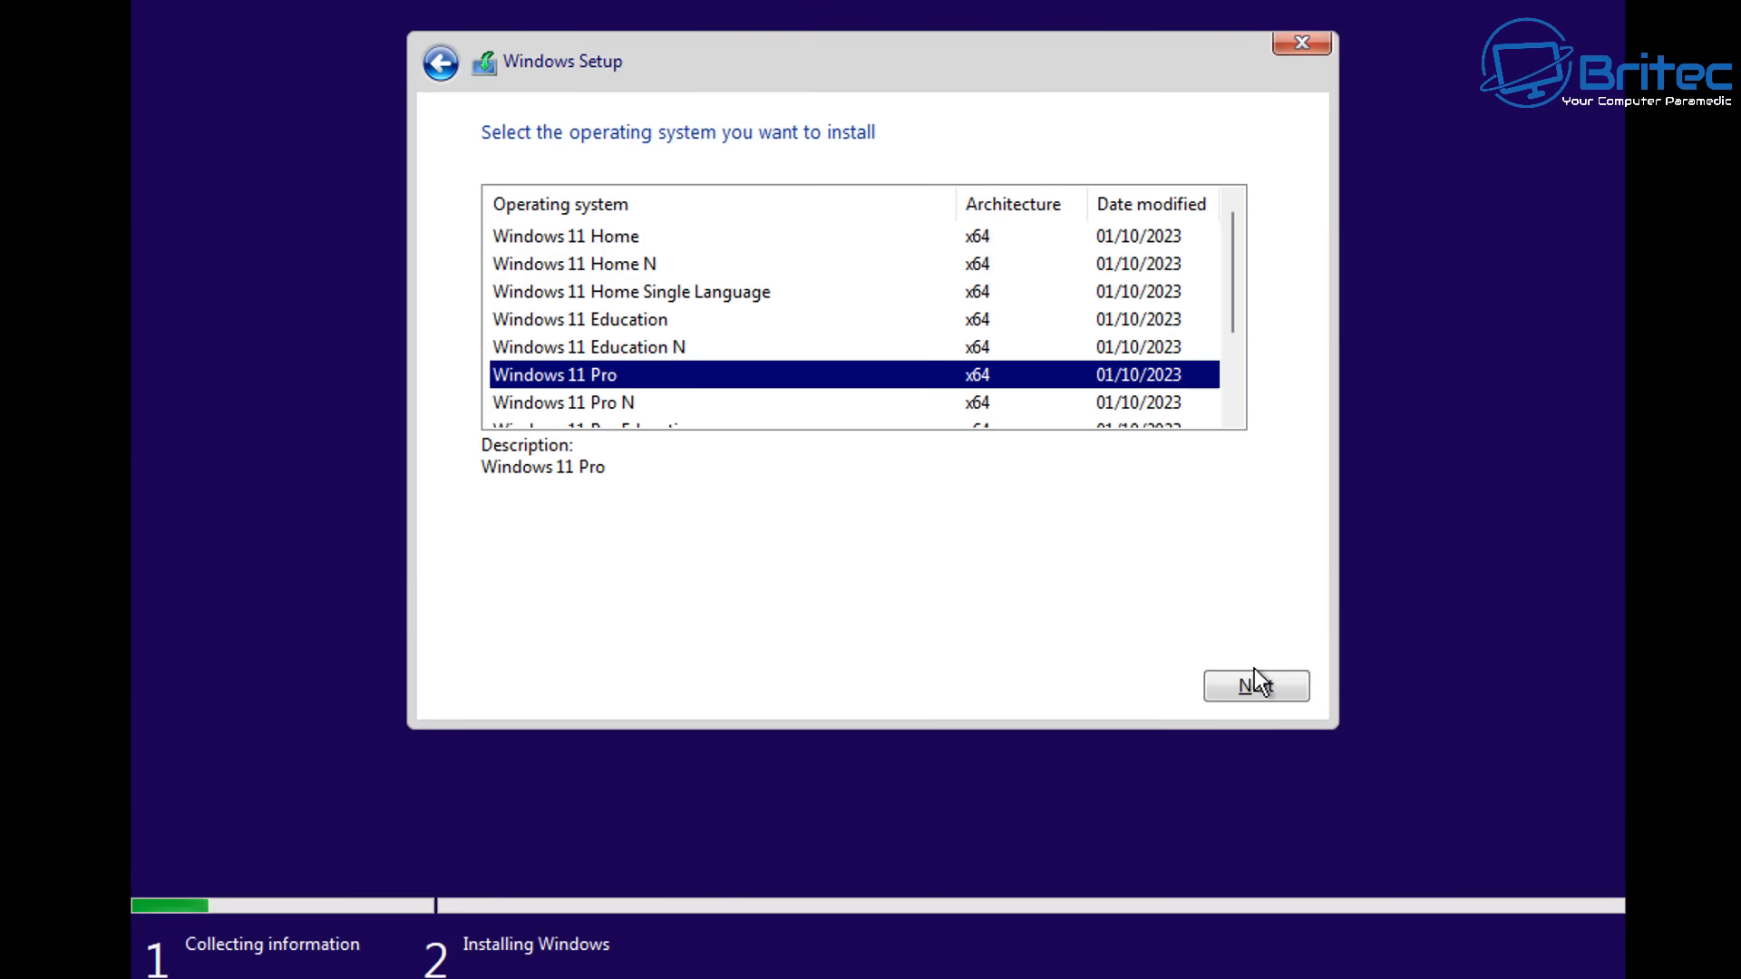
pyautogui.click(1255, 686)
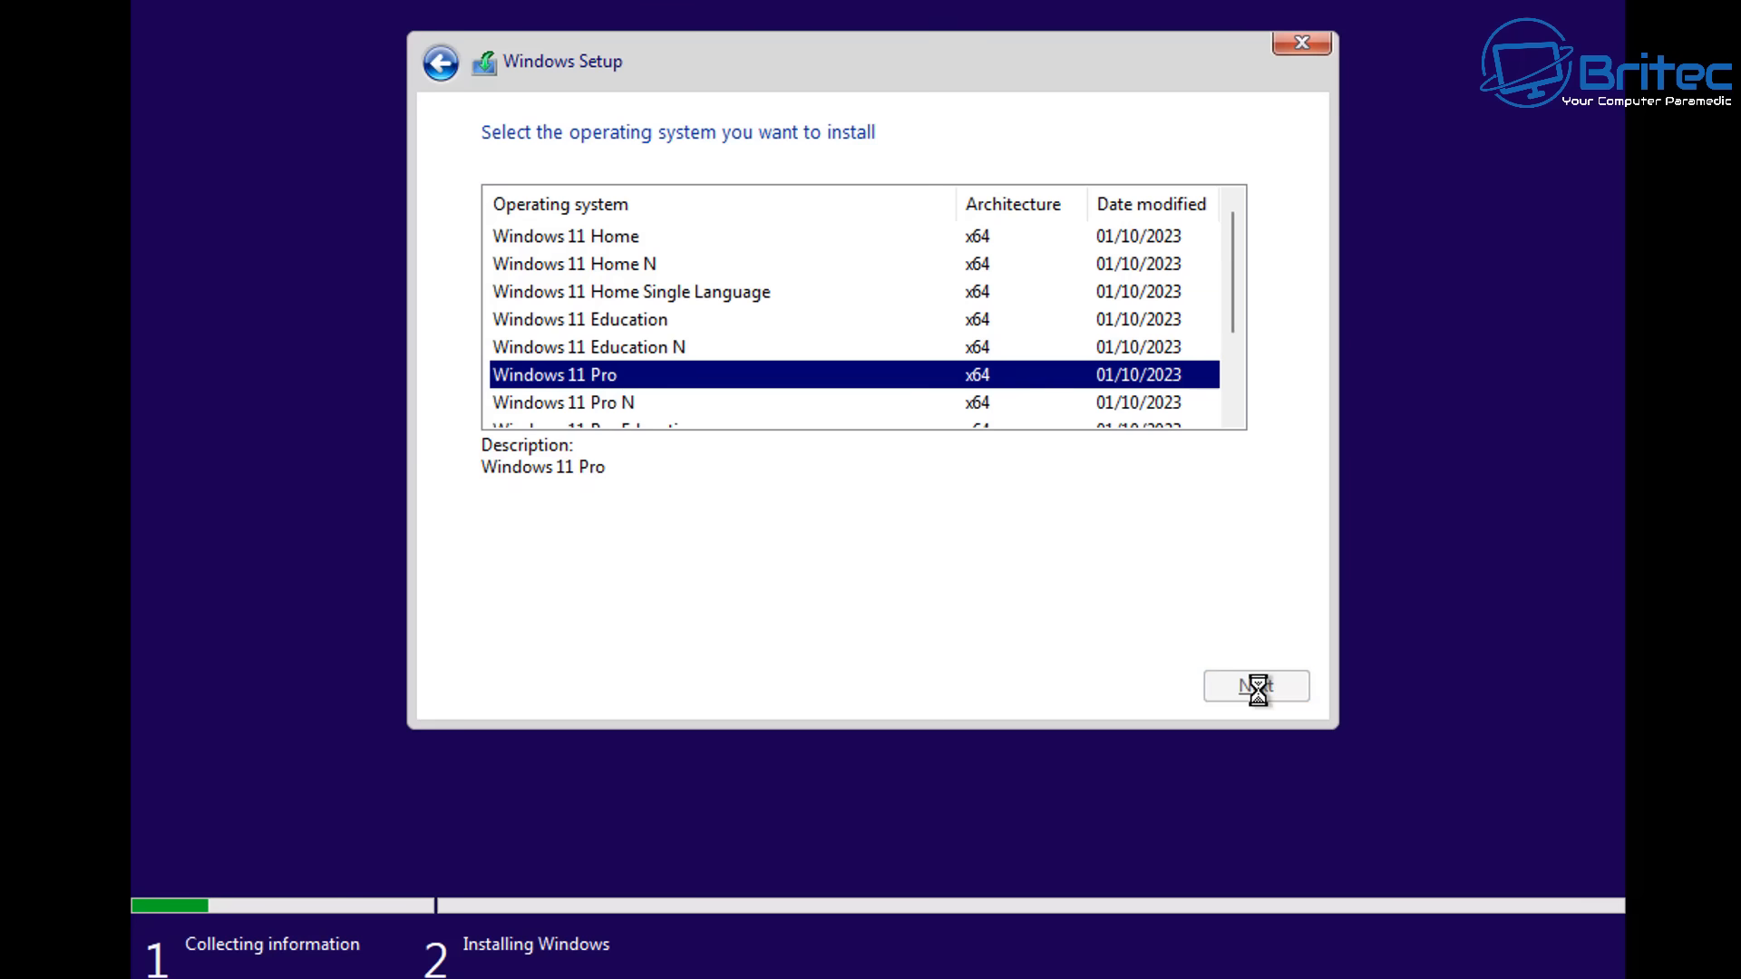
# Step: Accept the licence, choose a clean custom install and target the unallocated 64 GB Drive 0
pyautogui.click(1255, 685)
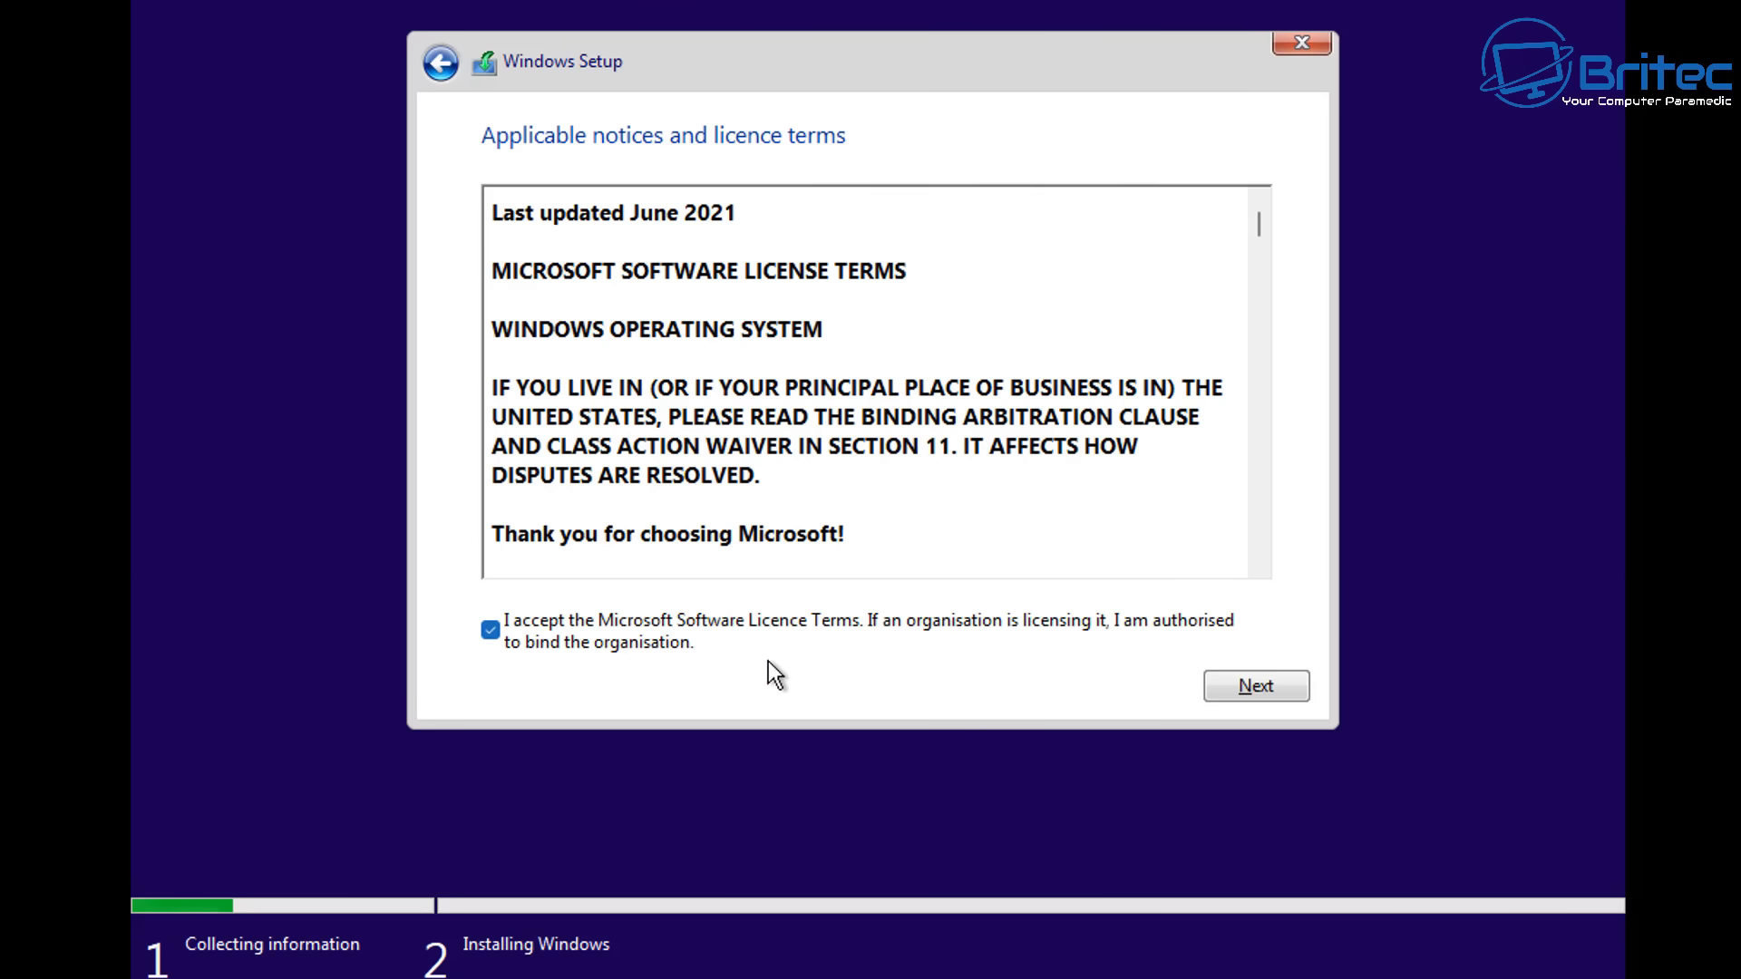
pyautogui.click(1254, 685)
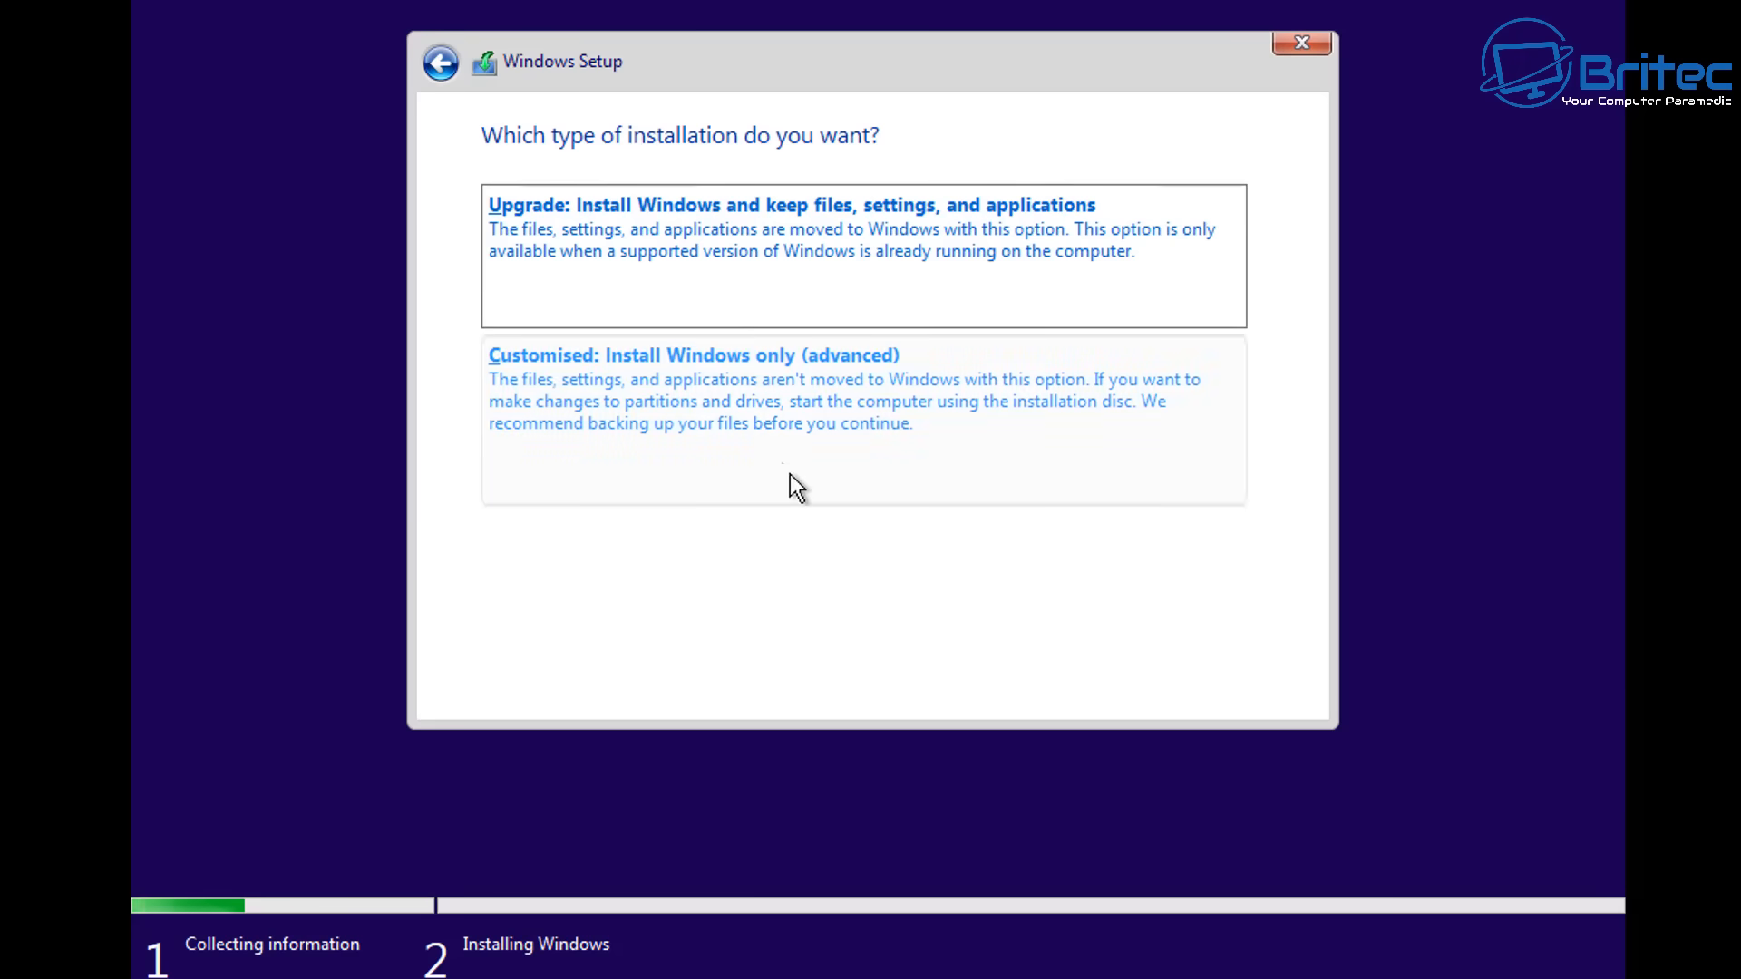
pyautogui.click(689, 356)
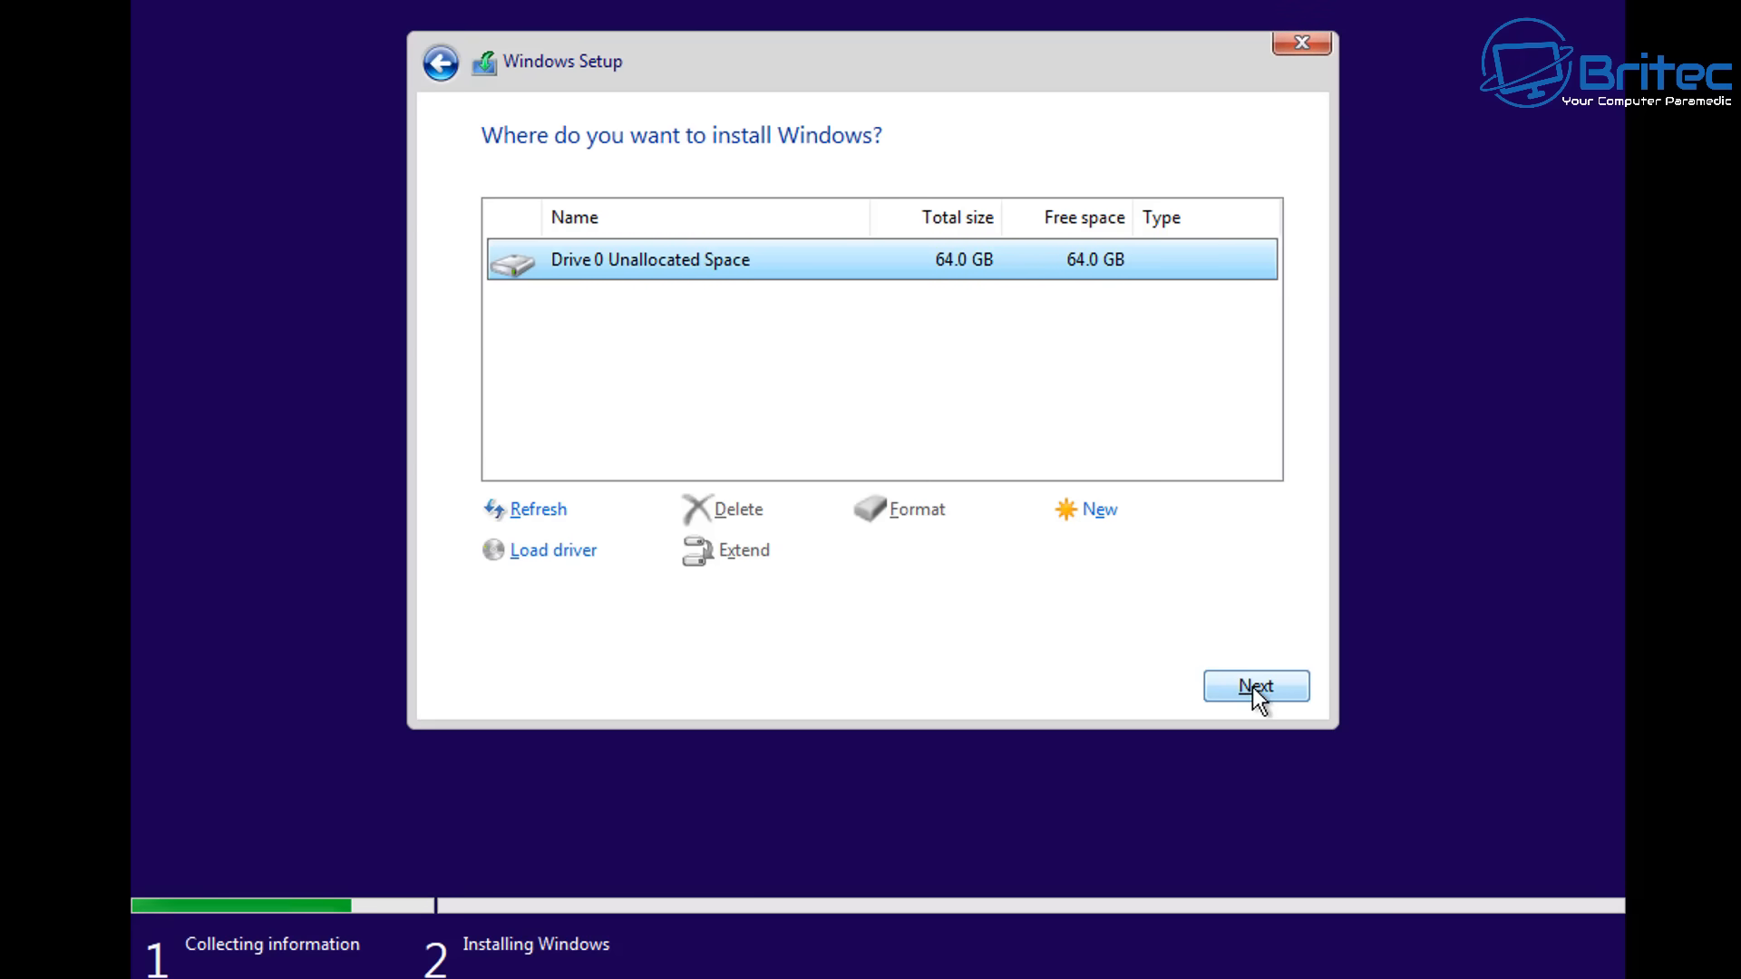
pyautogui.click(1255, 686)
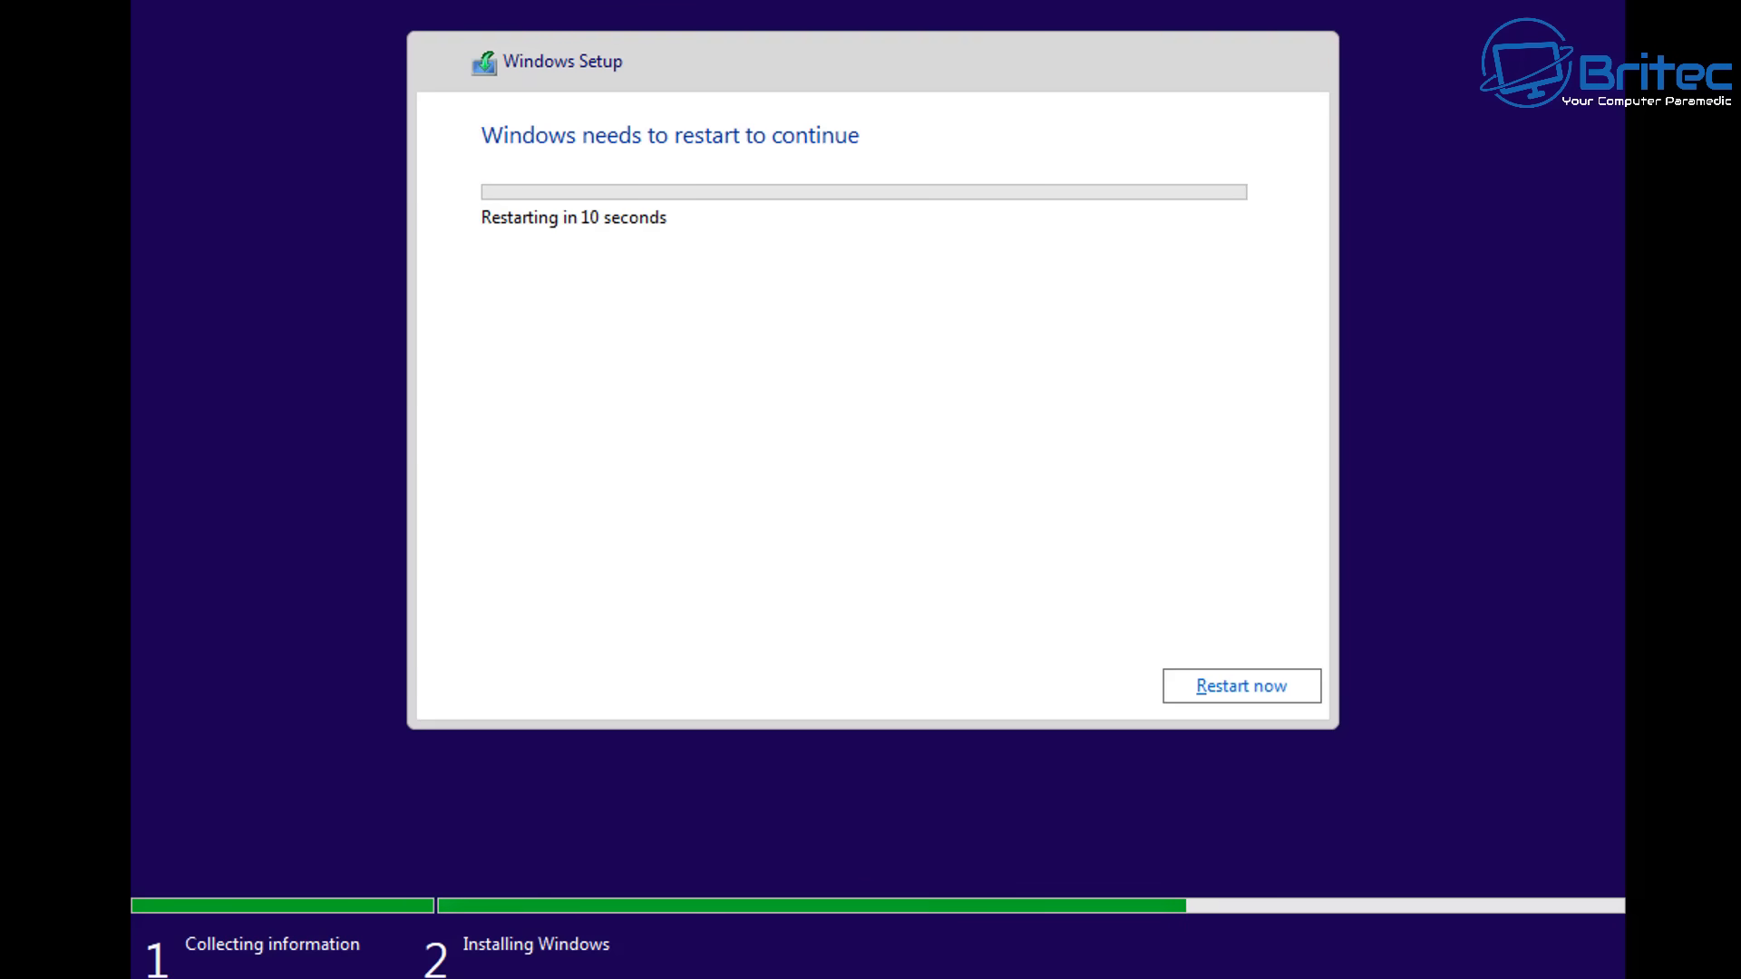
# Step: Restart now once installation completes instead of waiting for the countdown
pyautogui.click(1240, 685)
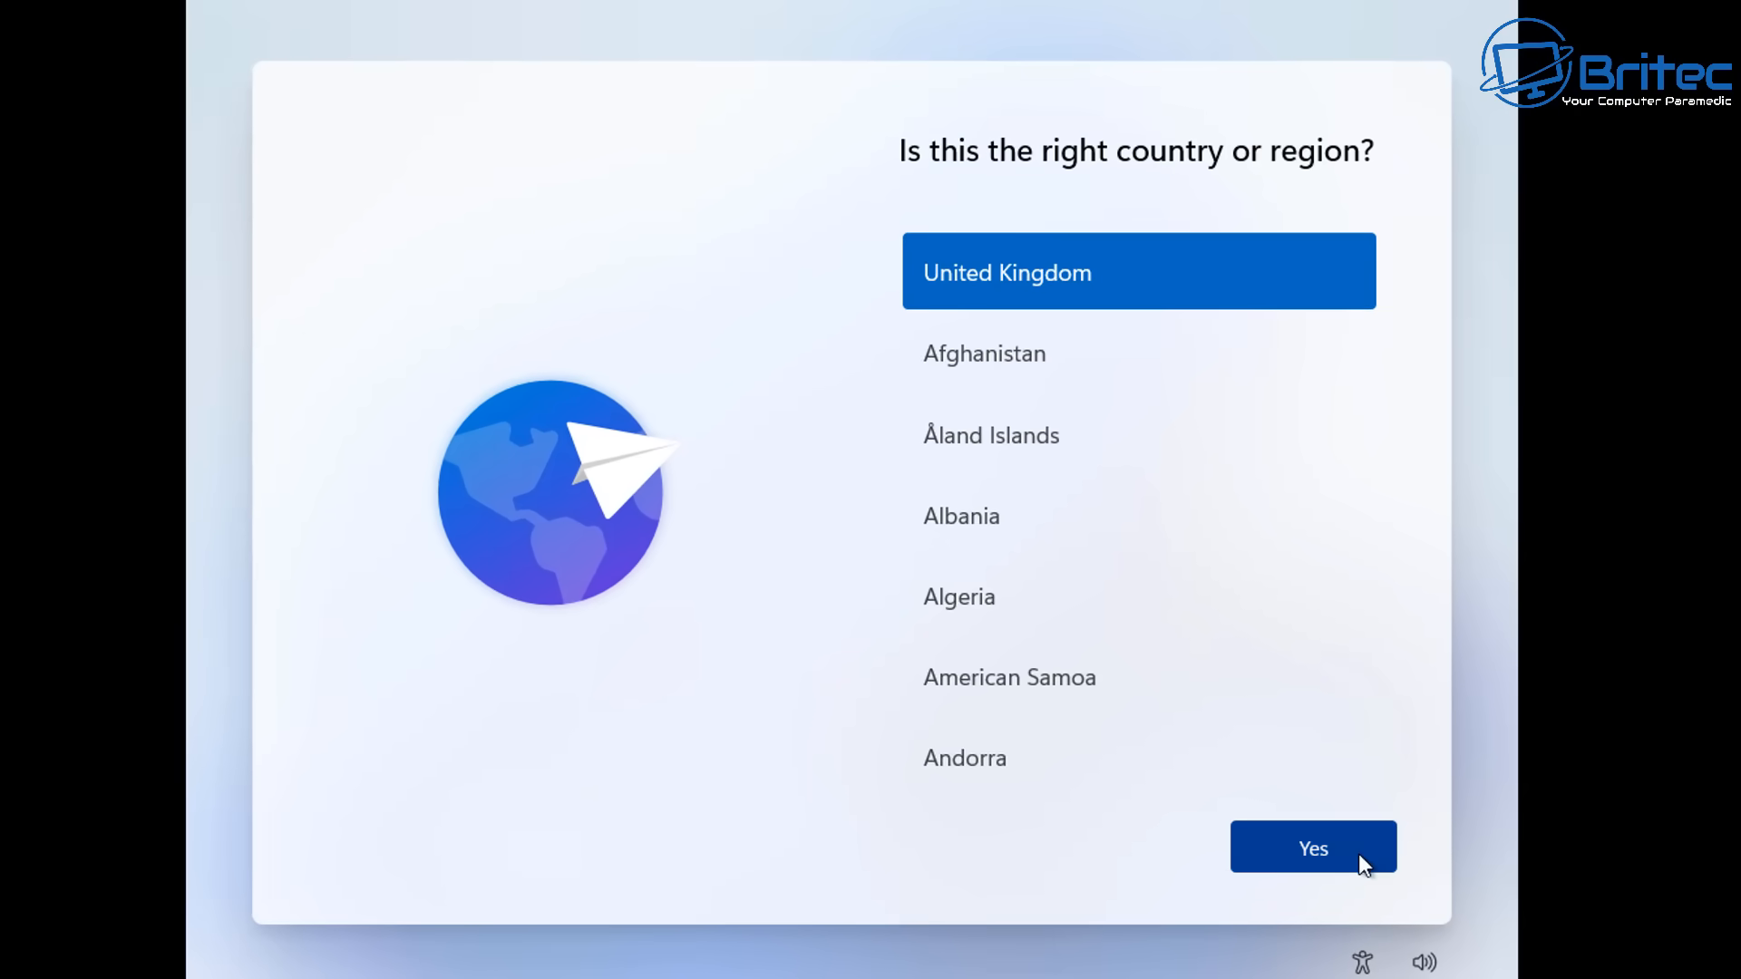
# Step: Confirm United Kingdom as the region with Yes
pyautogui.click(1313, 847)
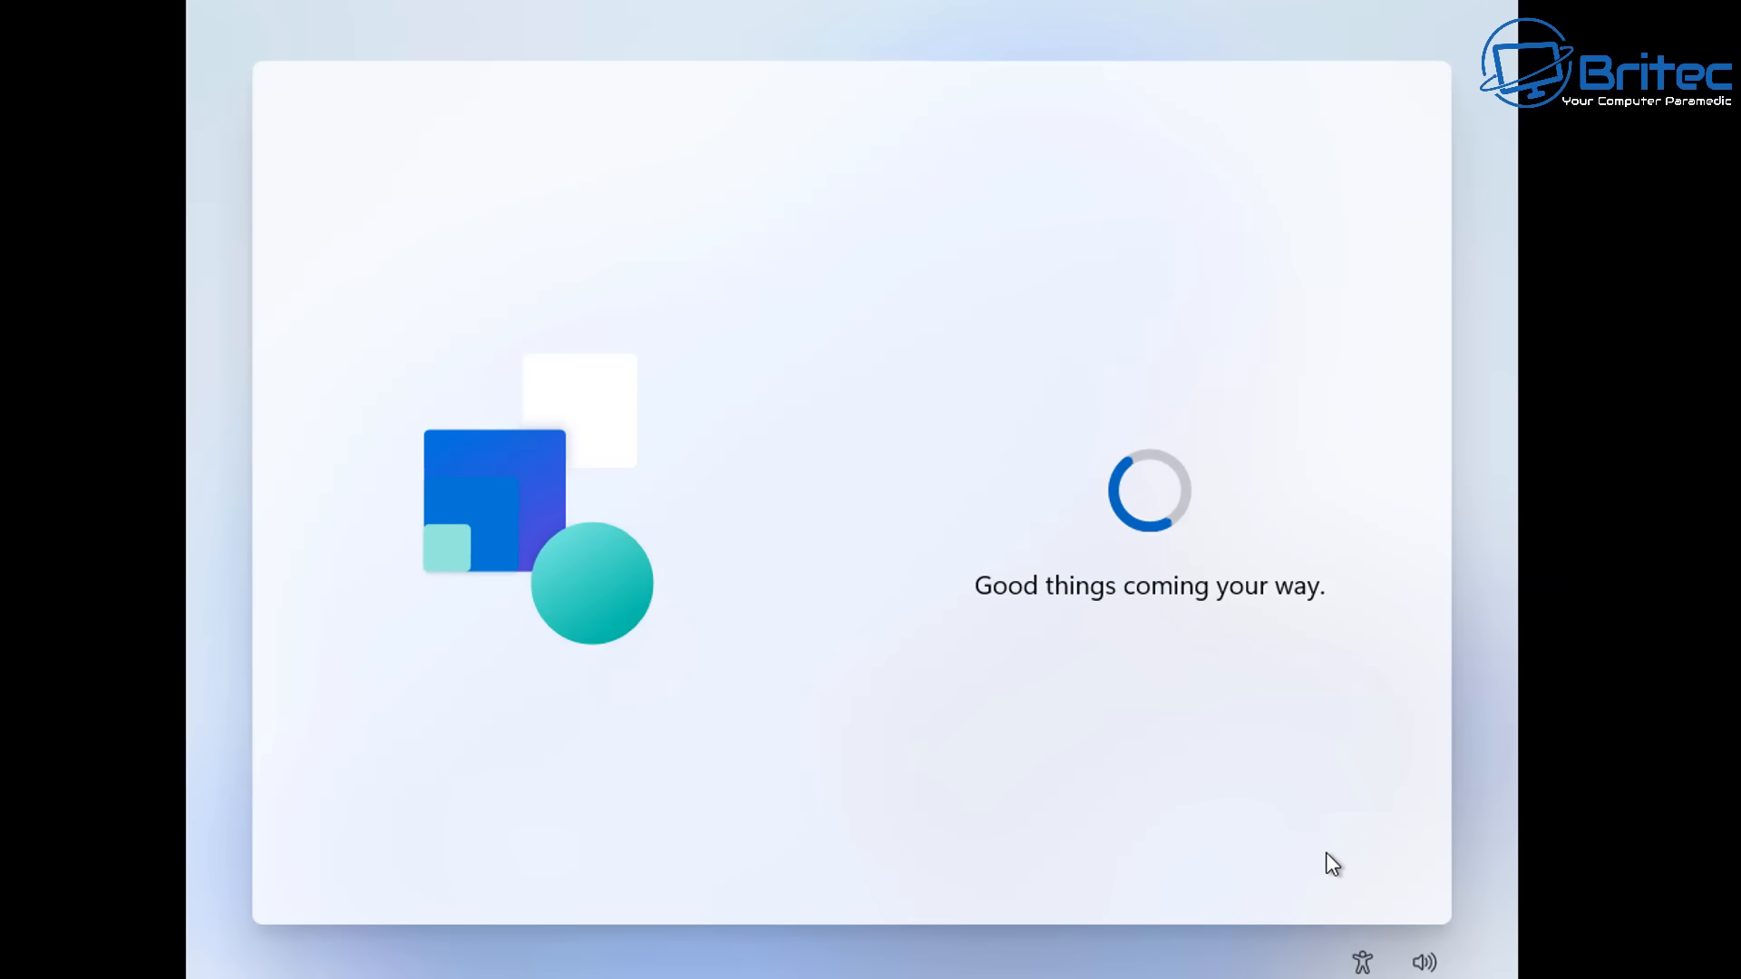
pyautogui.moveTo(1318, 869)
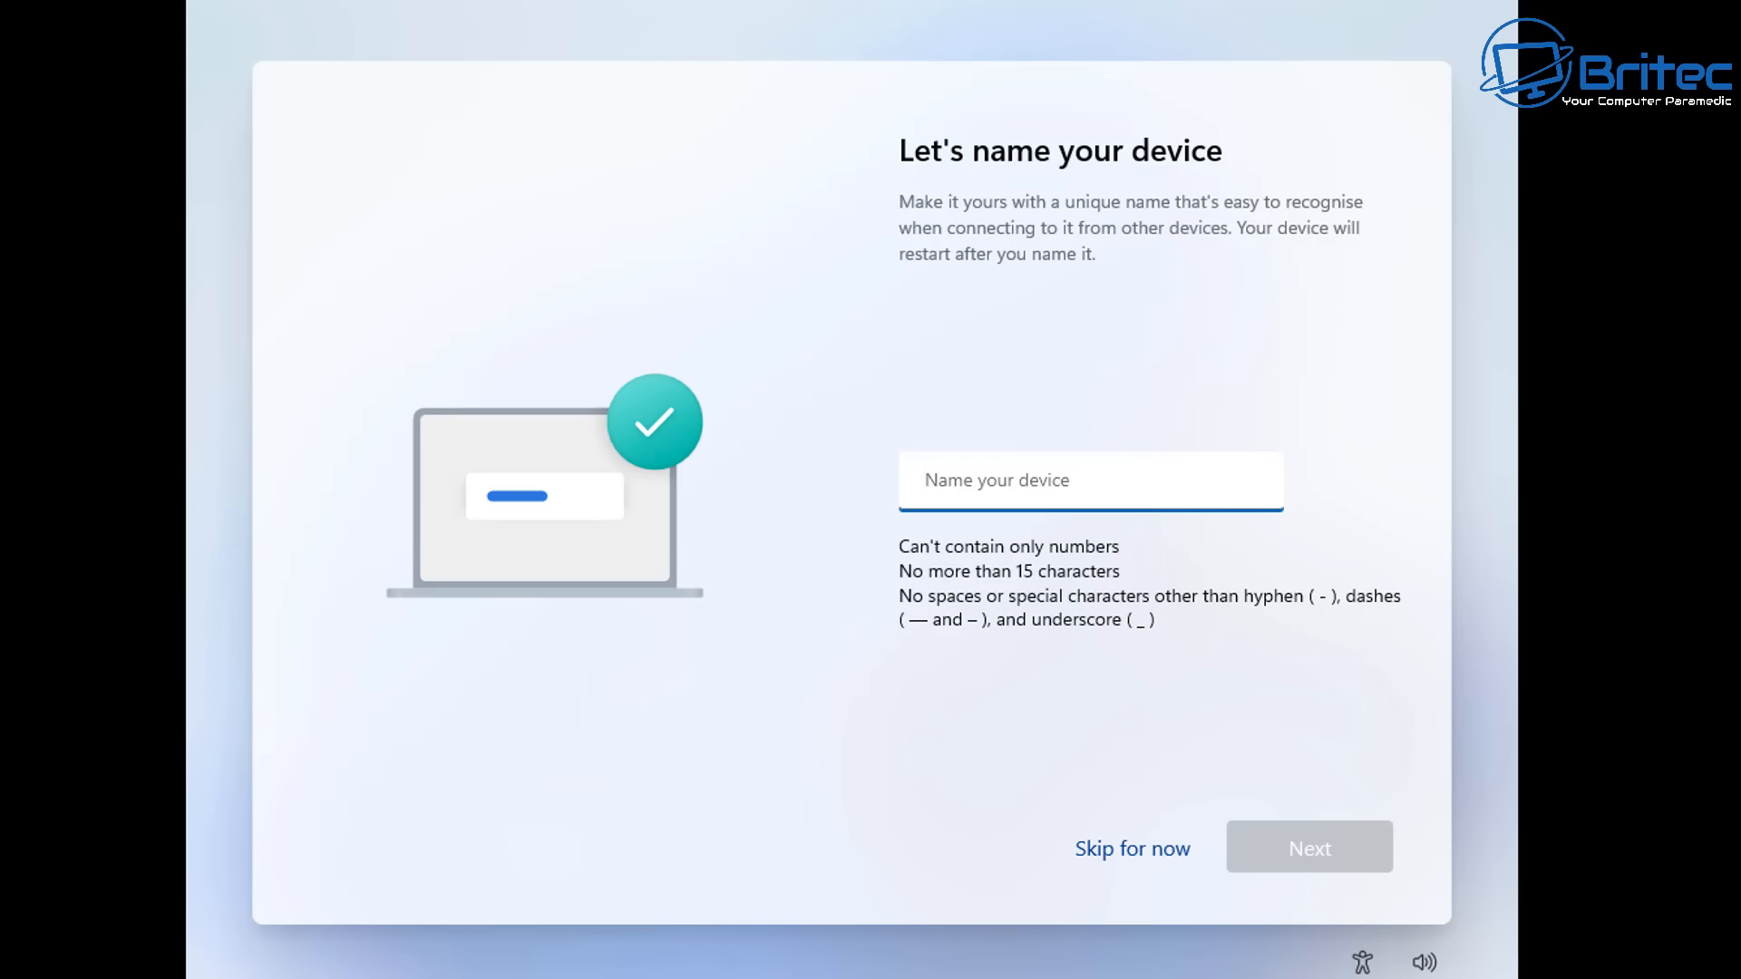
# Step: Skip naming the device and set up for personal use, reaching the Microsoft sign-in form
pyautogui.click(1088, 479)
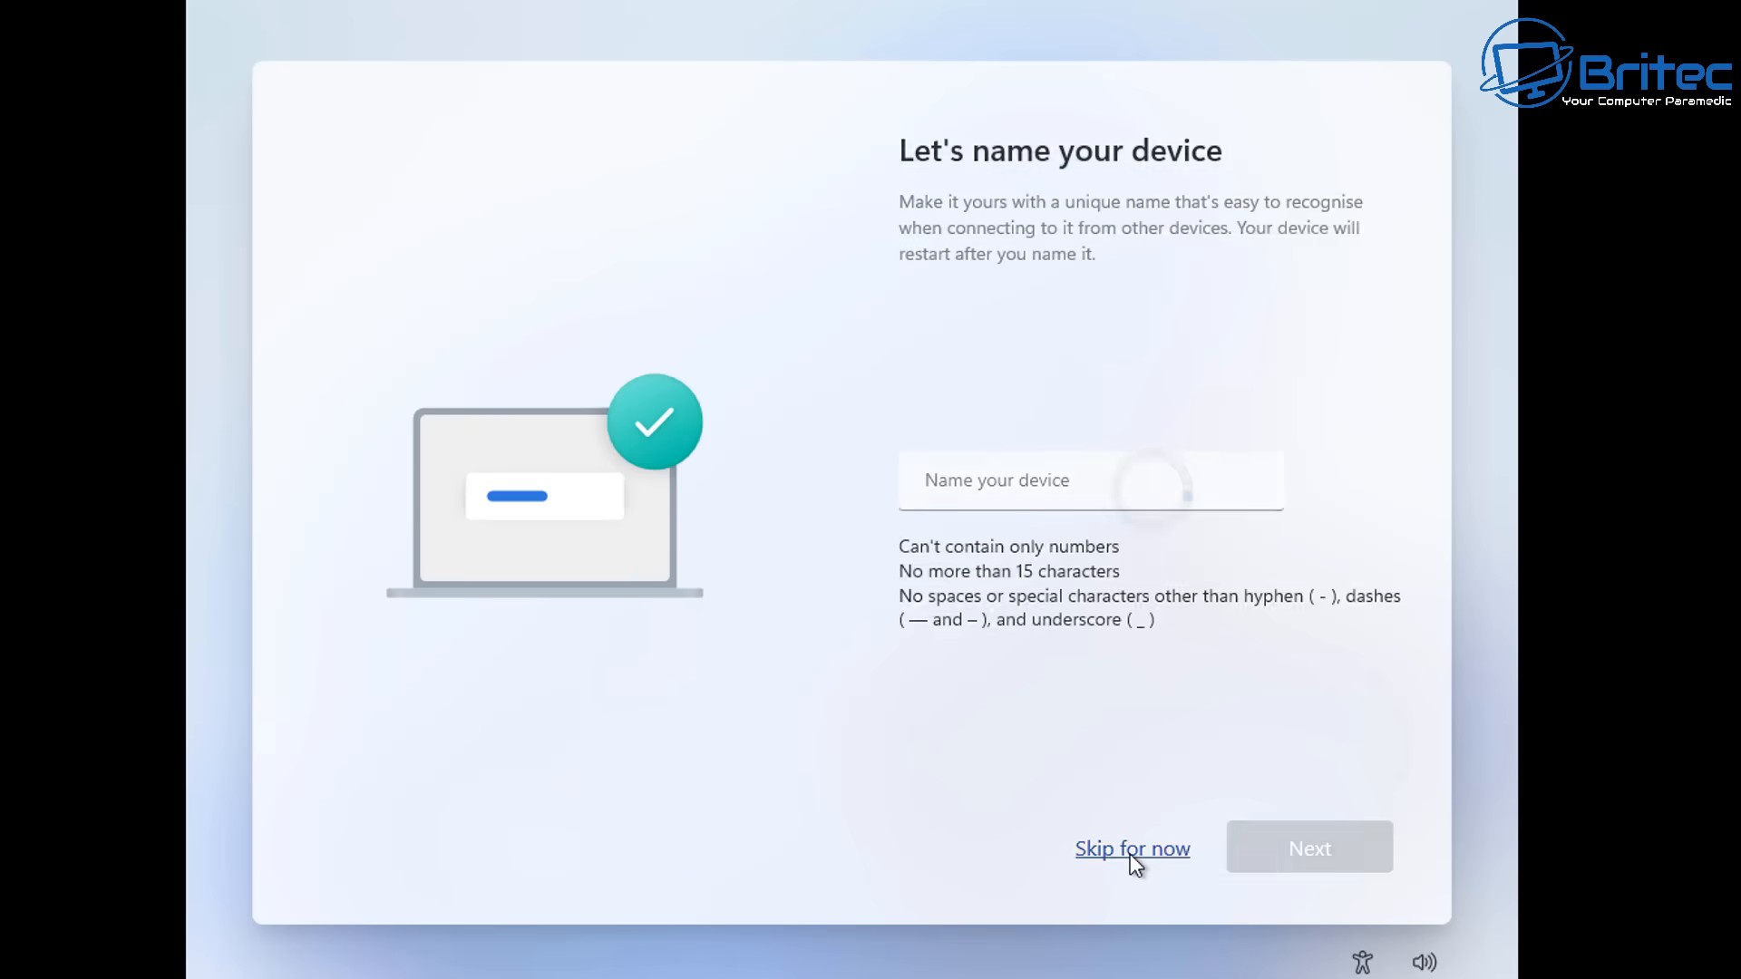
pyautogui.click(1132, 849)
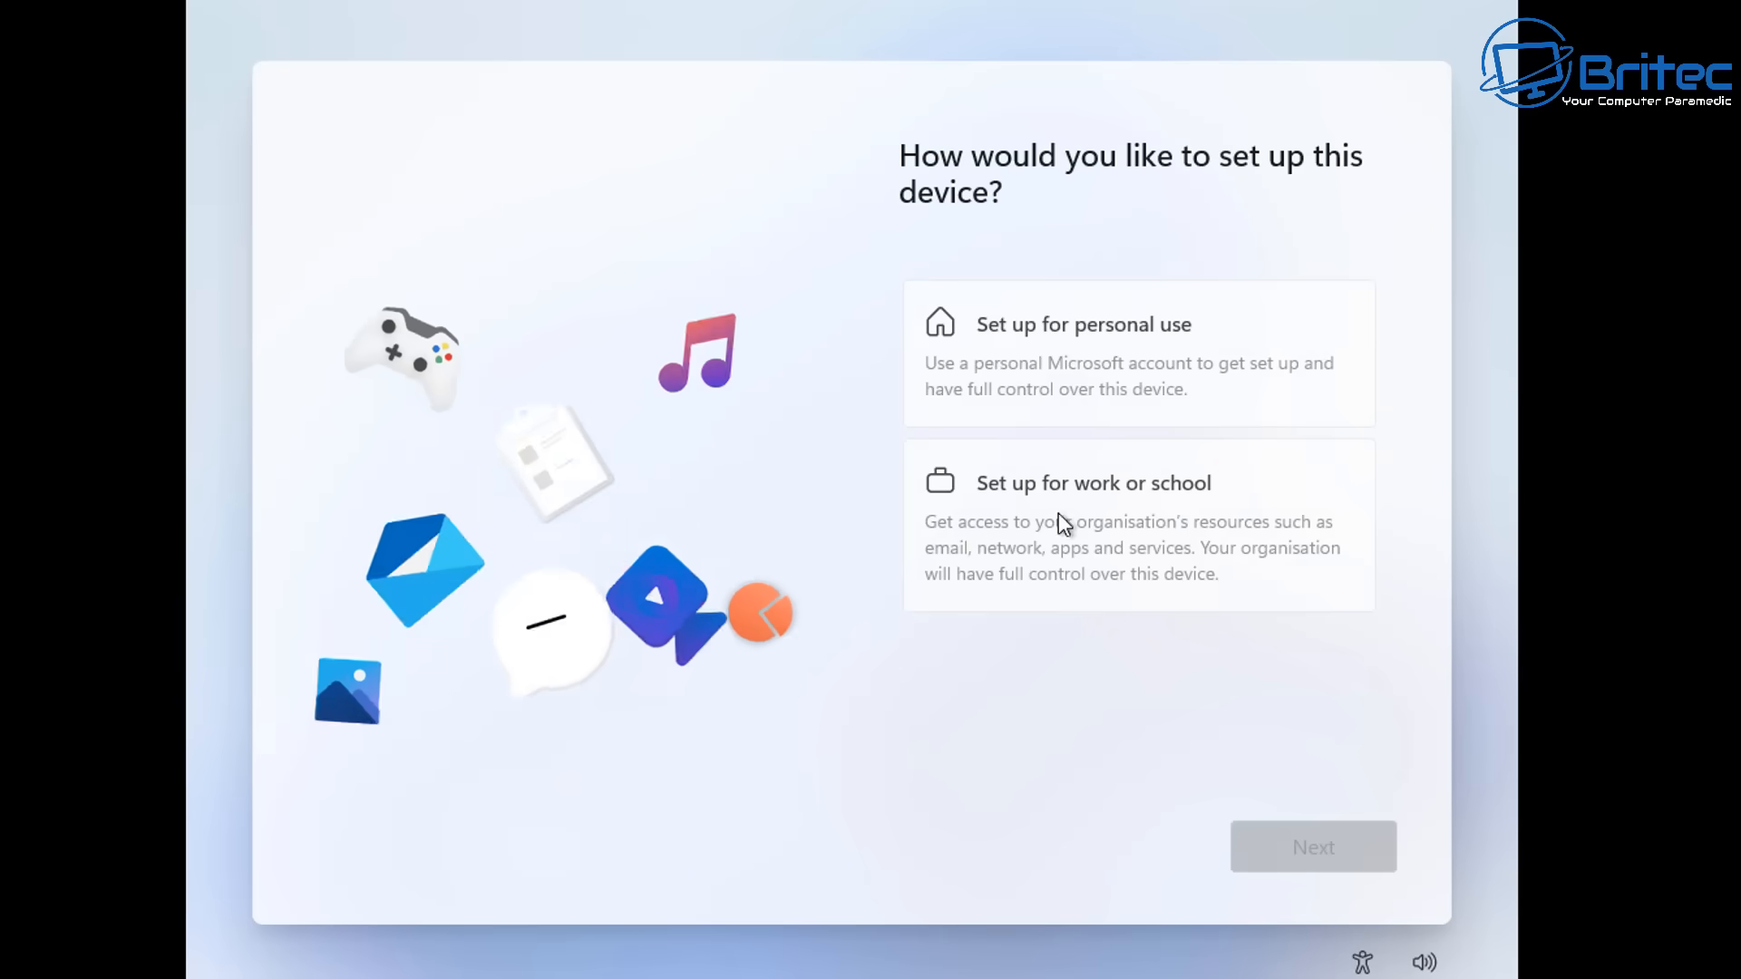
pyautogui.click(1136, 354)
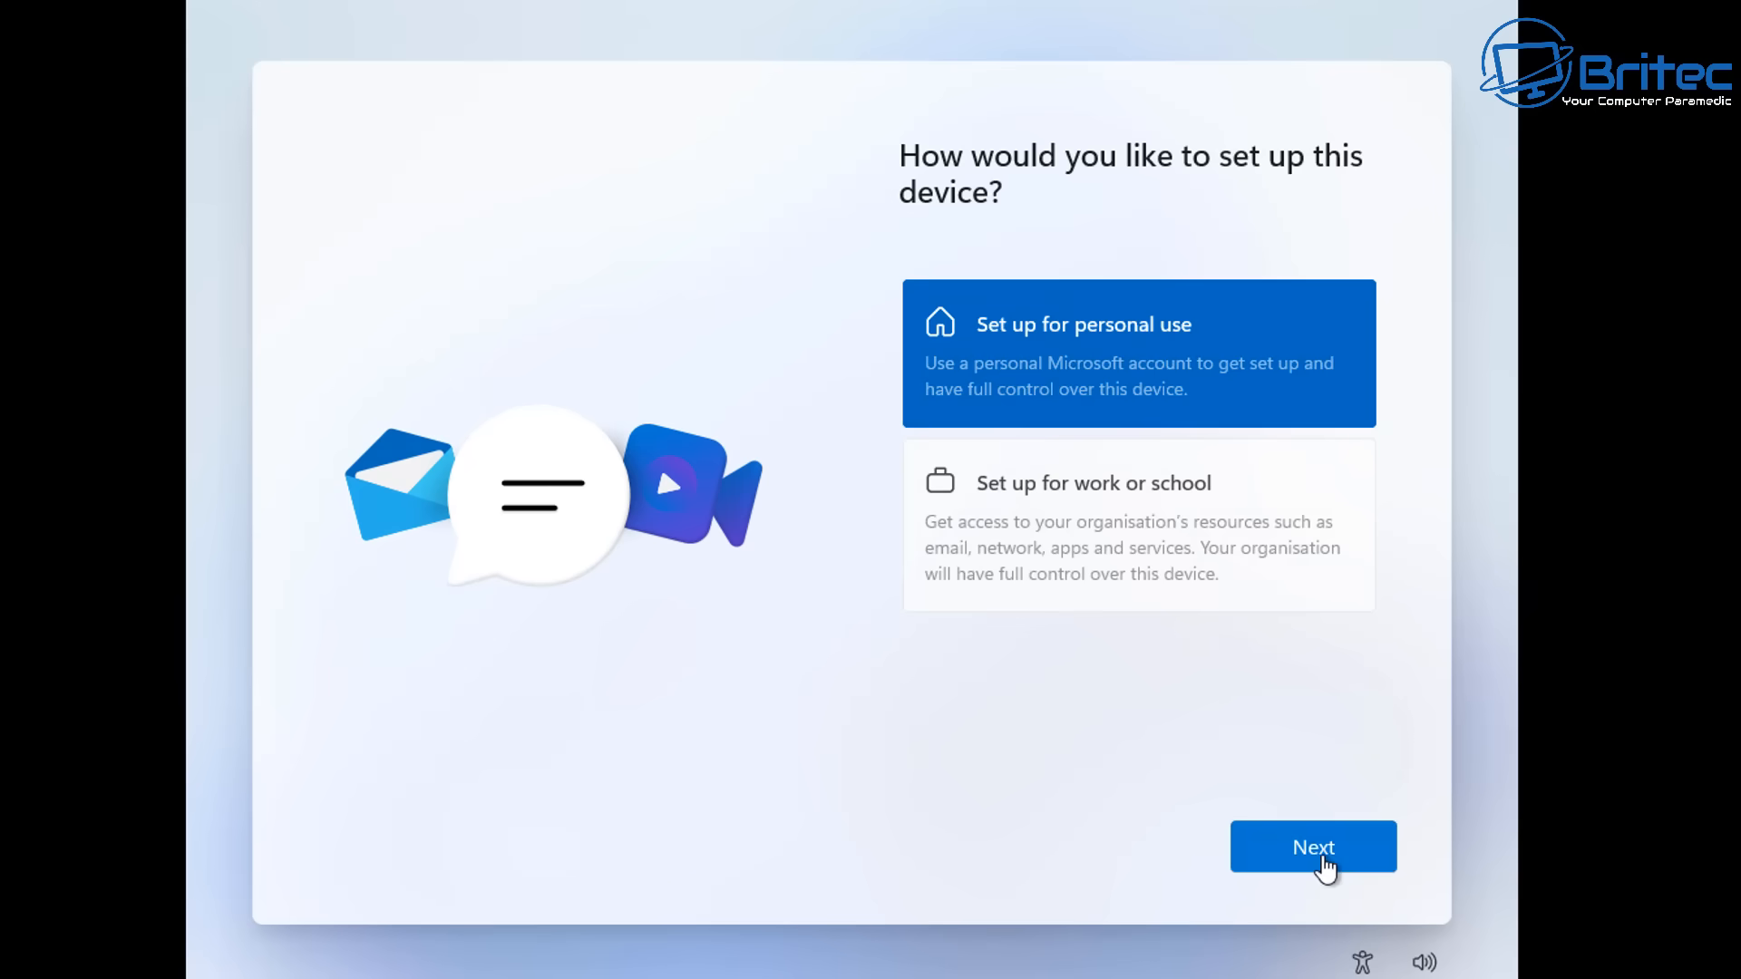
pyautogui.click(1313, 847)
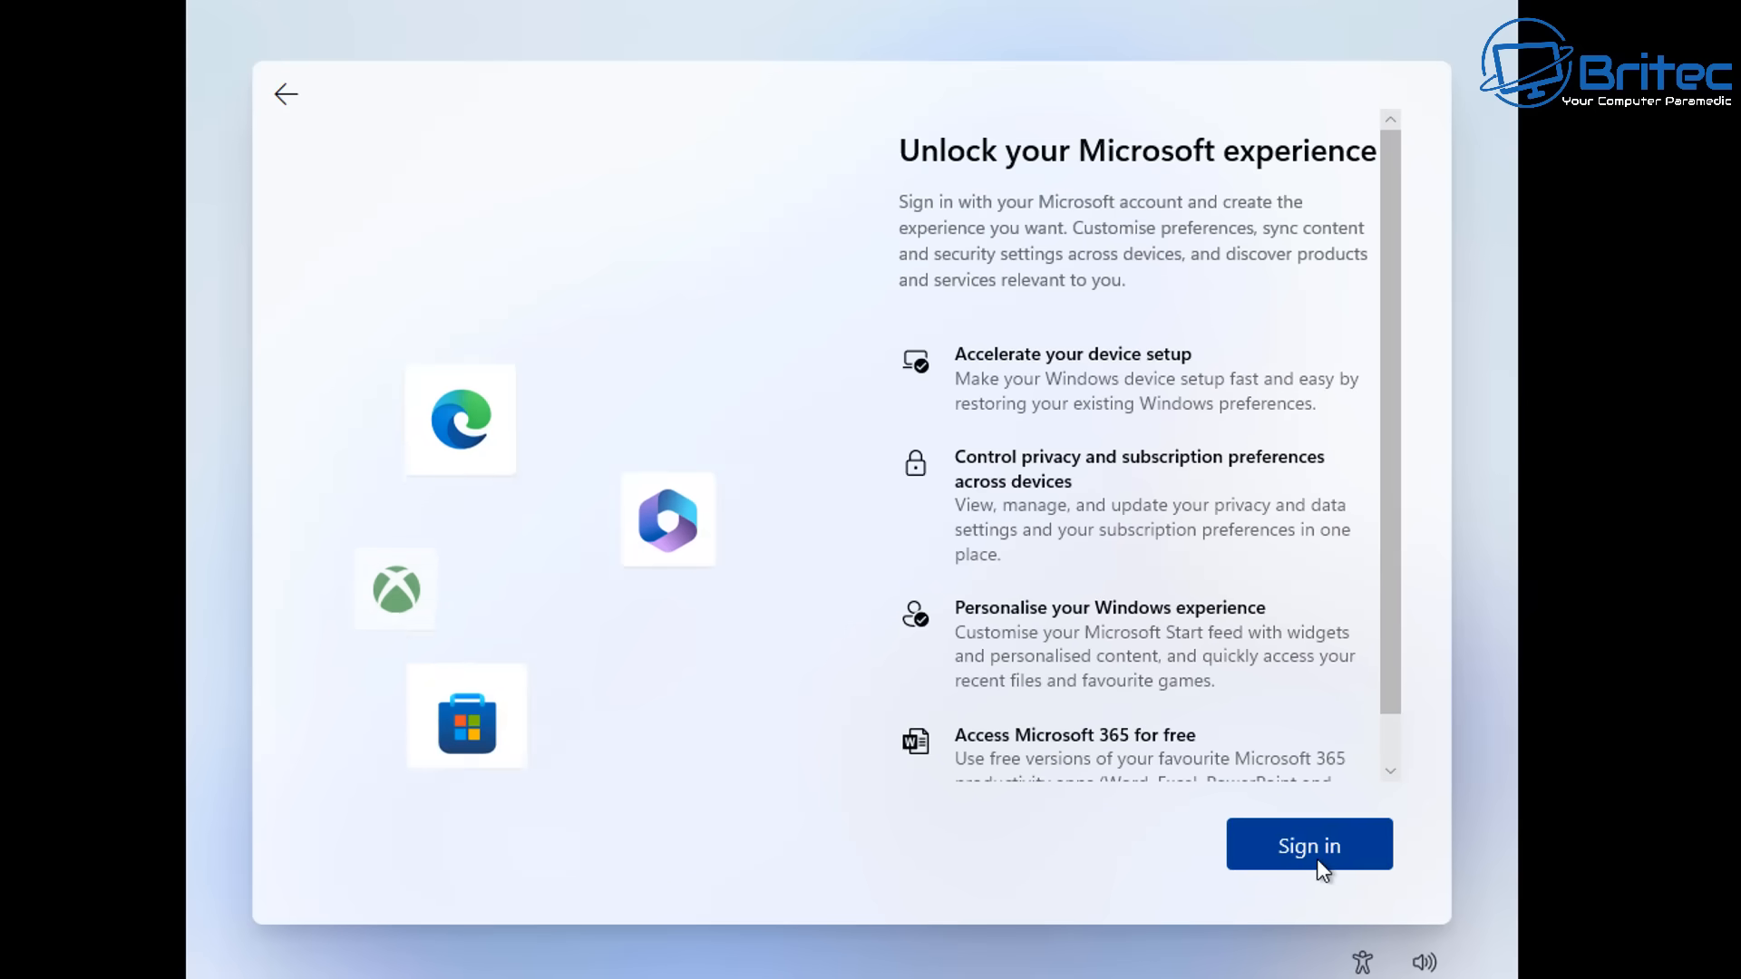
pyautogui.click(1308, 845)
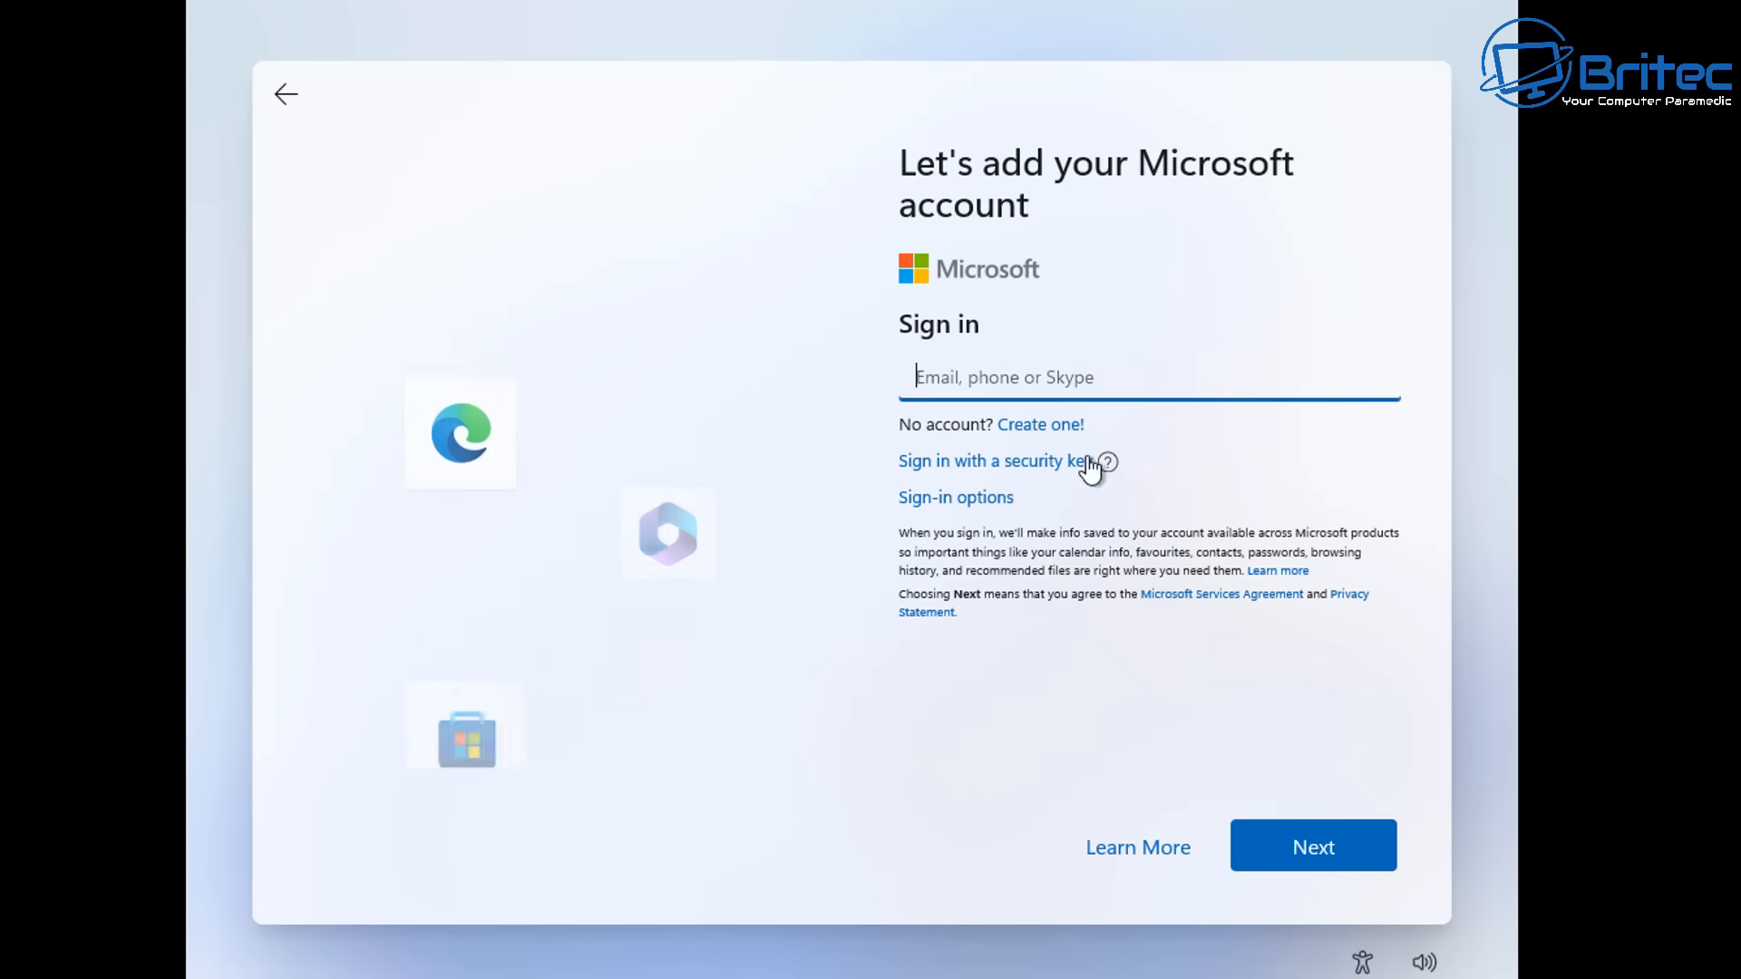
pyautogui.write('no')
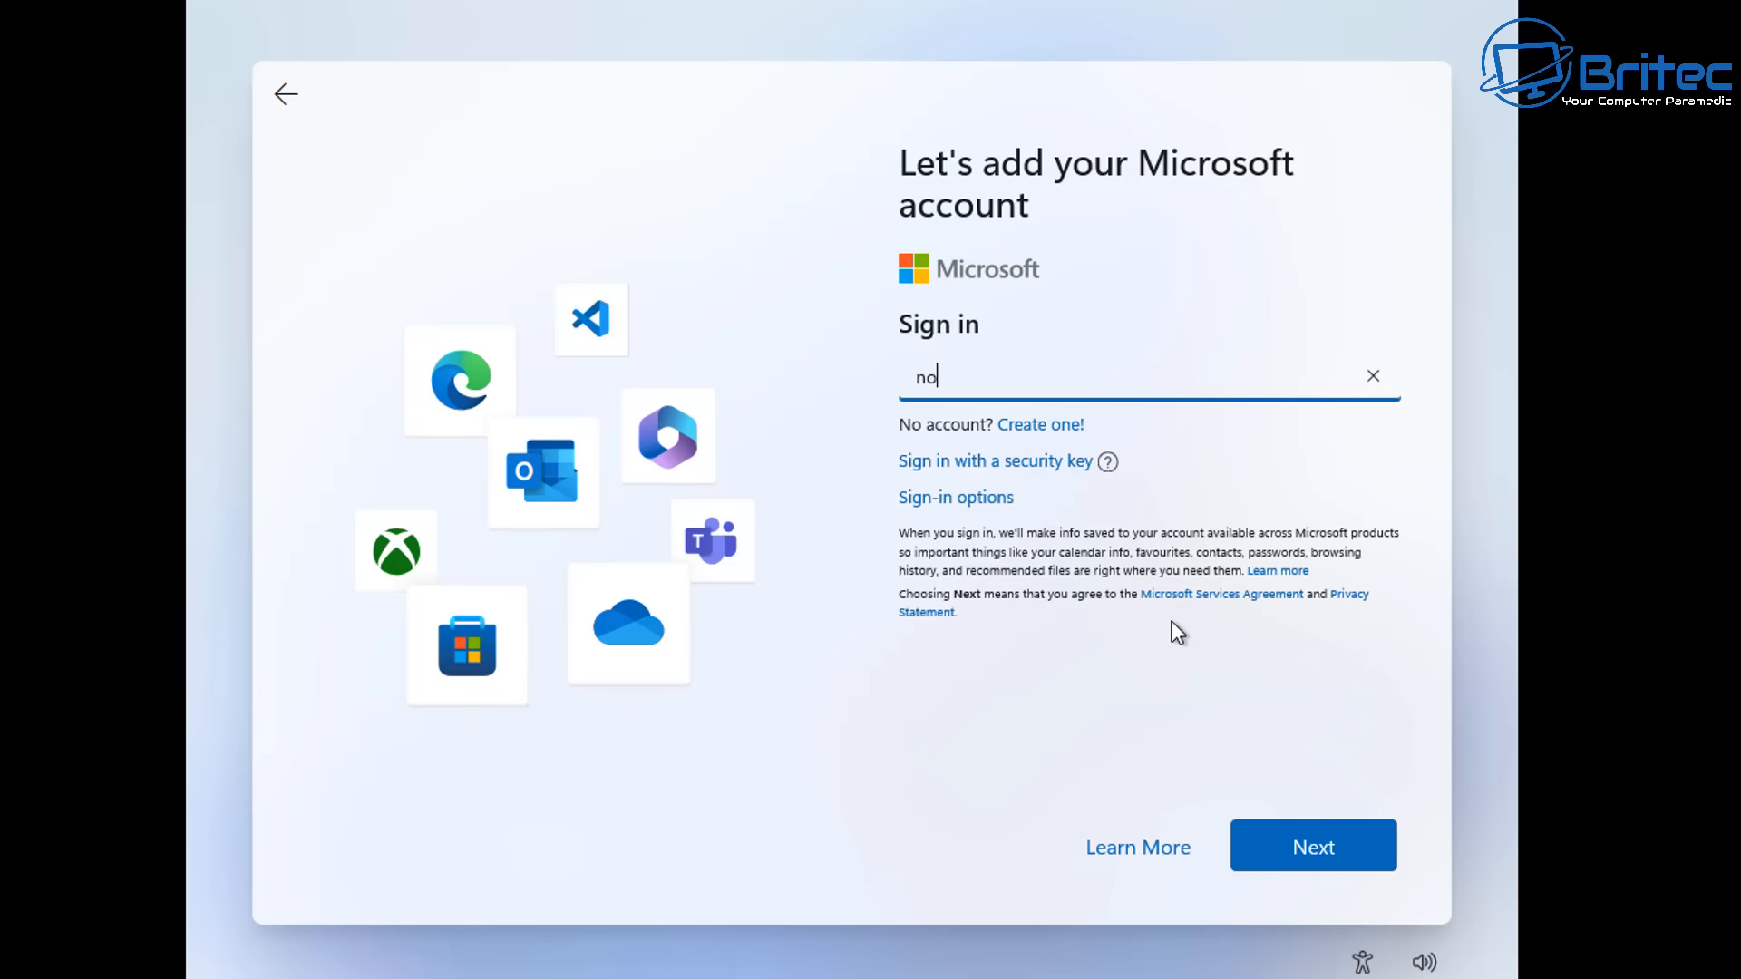
pyautogui.write('@than')
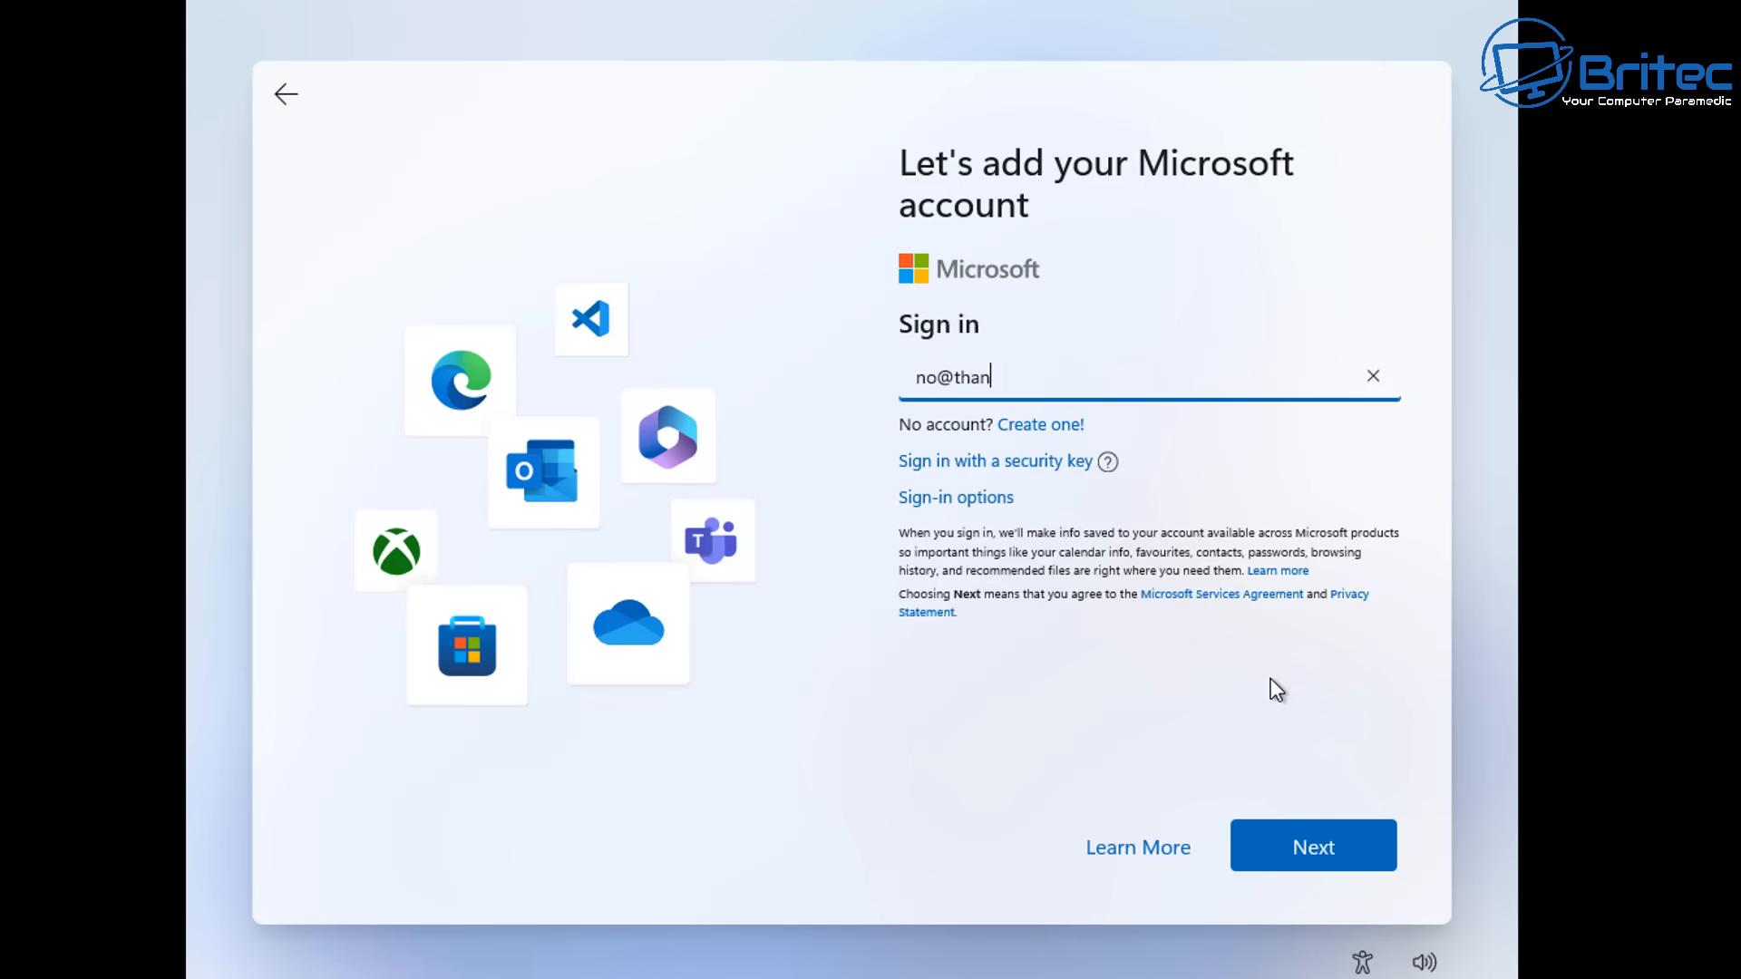
pyautogui.write('kyou.com')
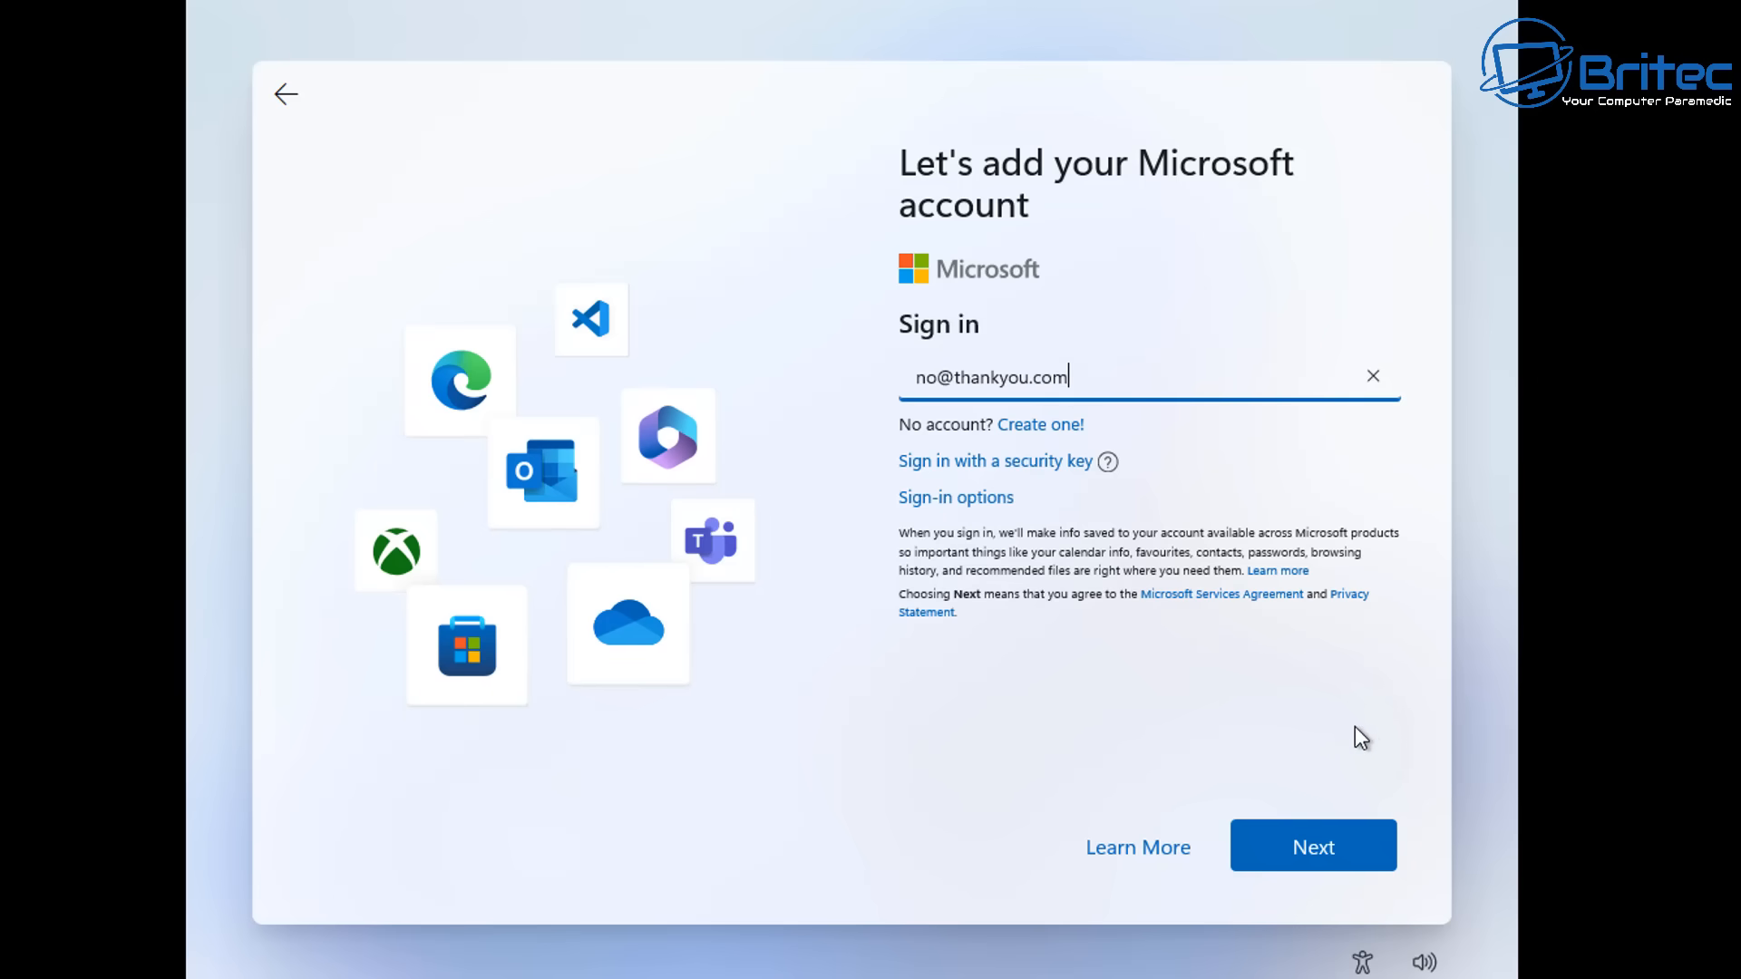
pyautogui.click(1311, 845)
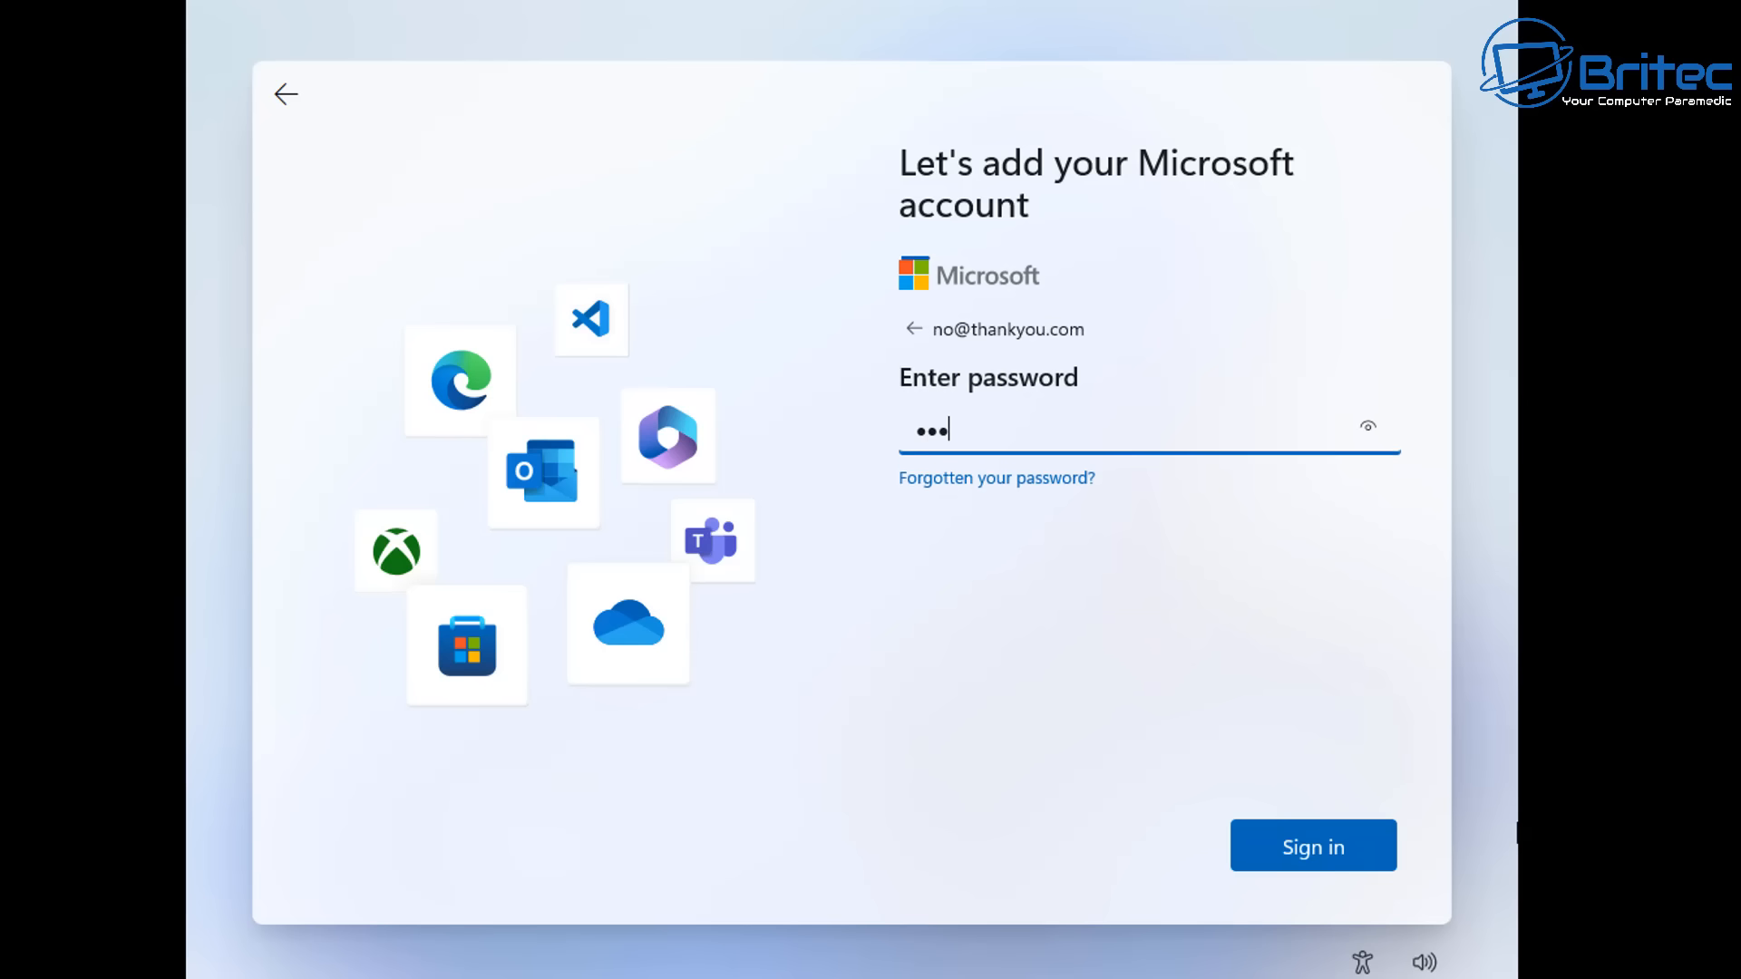
pyautogui.click(1311, 845)
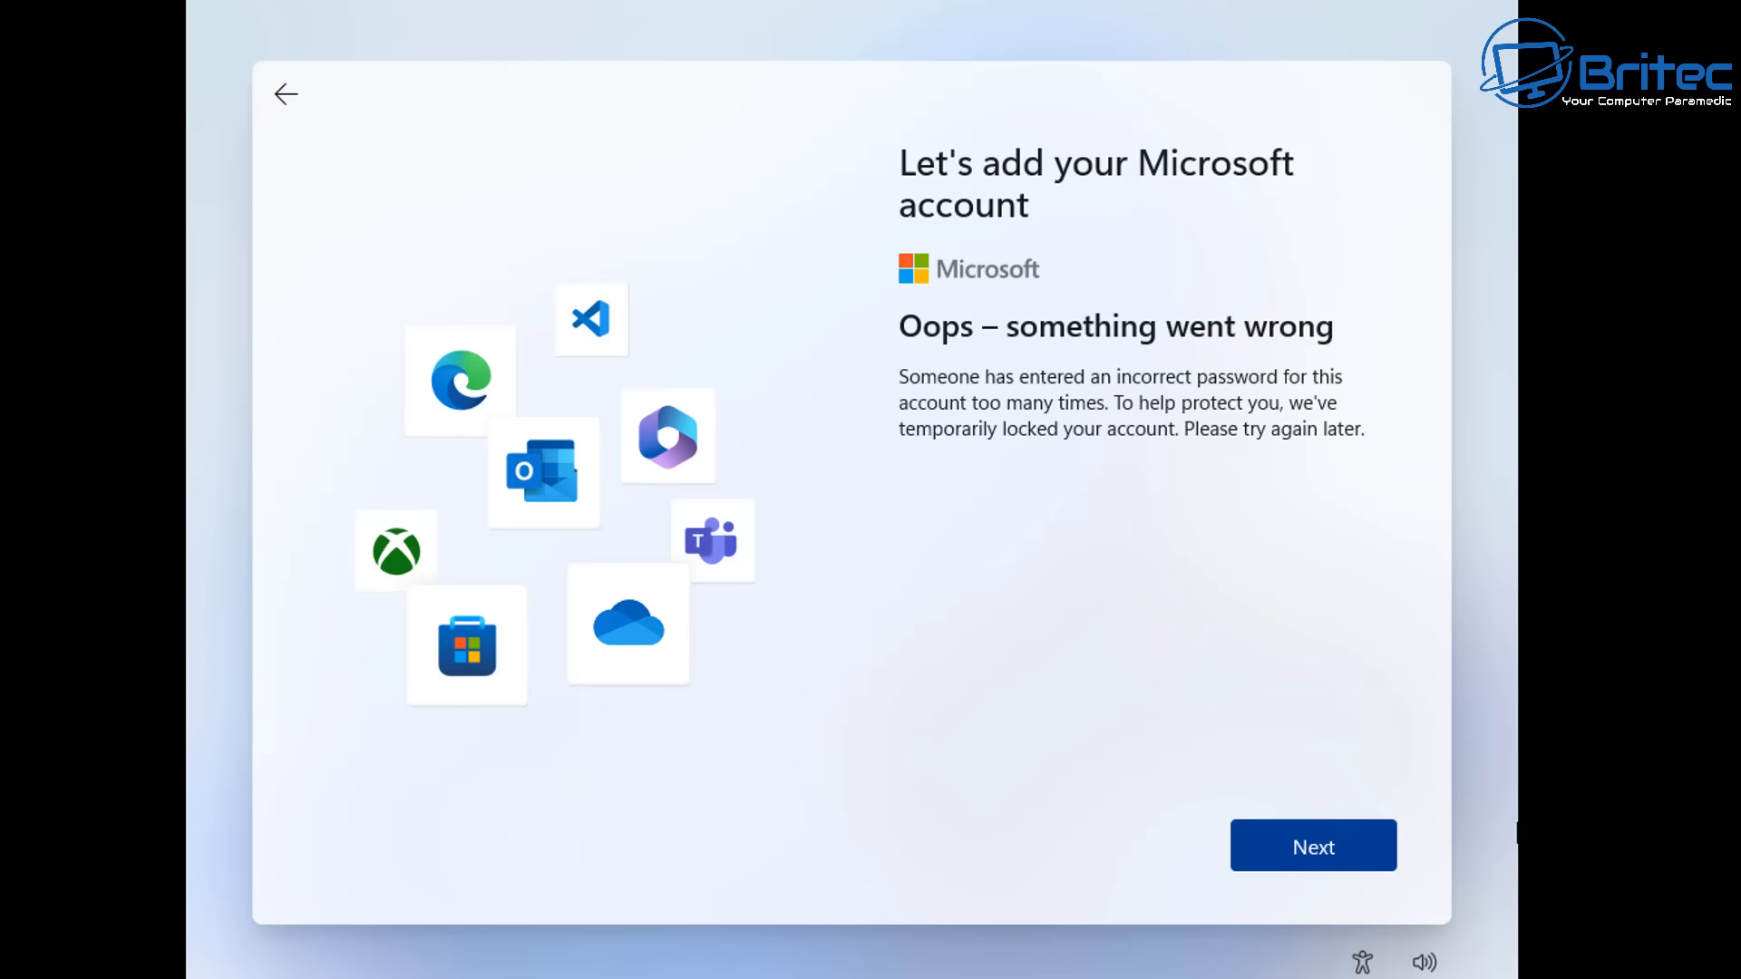
pyautogui.click(1312, 845)
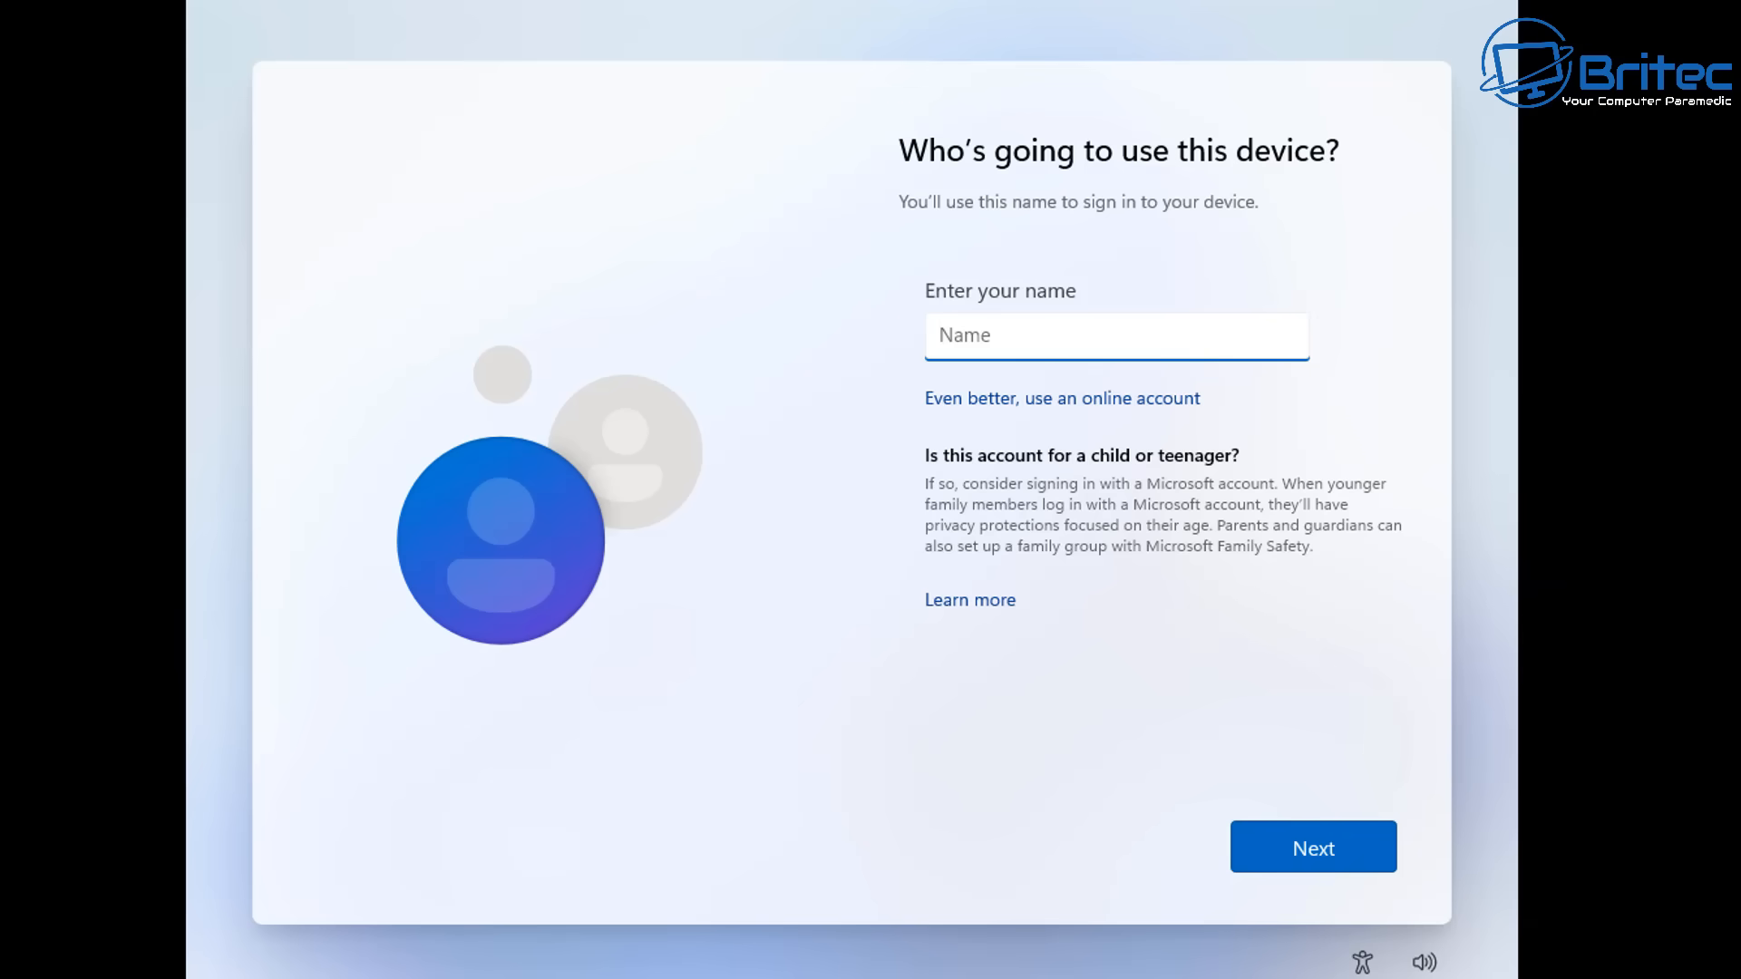
pyautogui.moveTo(978, 345)
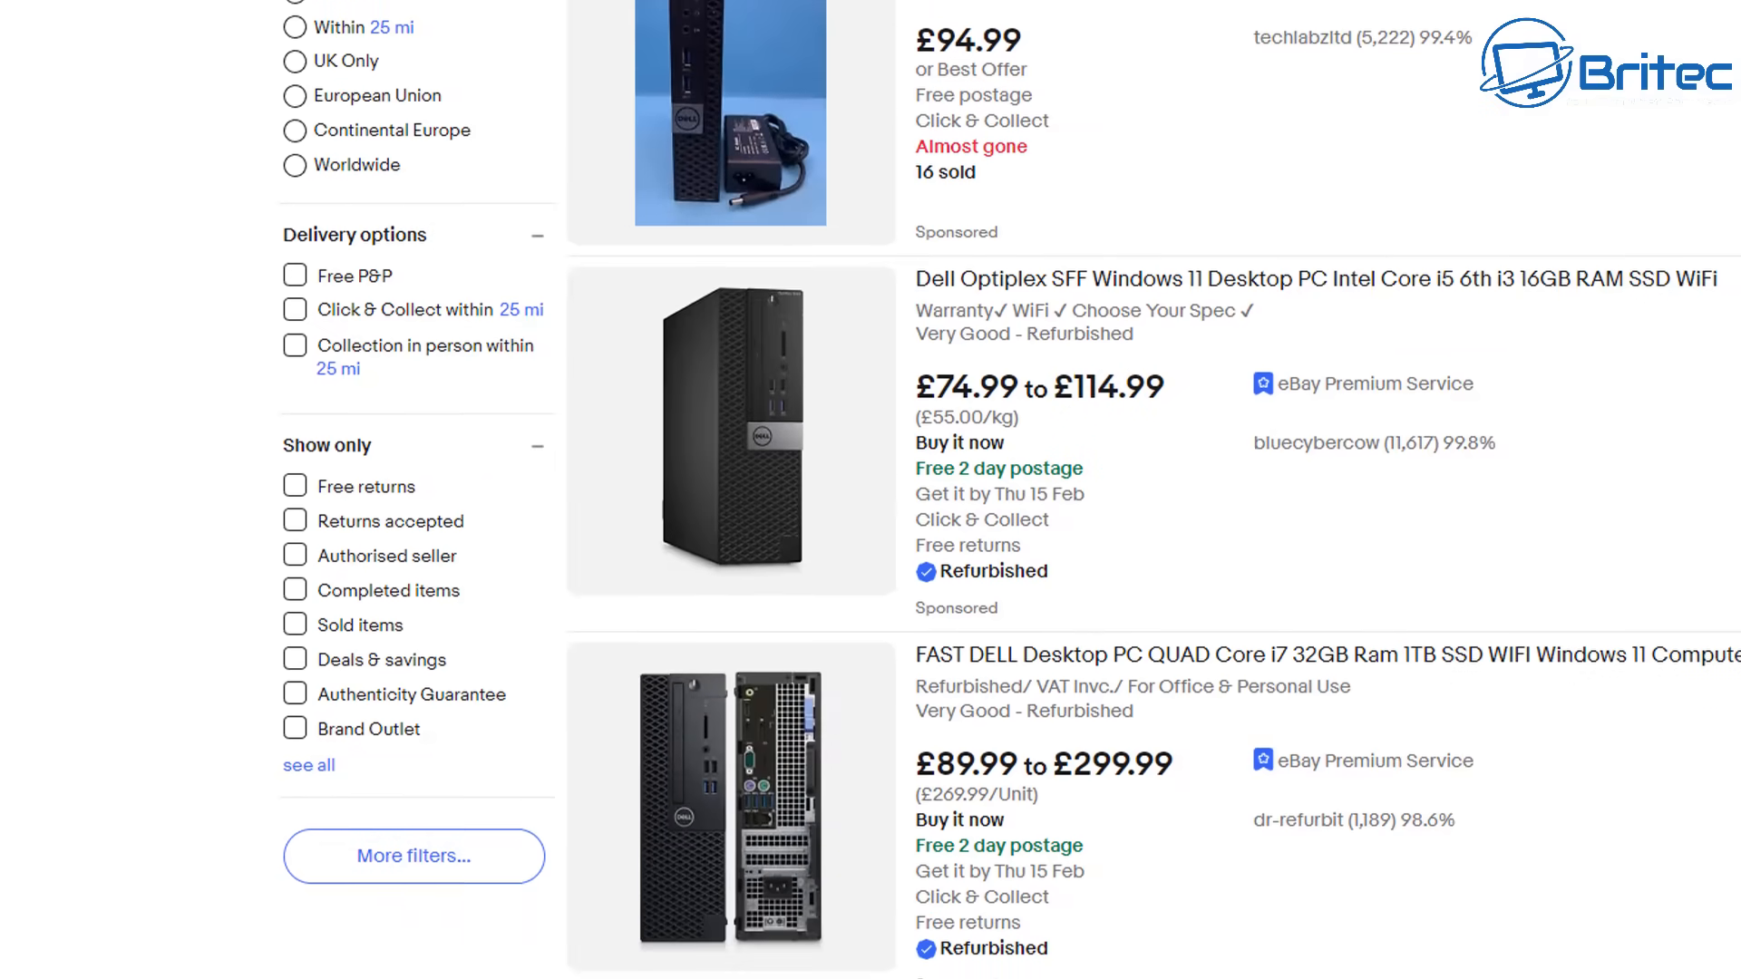
# Step: Scroll down the eBay refurbished Dell Optiplex results to compare cheaper pre-owned desktops
pyautogui.scroll(-3)
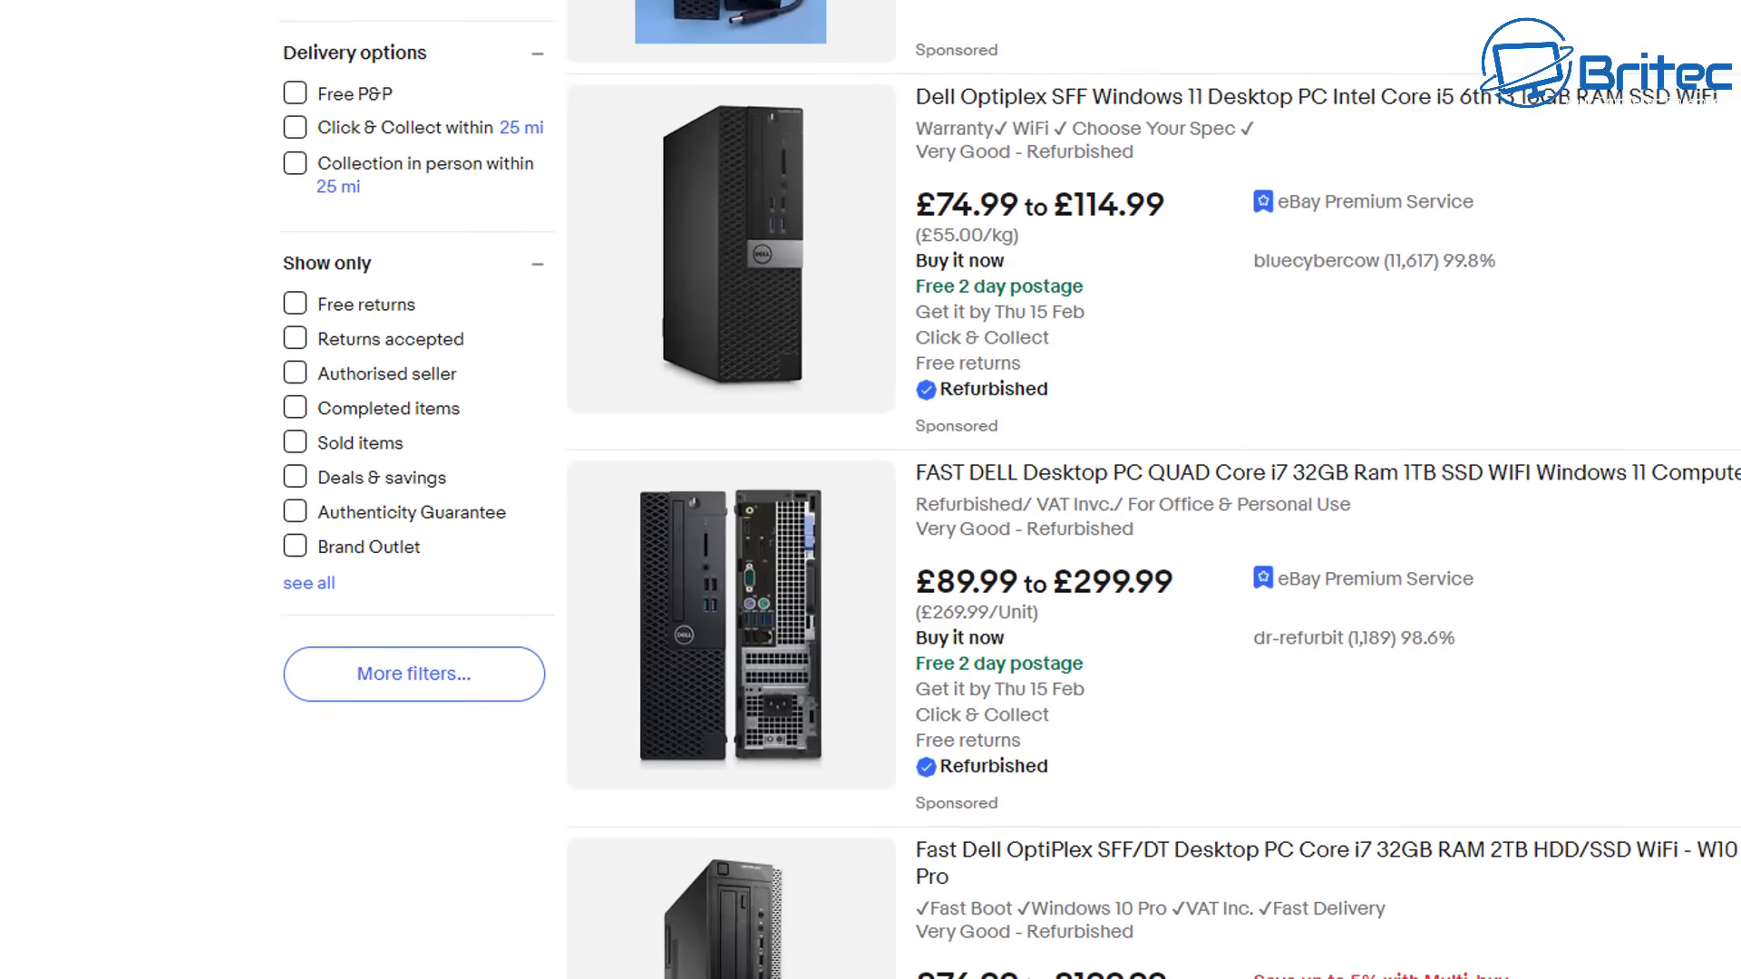
pyautogui.scroll(-3)
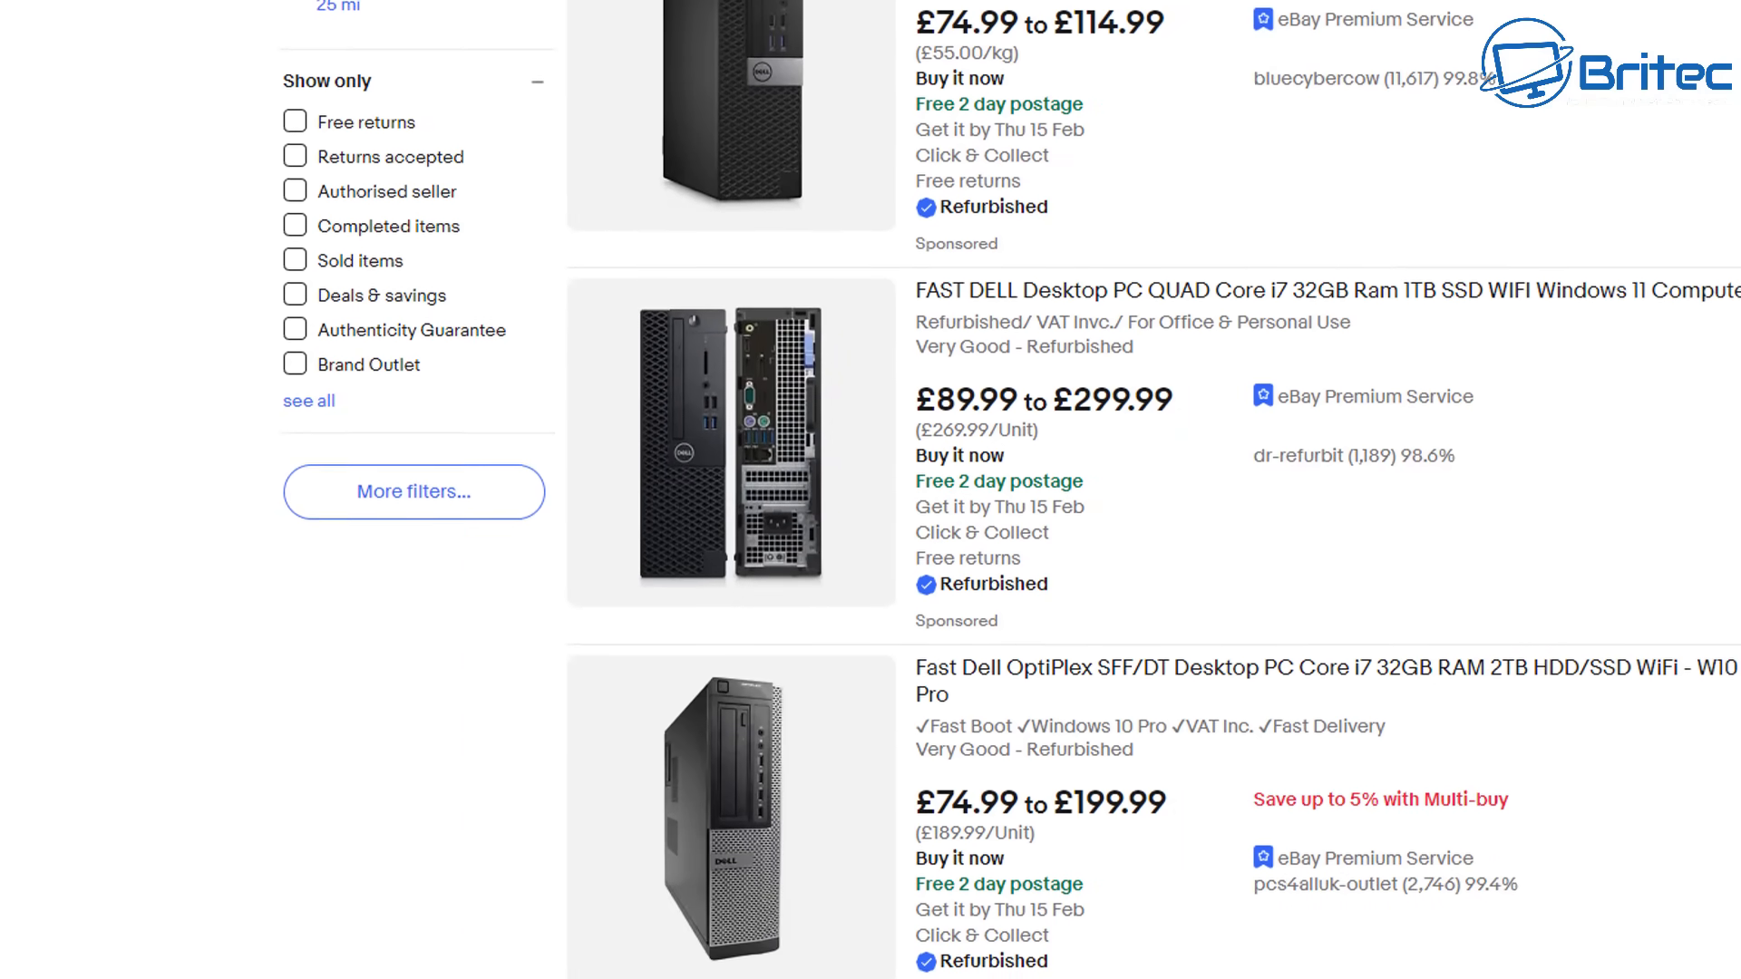
pyautogui.scroll(-3)
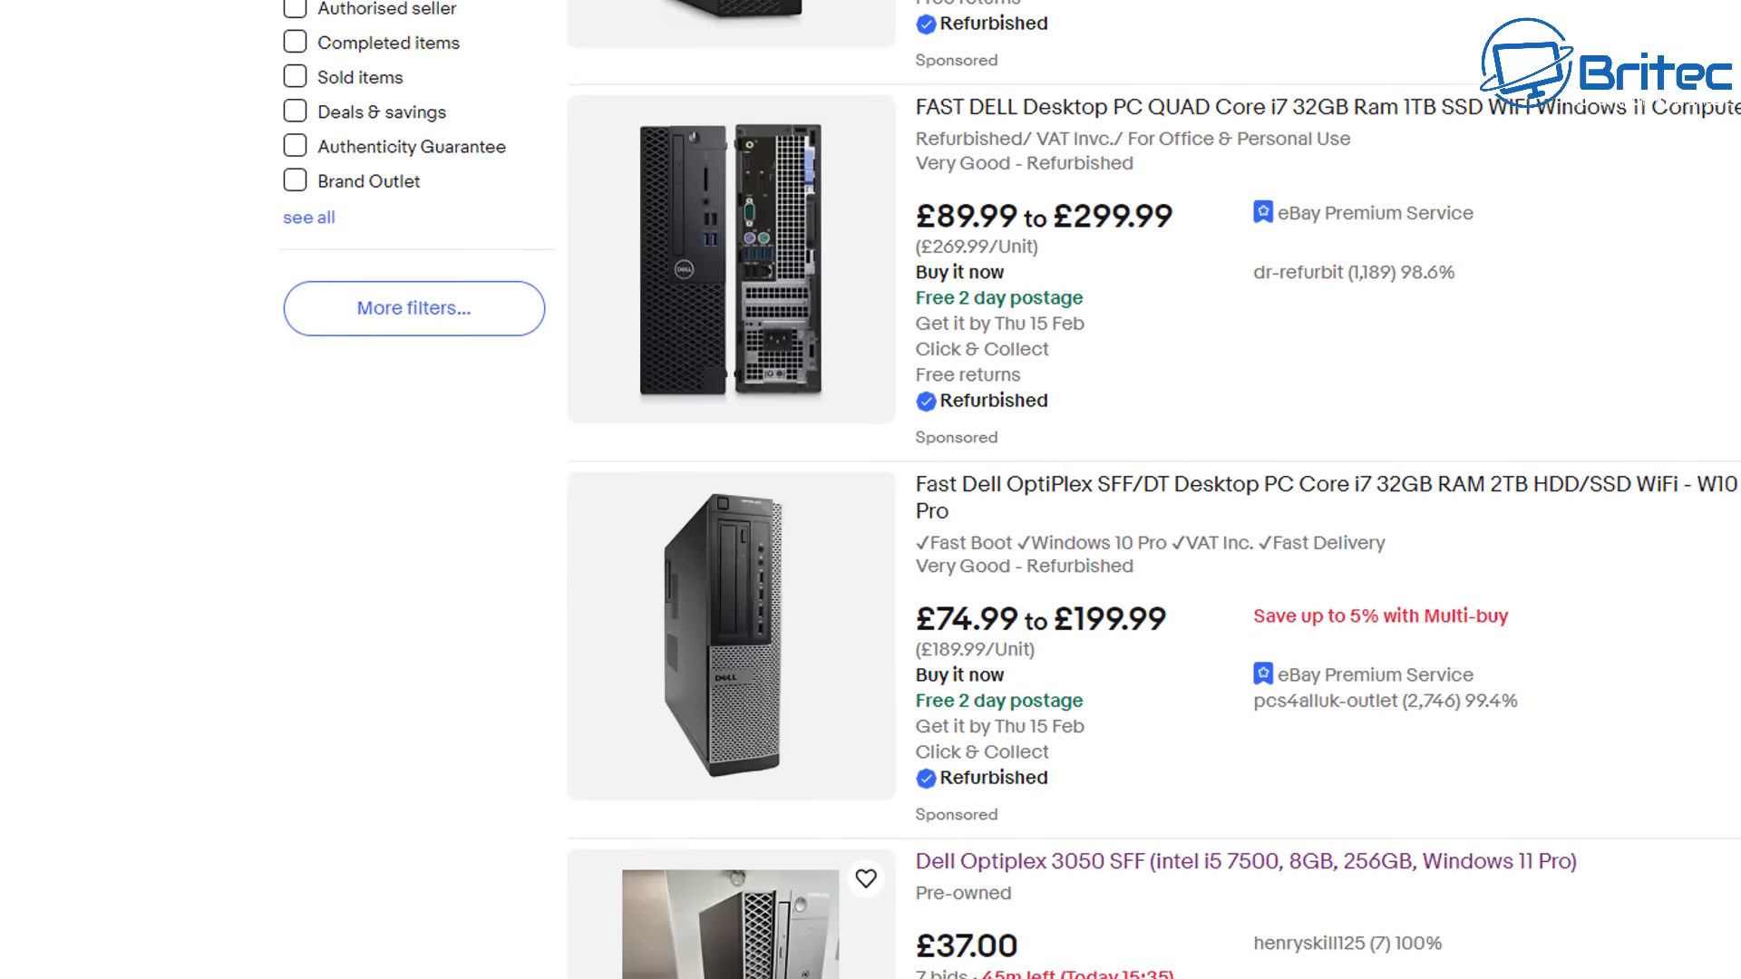
pyautogui.scroll(-3)
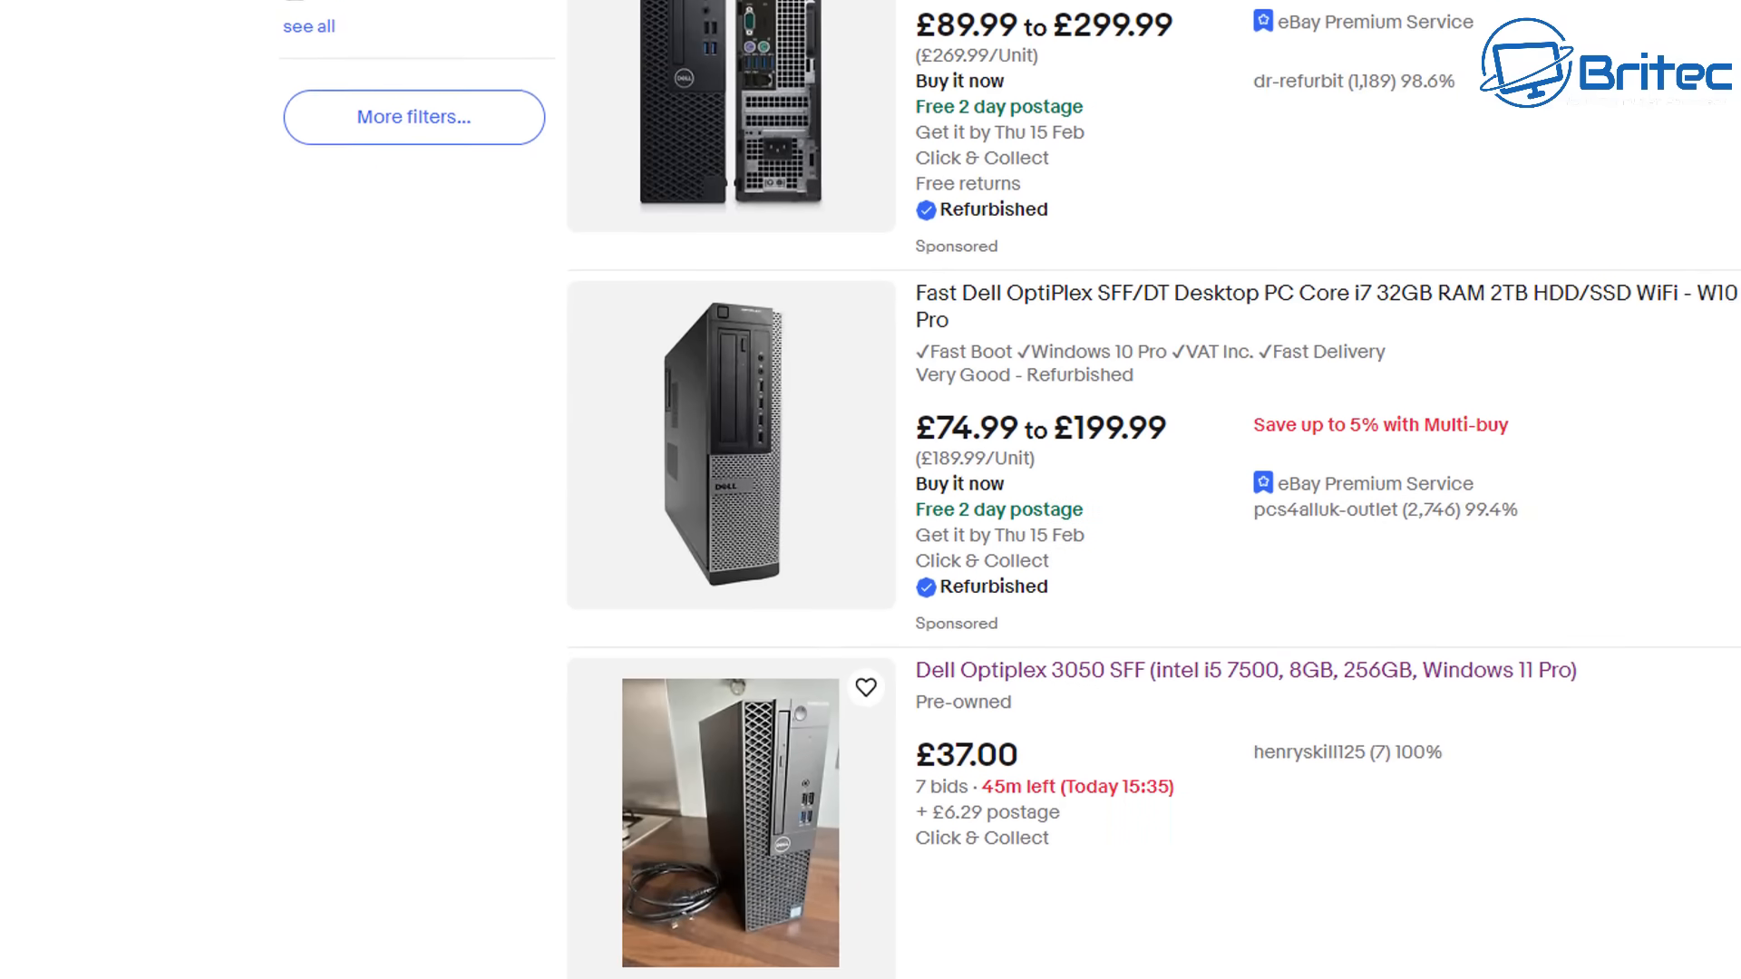
pyautogui.scroll(-3)
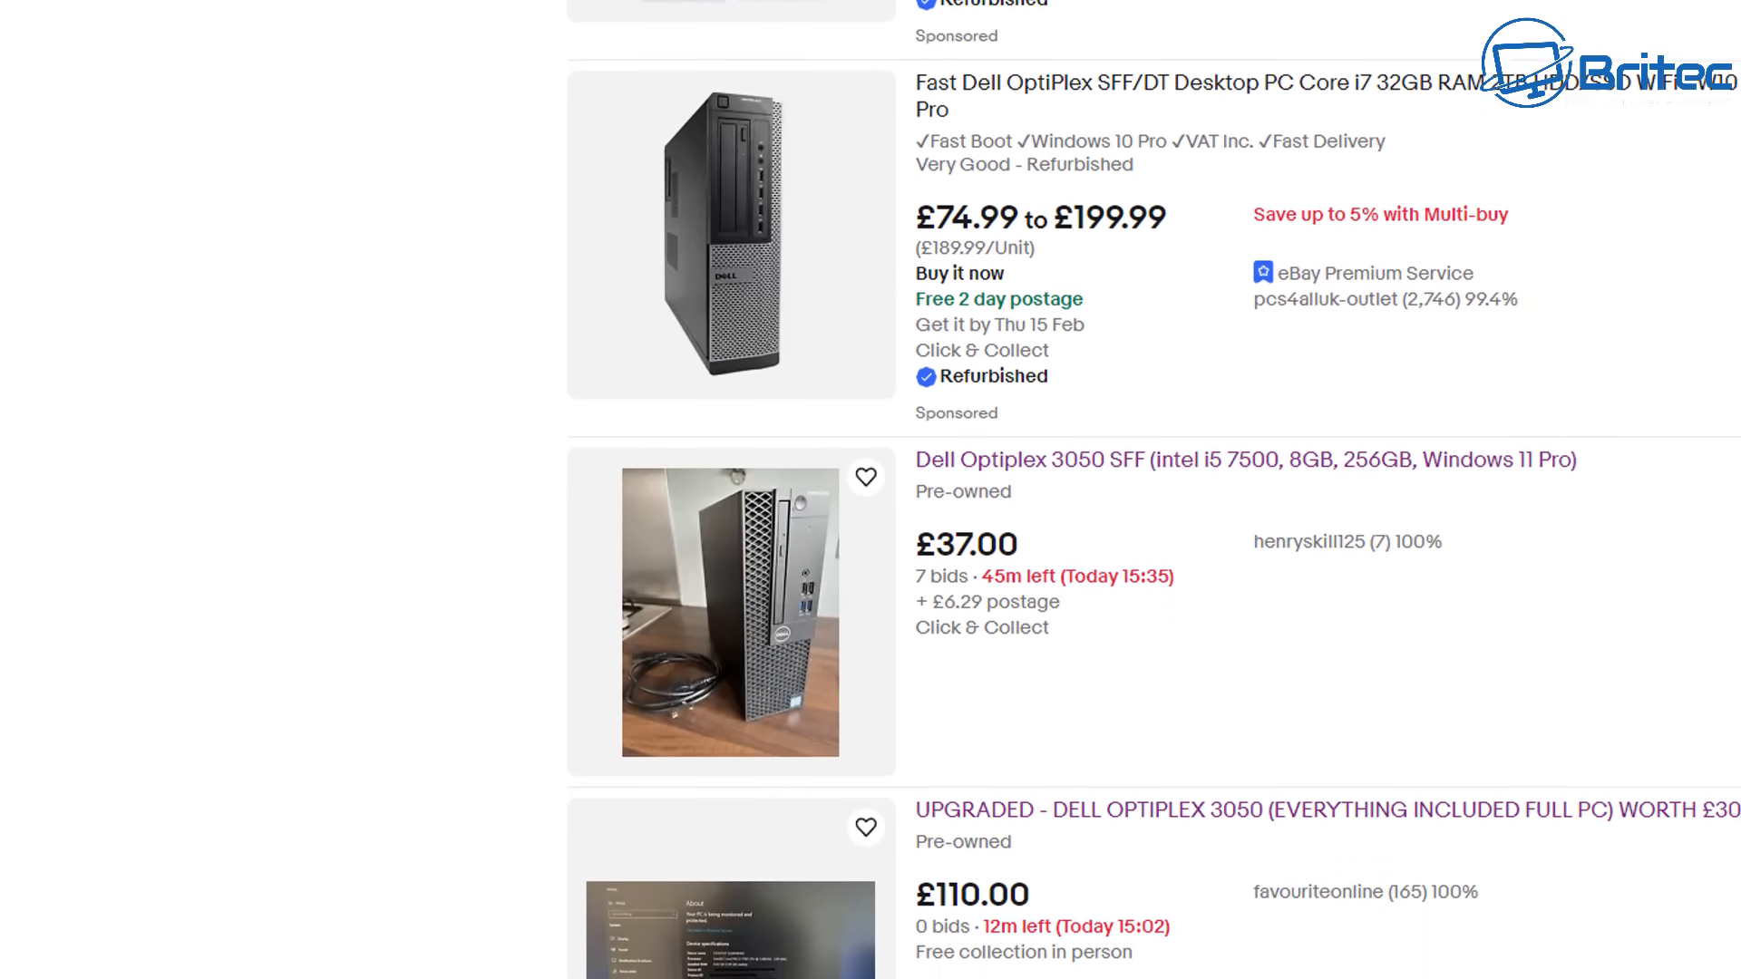
pyautogui.scroll(-3)
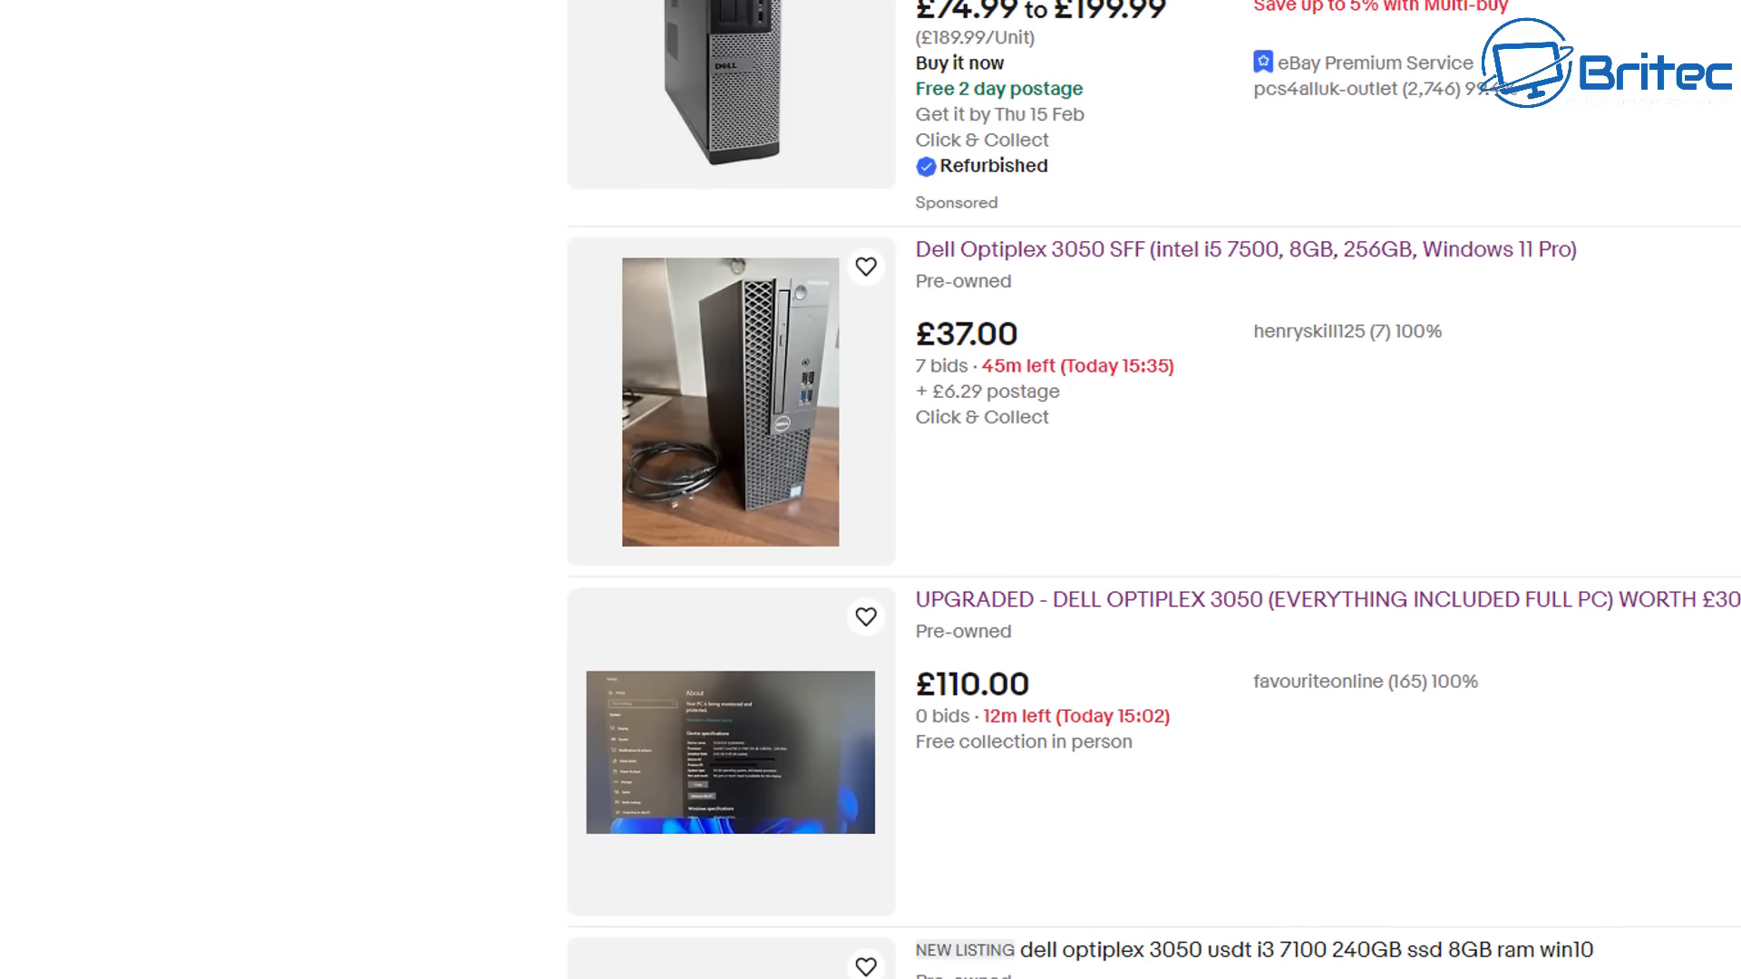
pyautogui.scroll(-3)
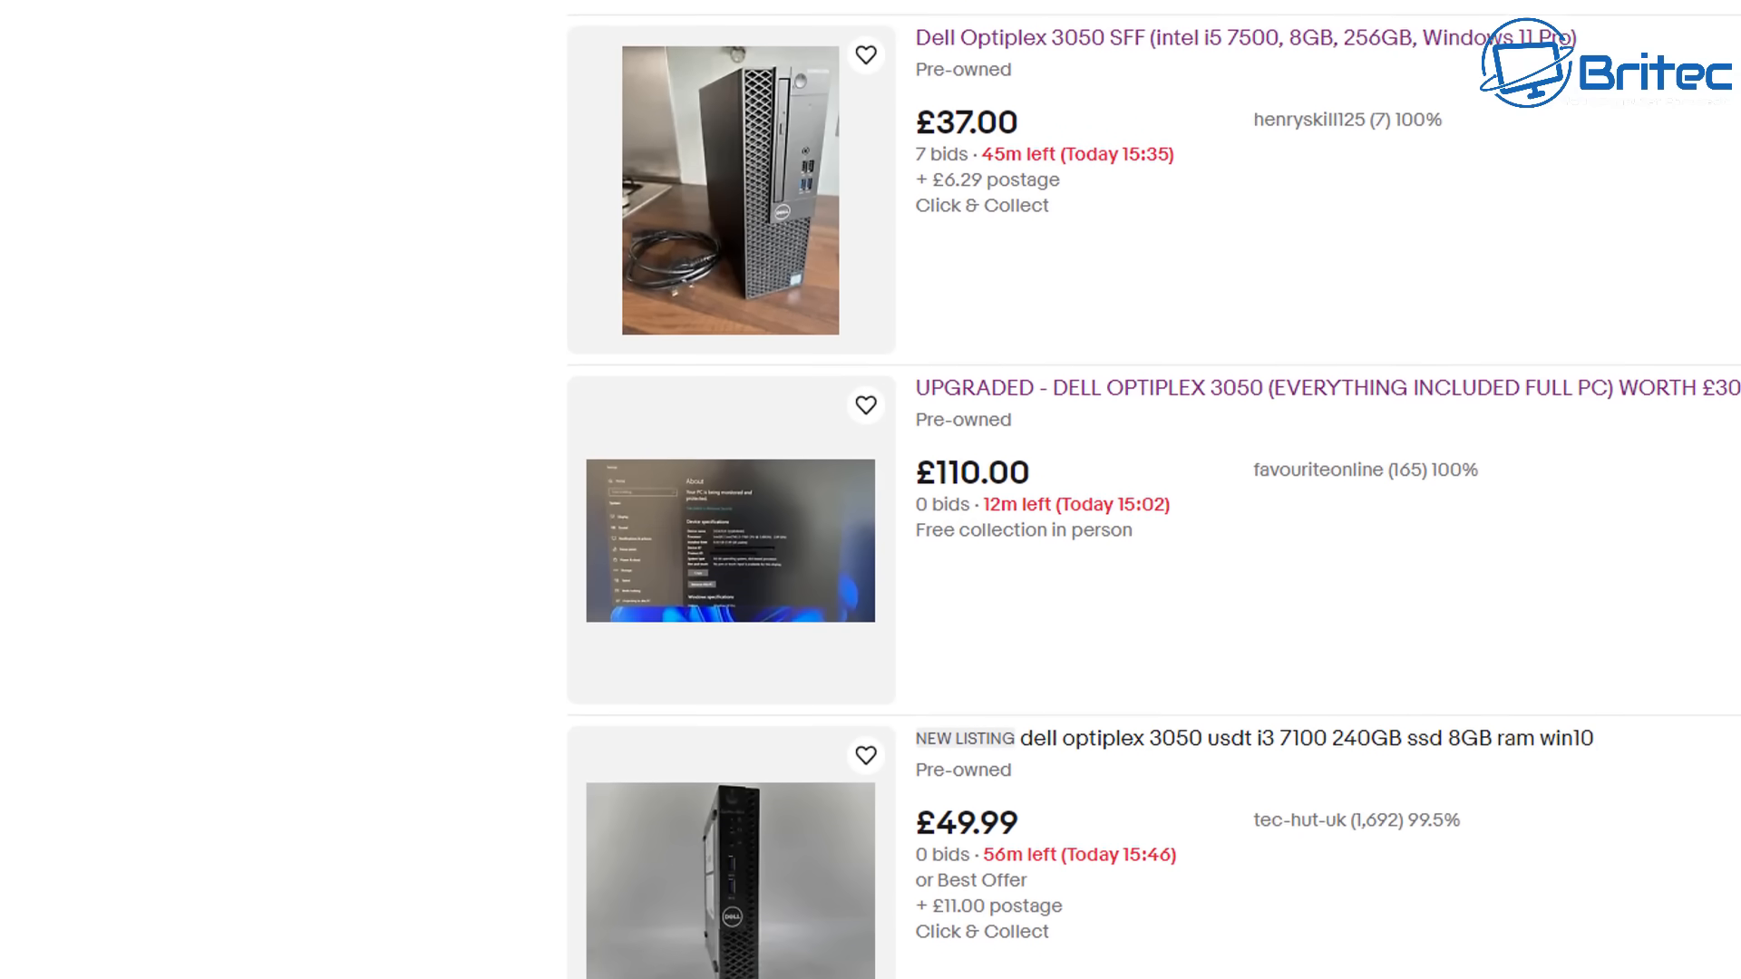
pyautogui.scroll(-3)
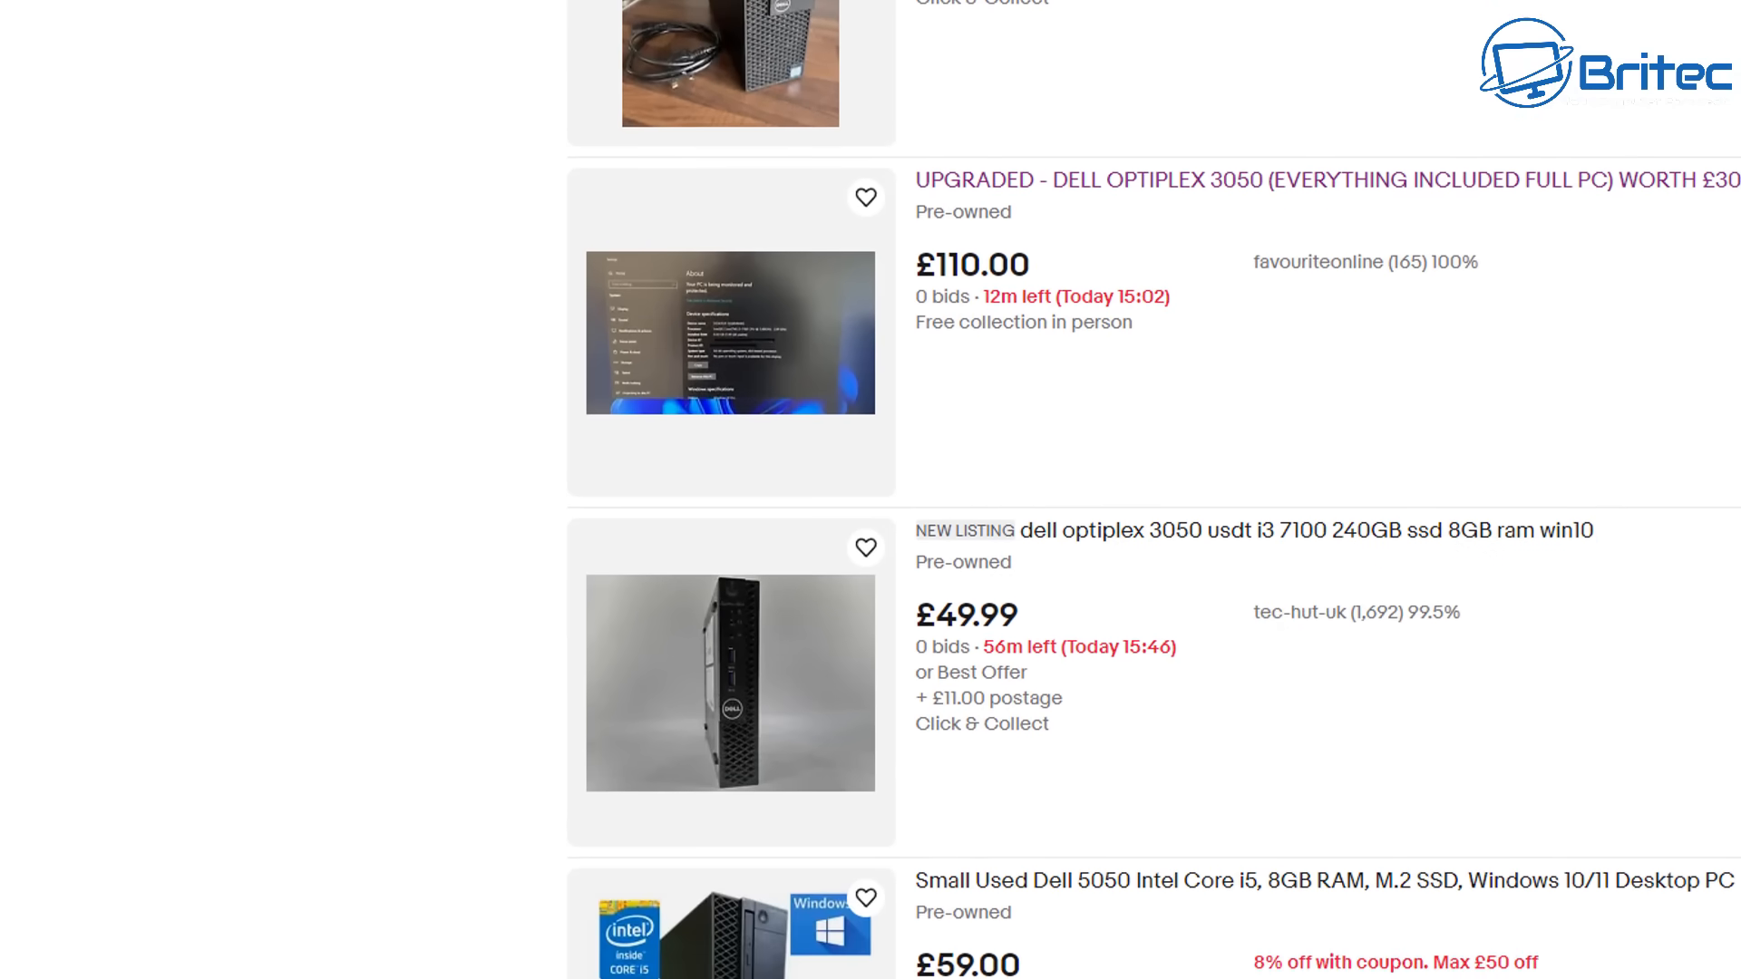
pyautogui.scroll(-3)
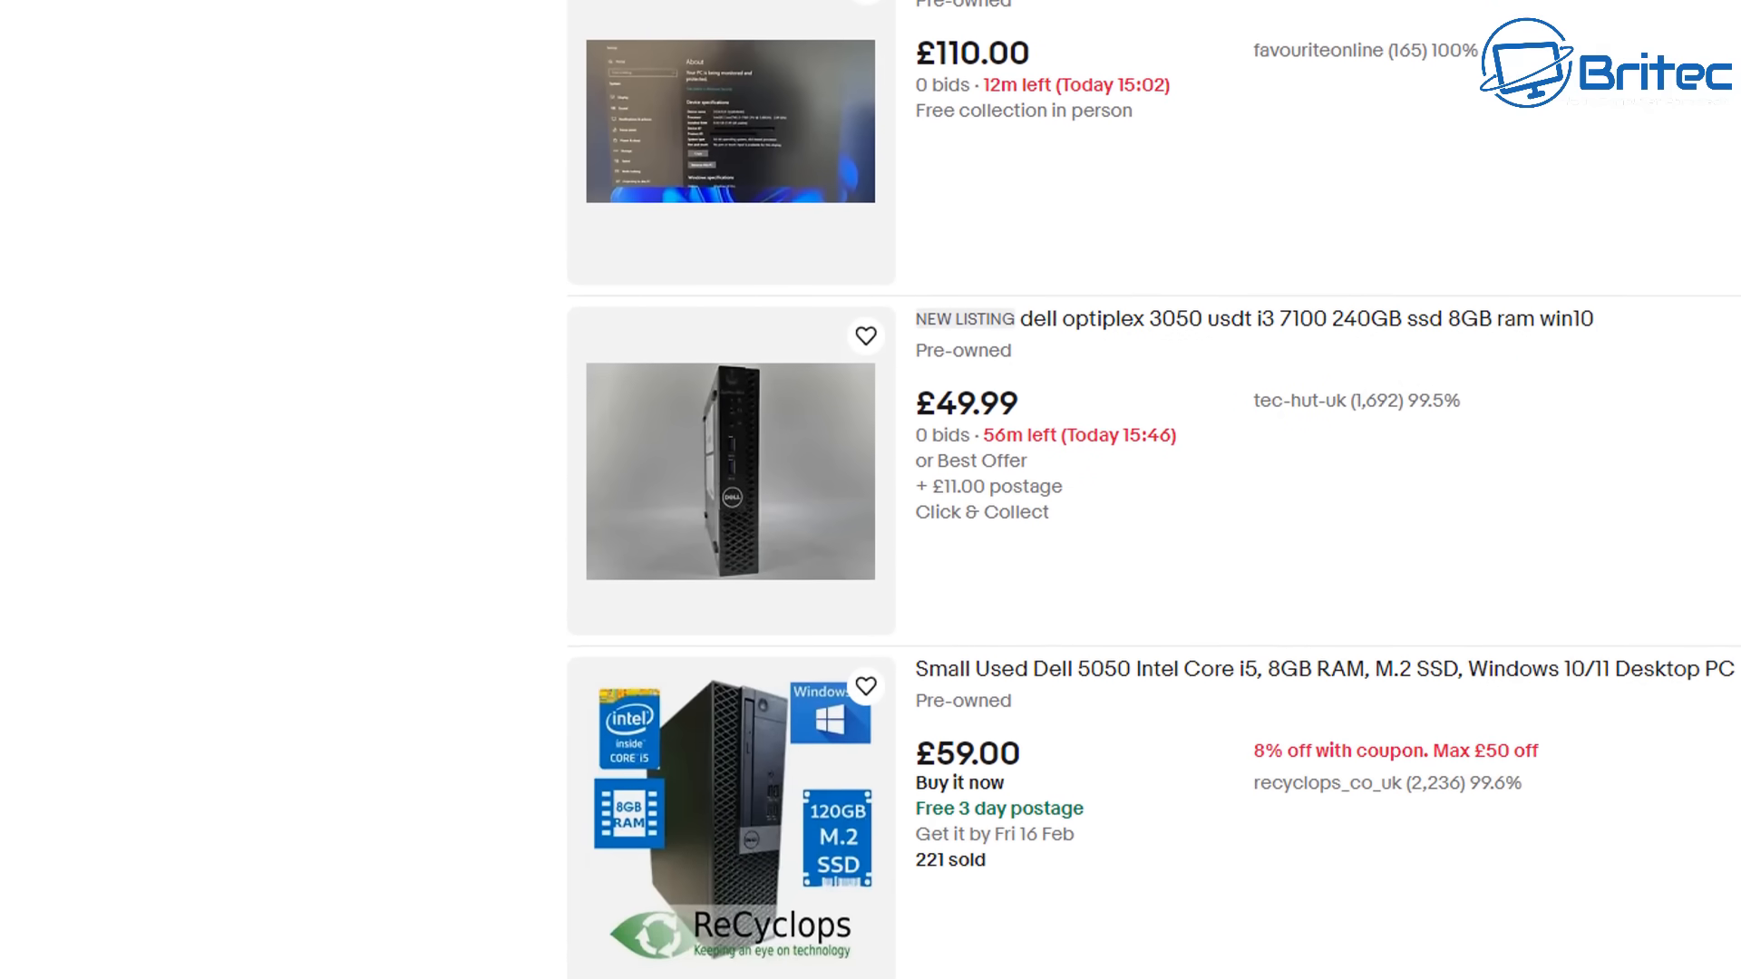
pyautogui.scroll(-3)
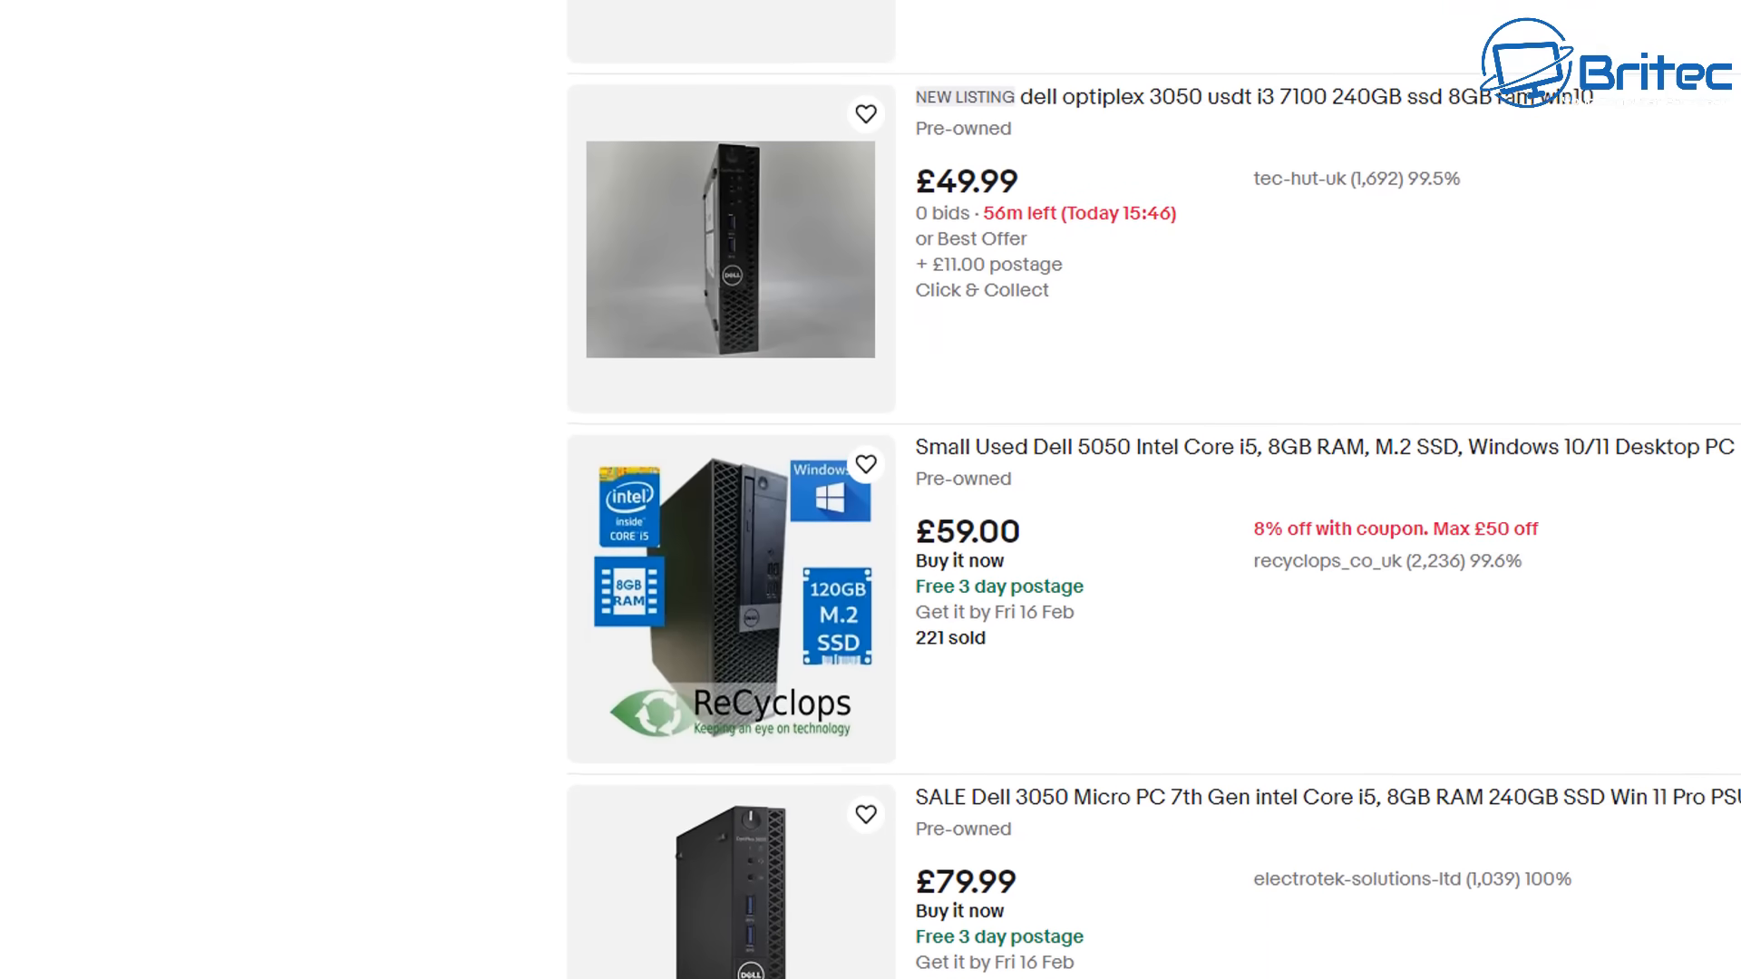
pyautogui.scroll(-3)
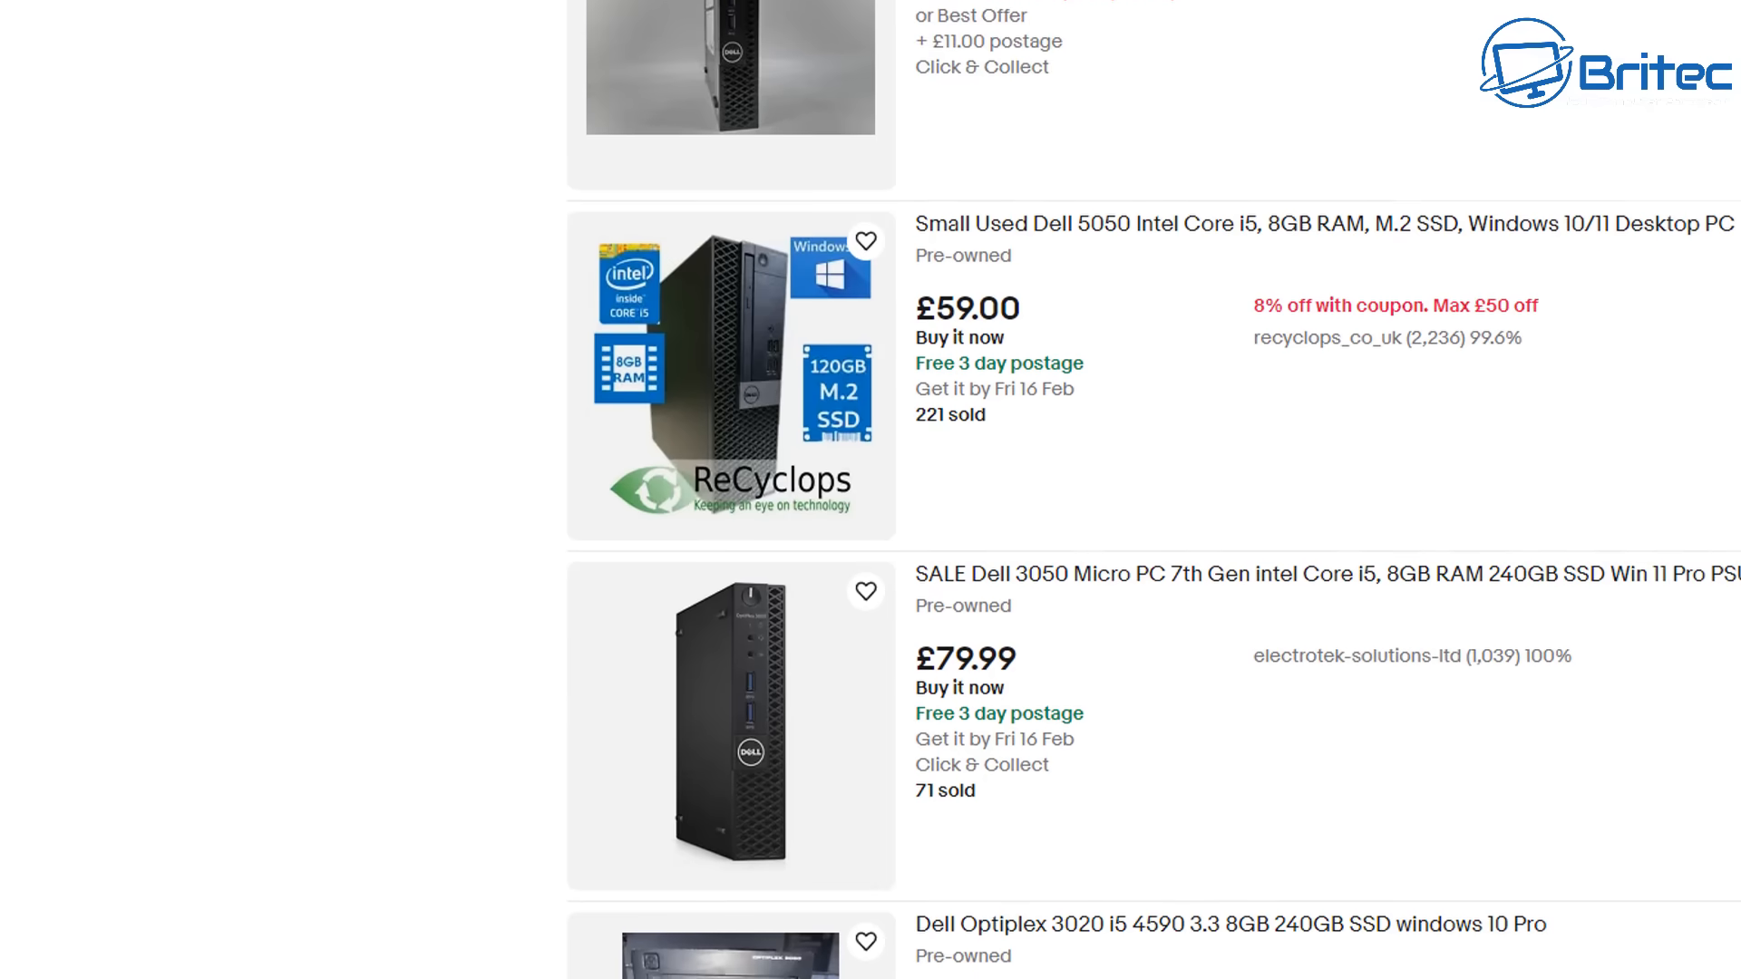
pyautogui.scroll(-3)
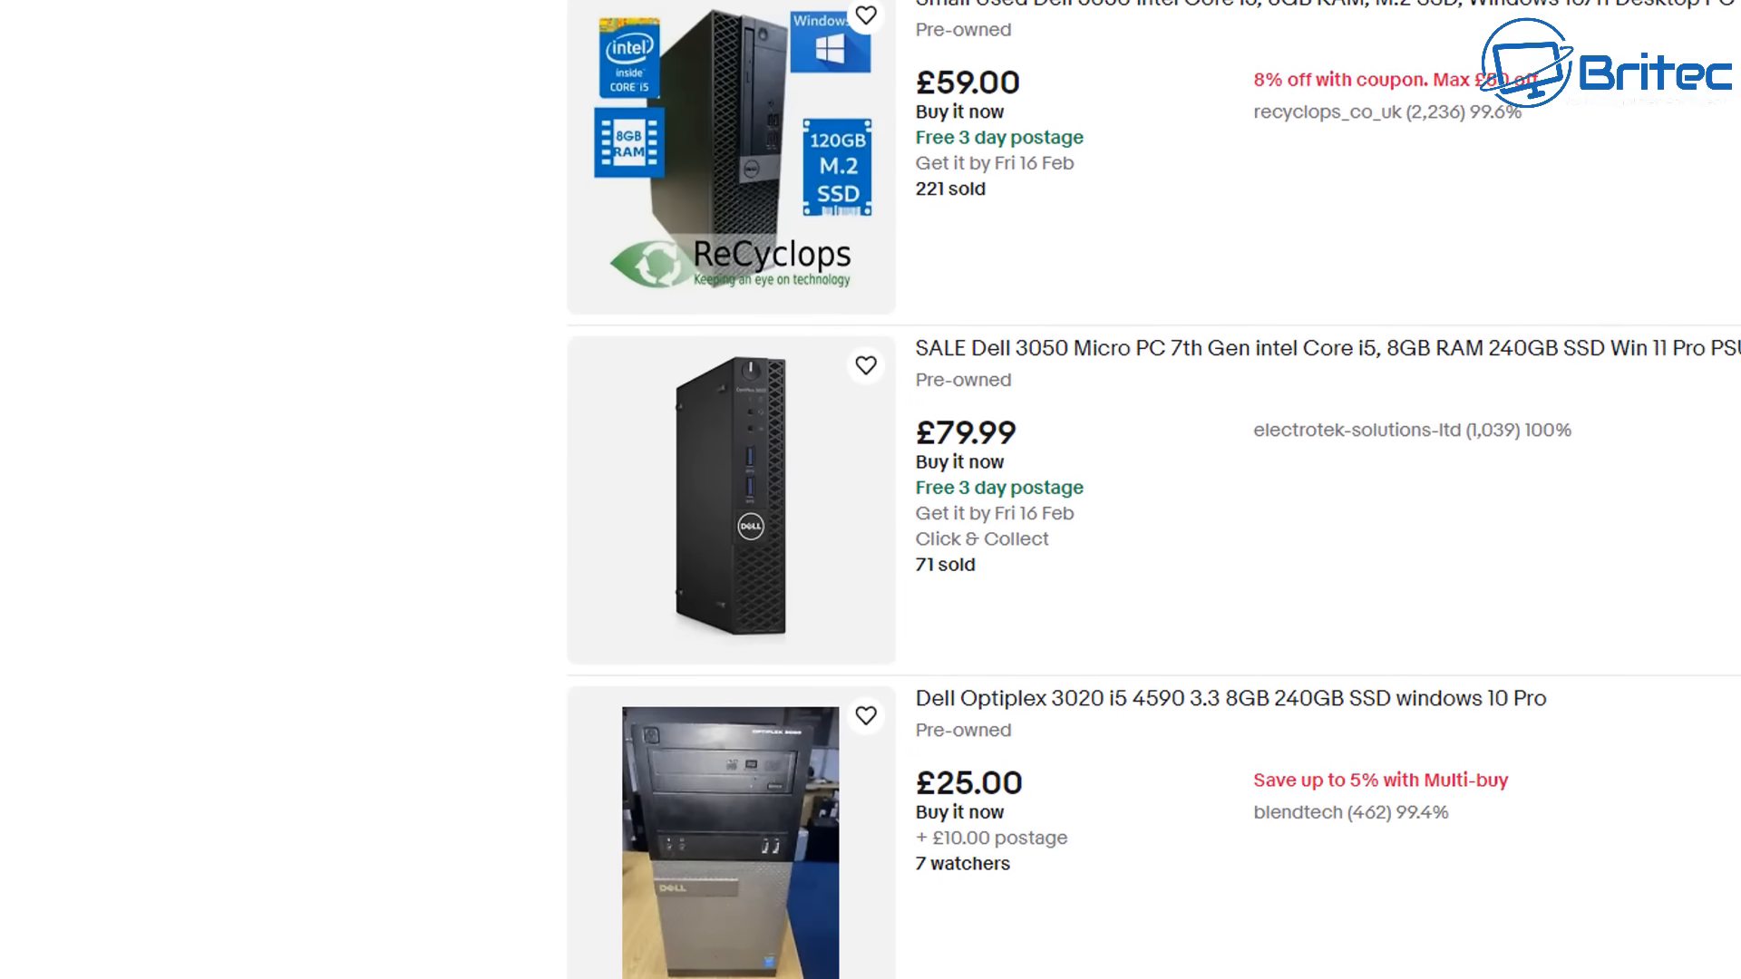
pyautogui.scroll(-3)
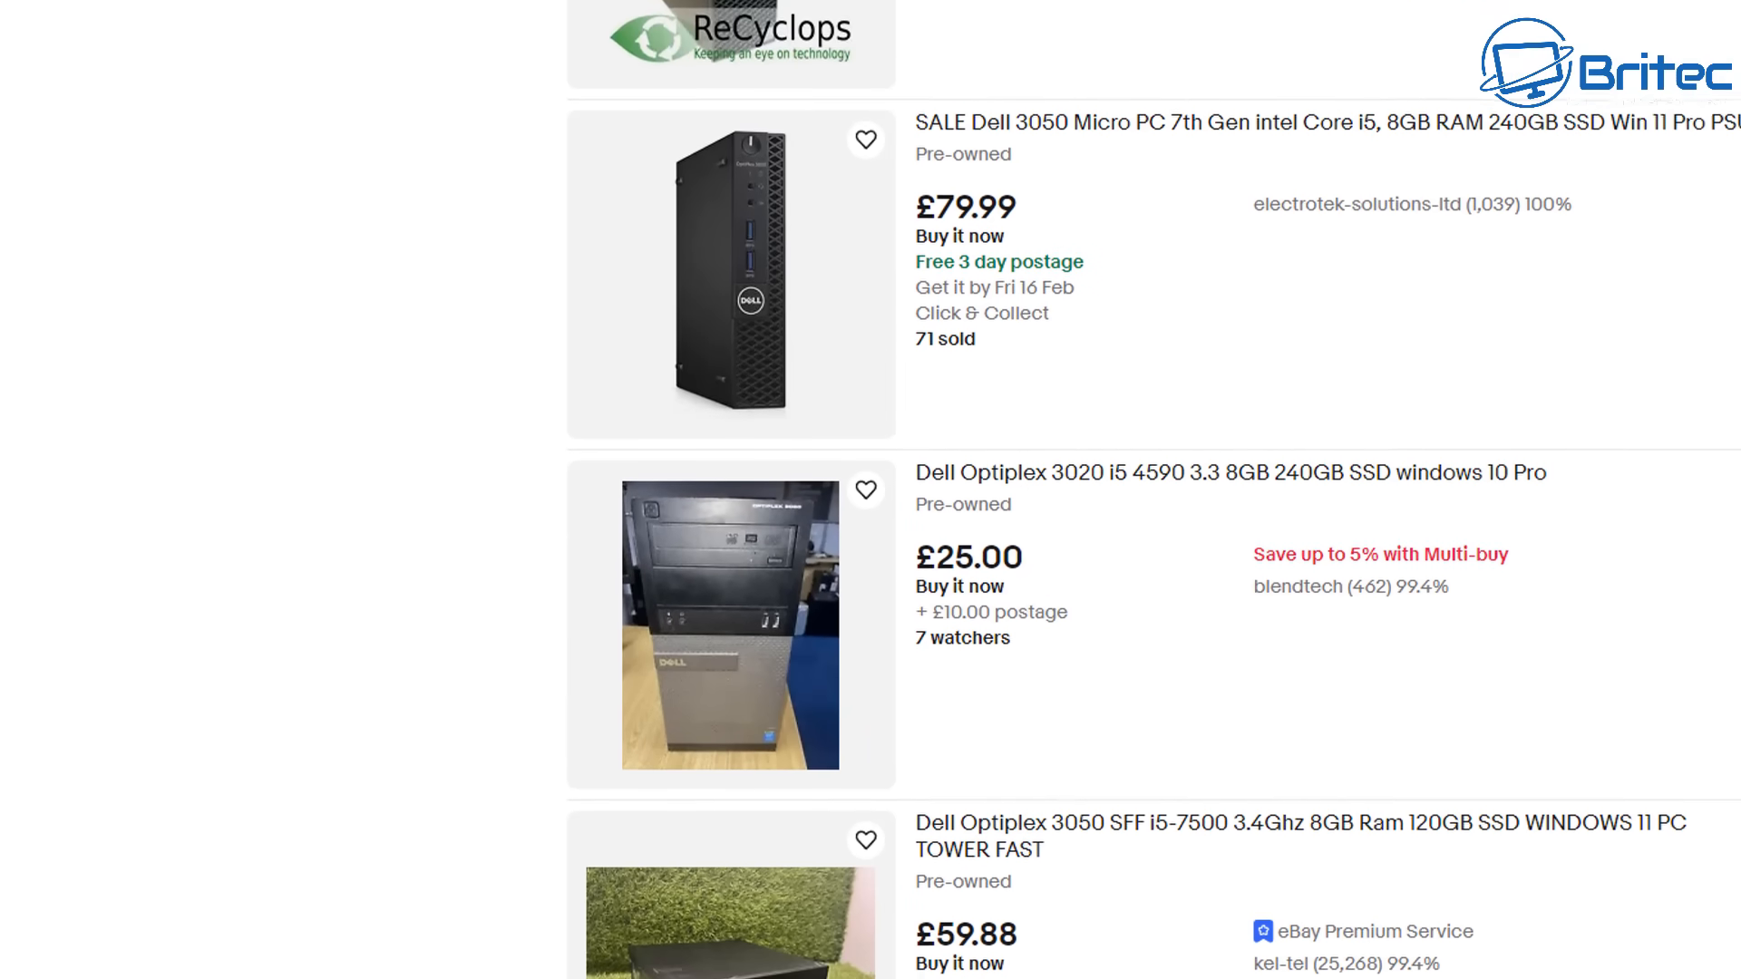
pyautogui.scroll(-3)
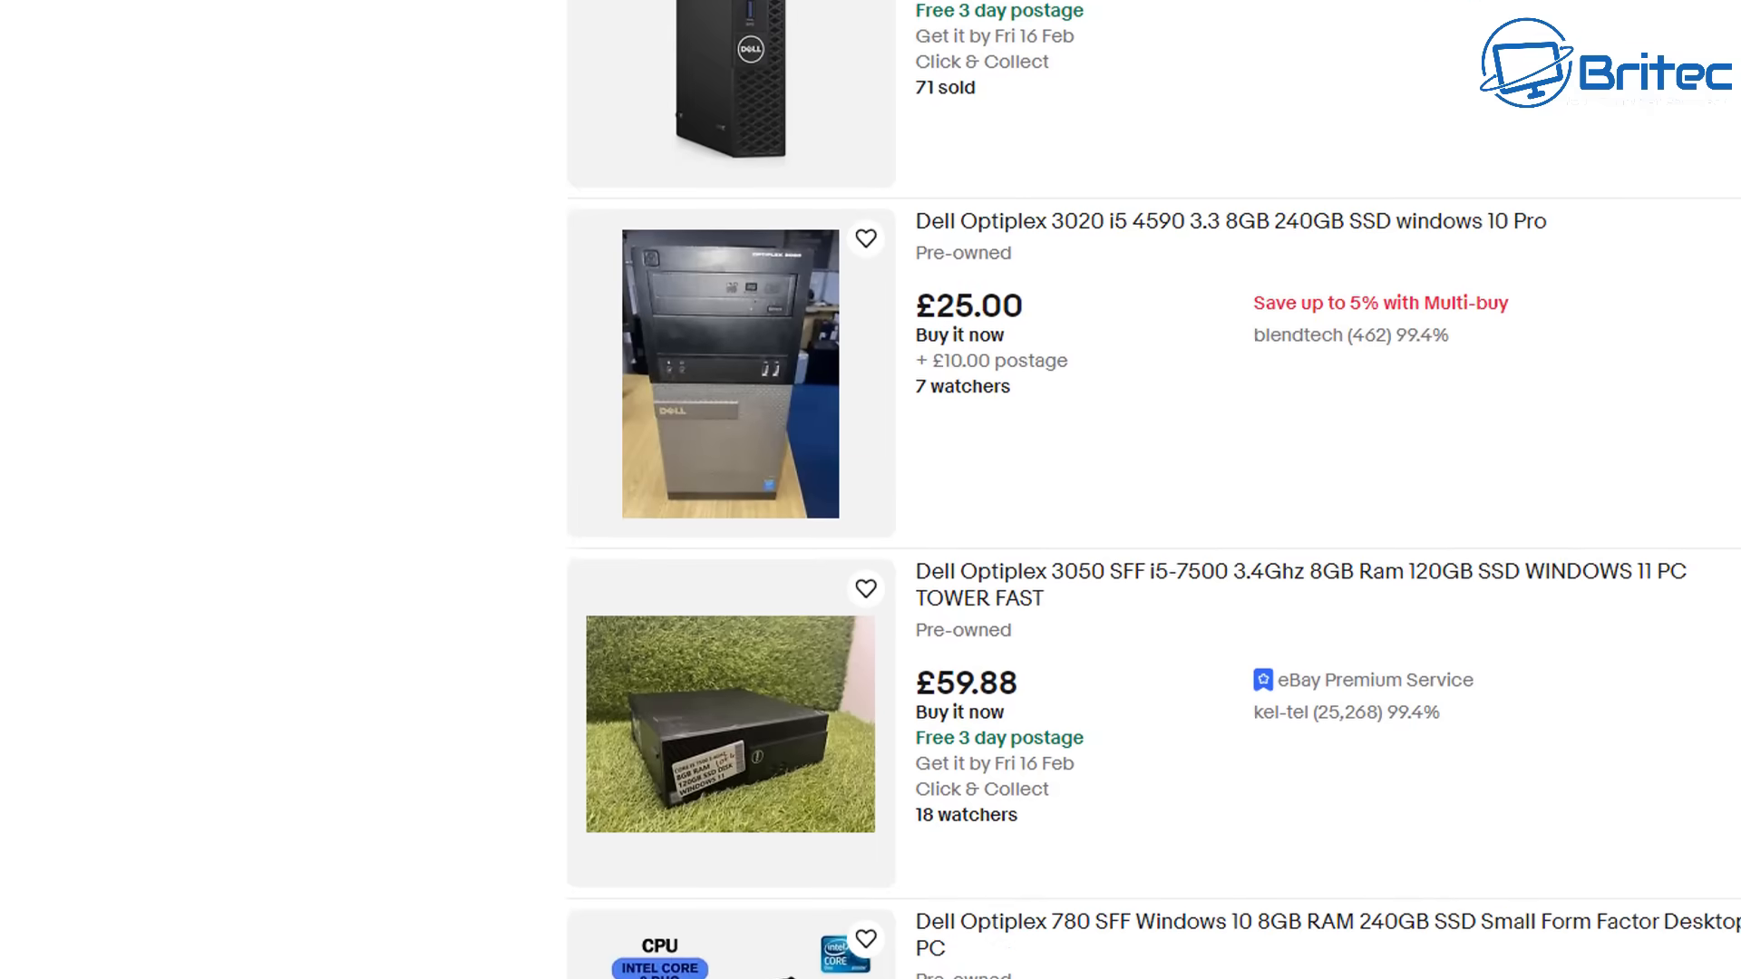
pyautogui.scroll(-3)
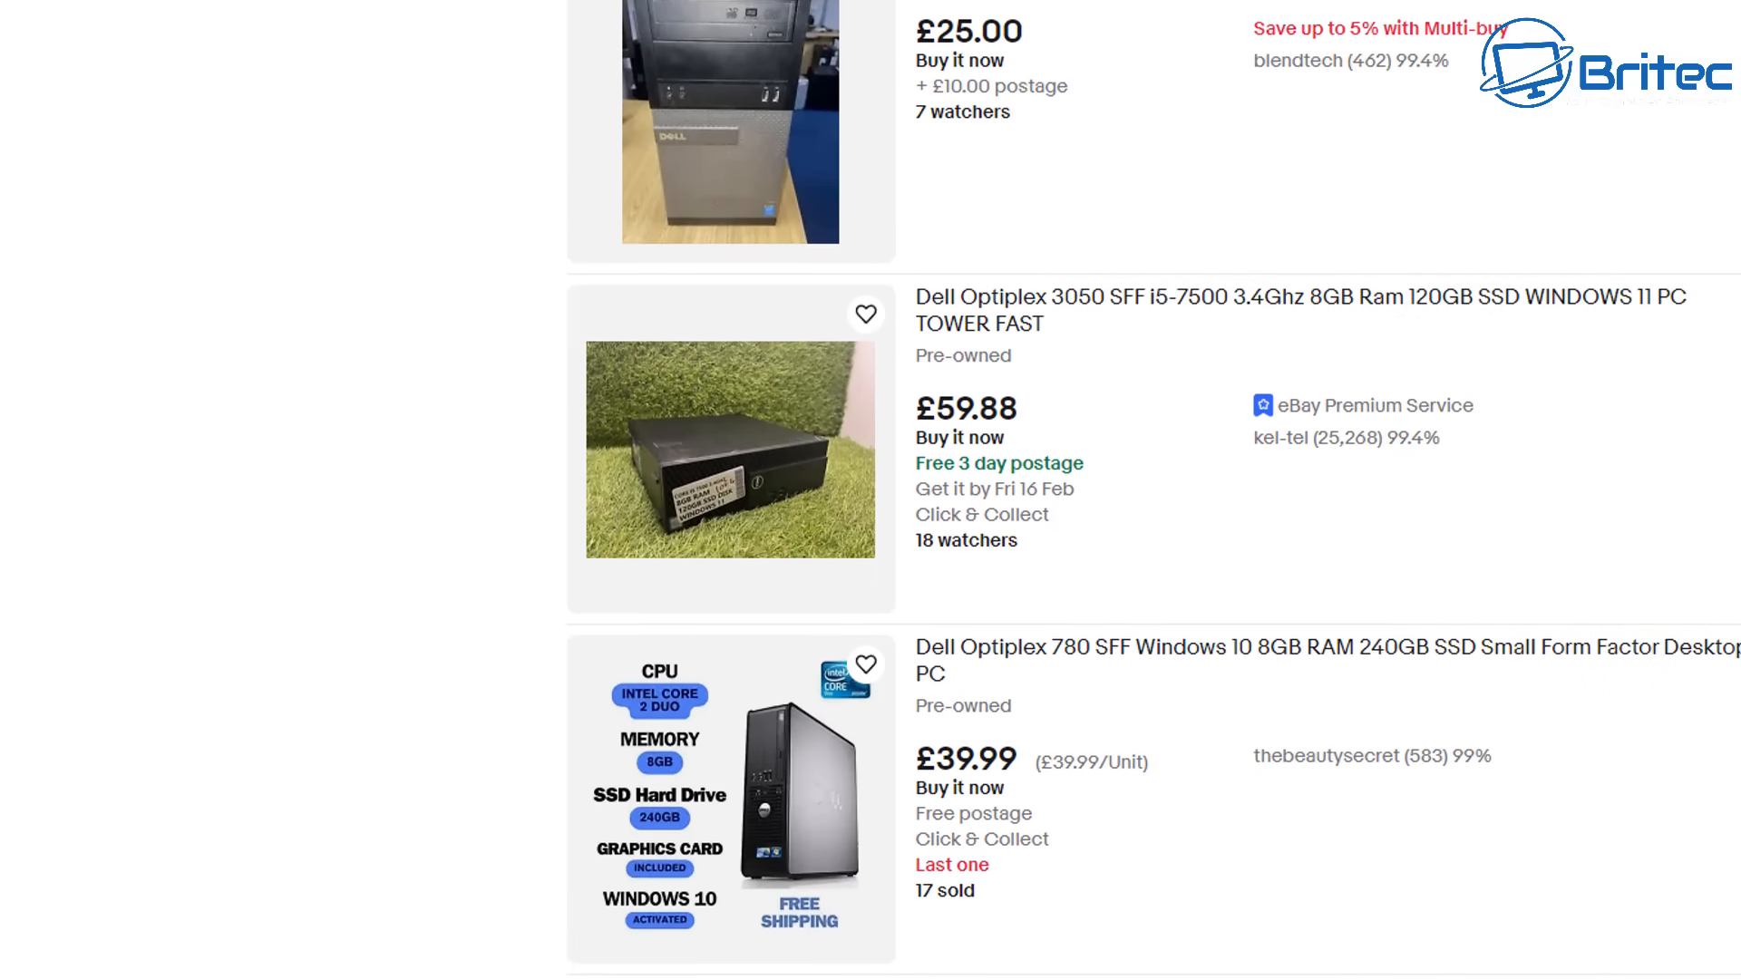
pyautogui.scroll(-3)
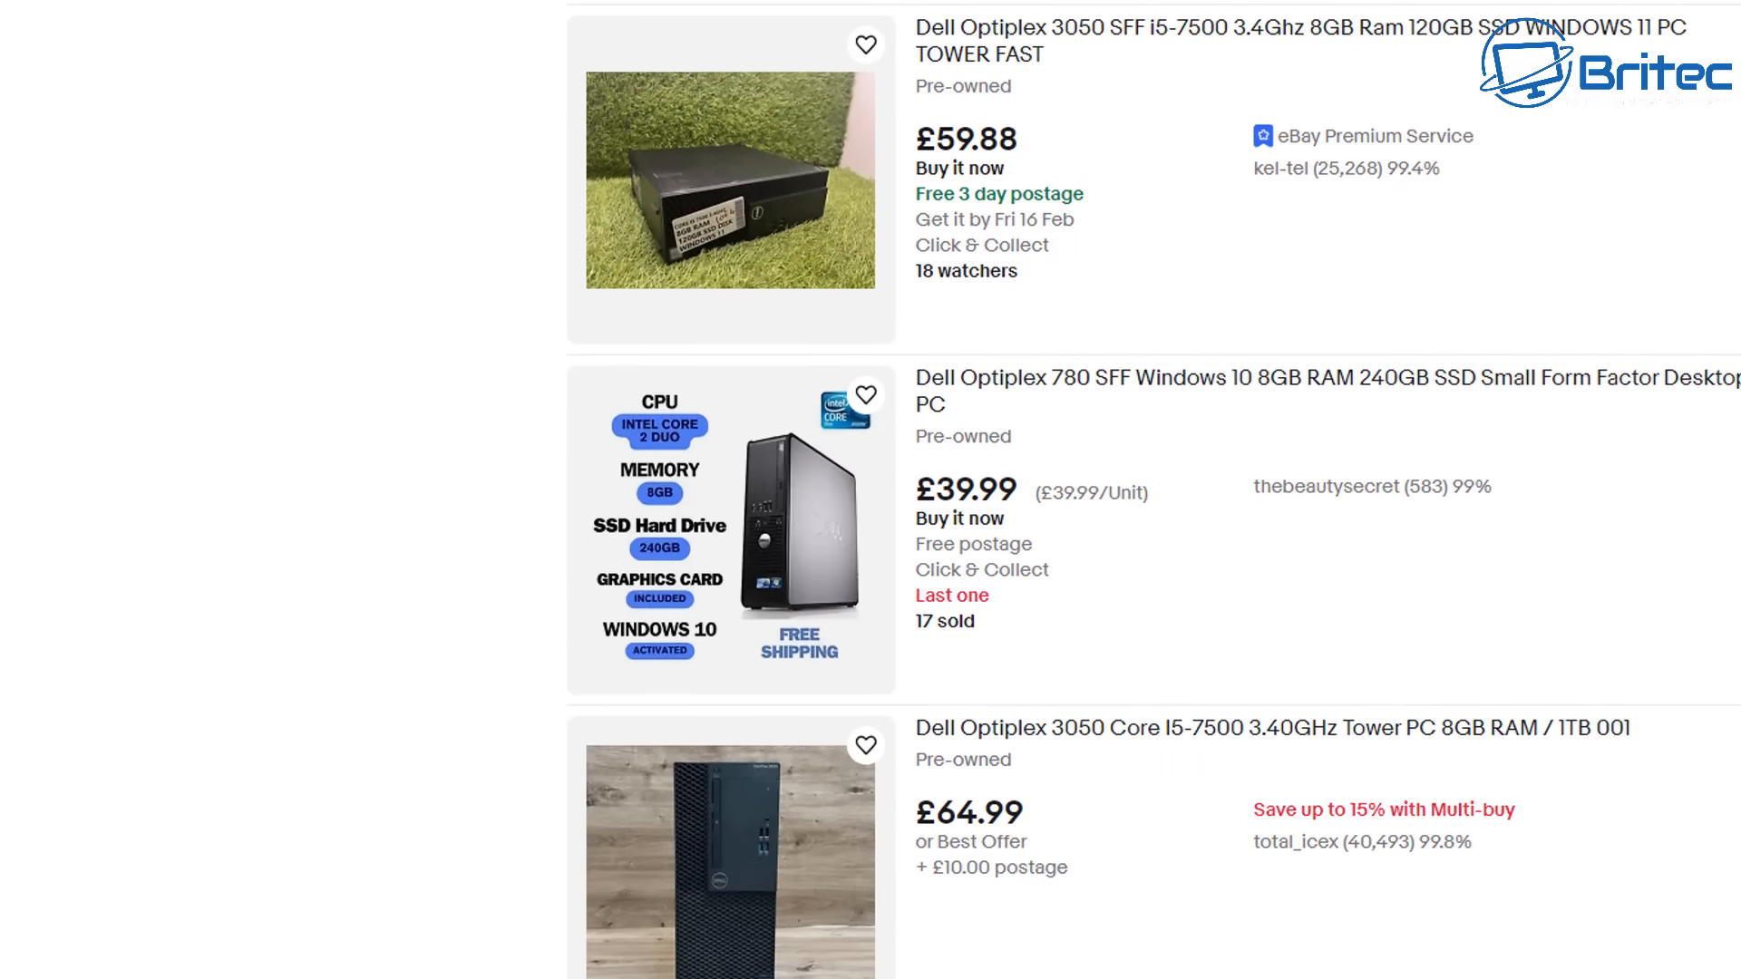
pyautogui.scroll(-3)
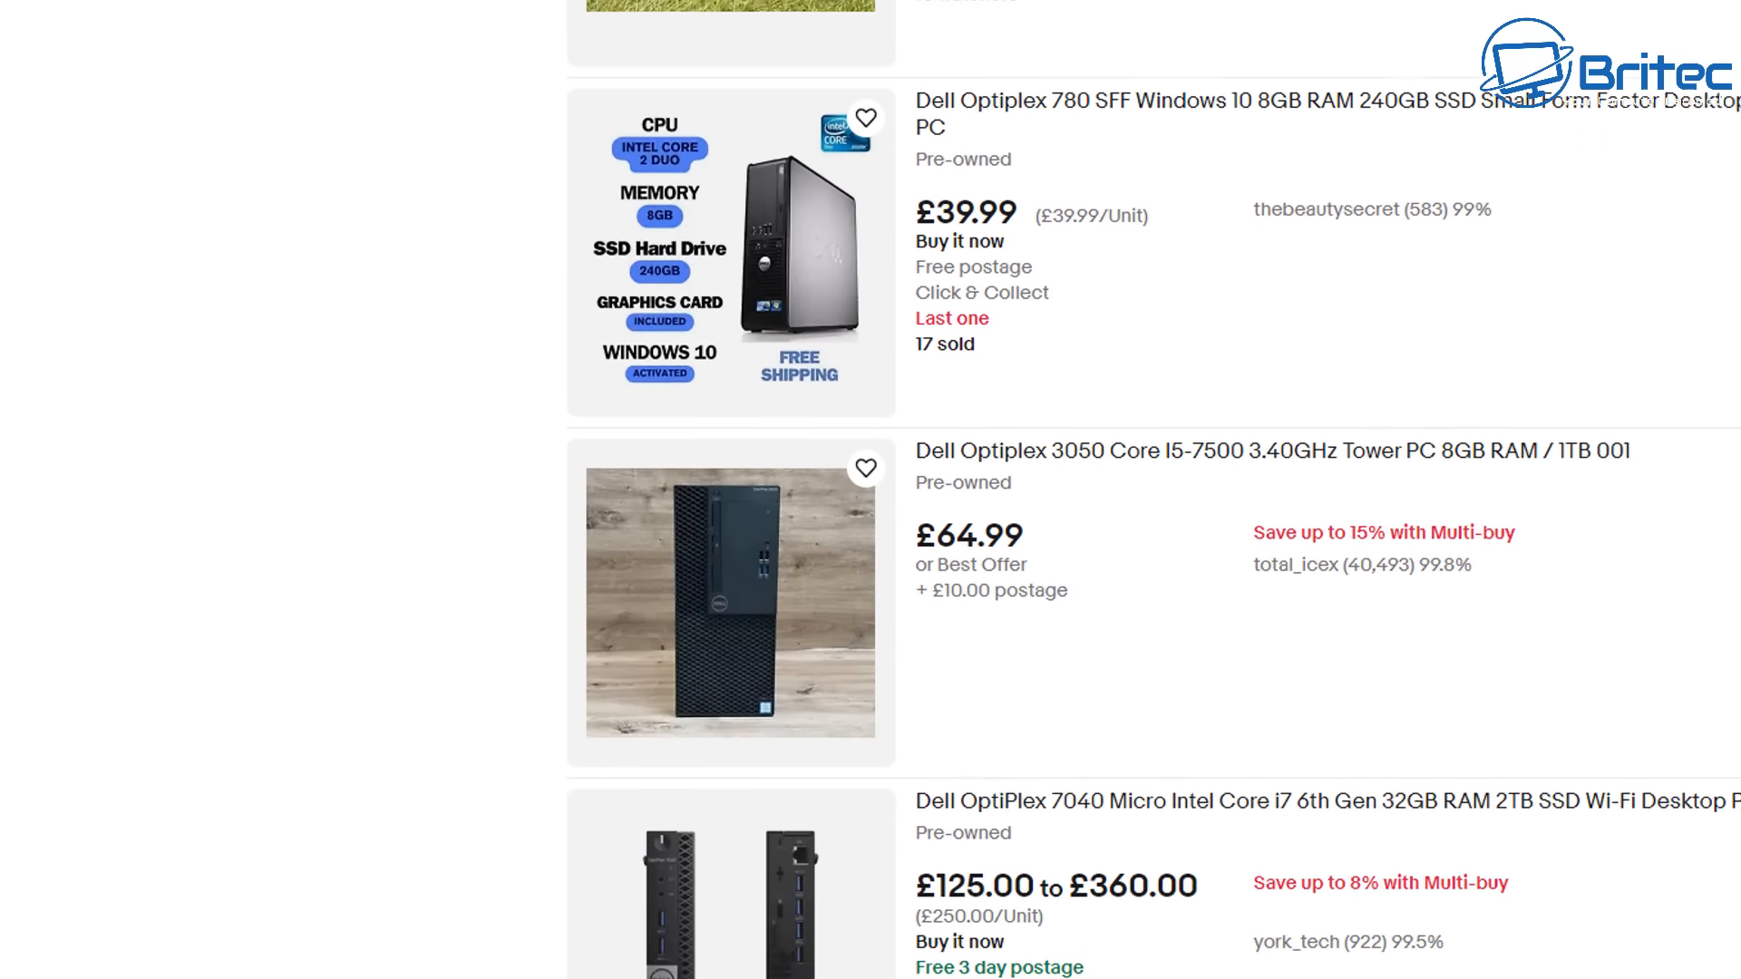
pyautogui.scroll(-3)
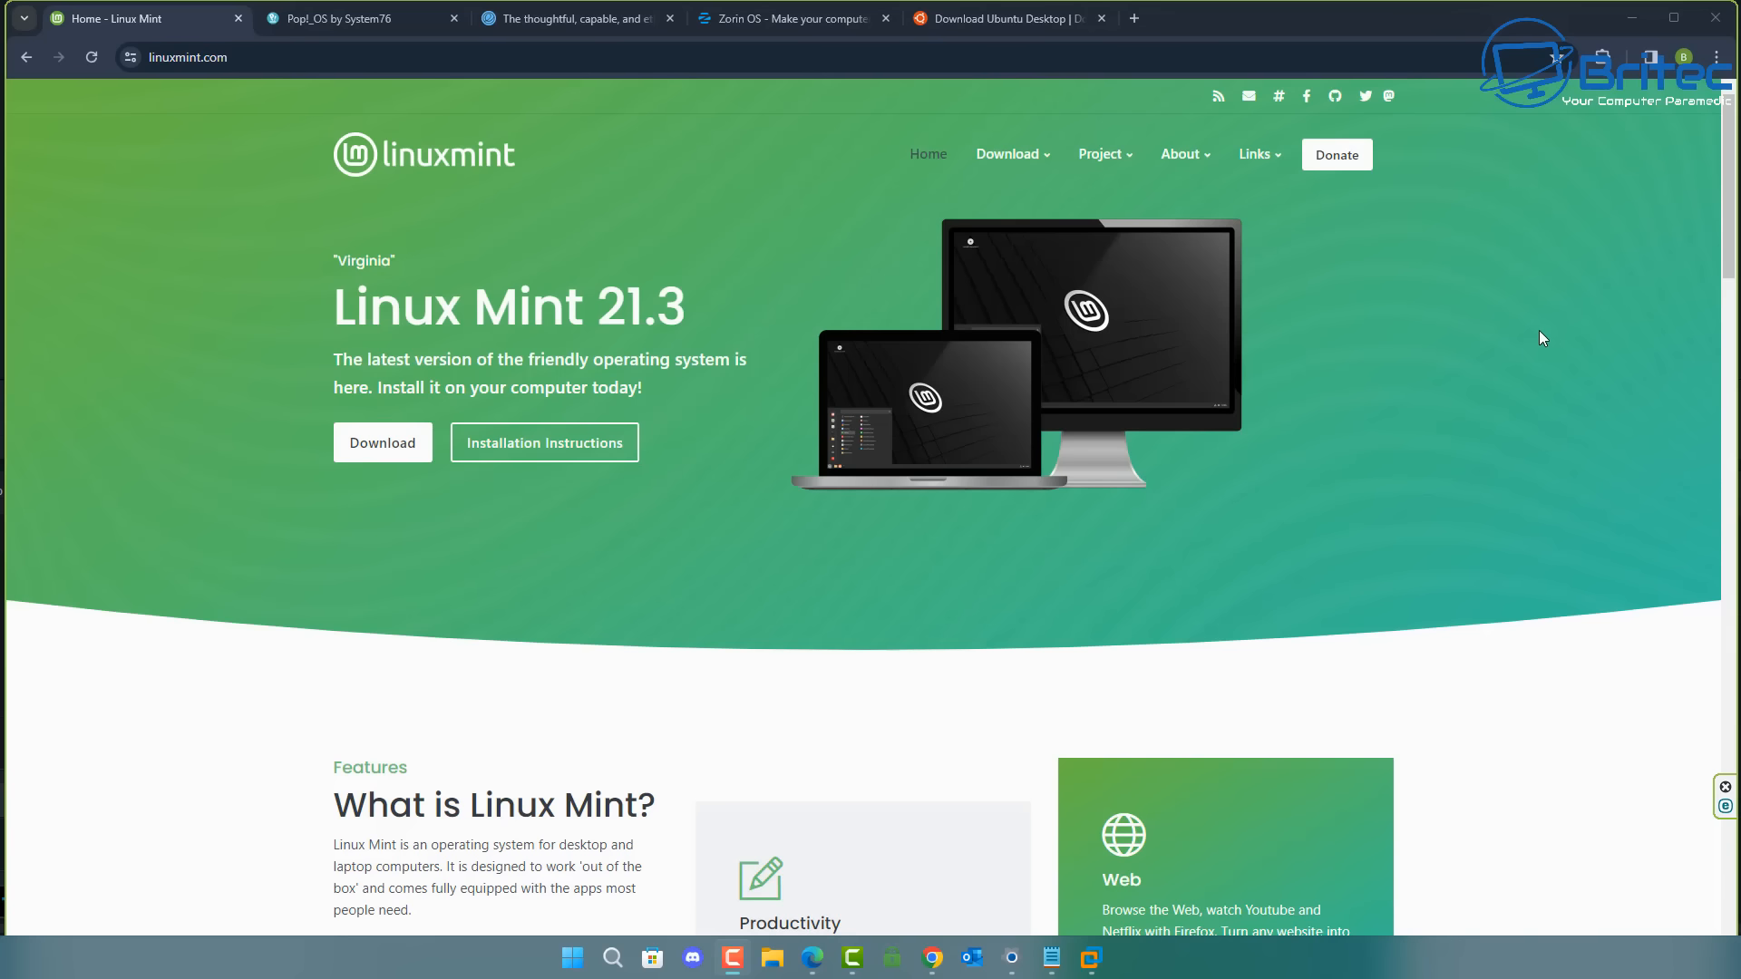
pyautogui.moveTo(1349, 260)
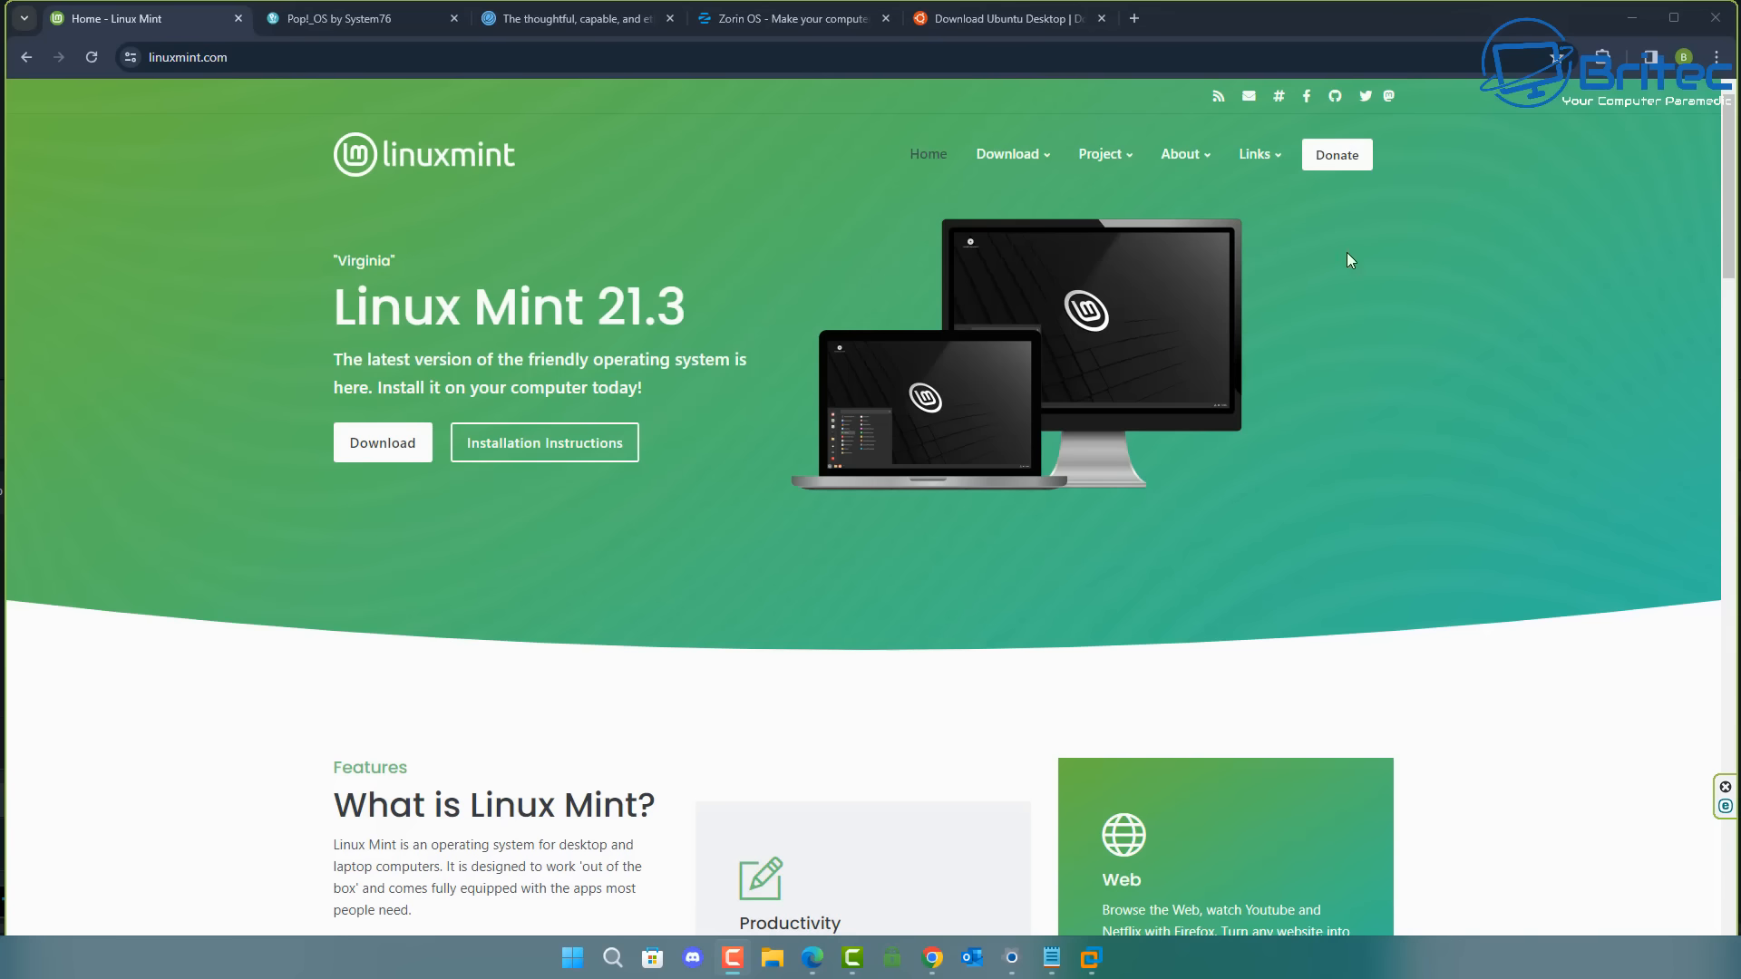
pyautogui.moveTo(533, 196)
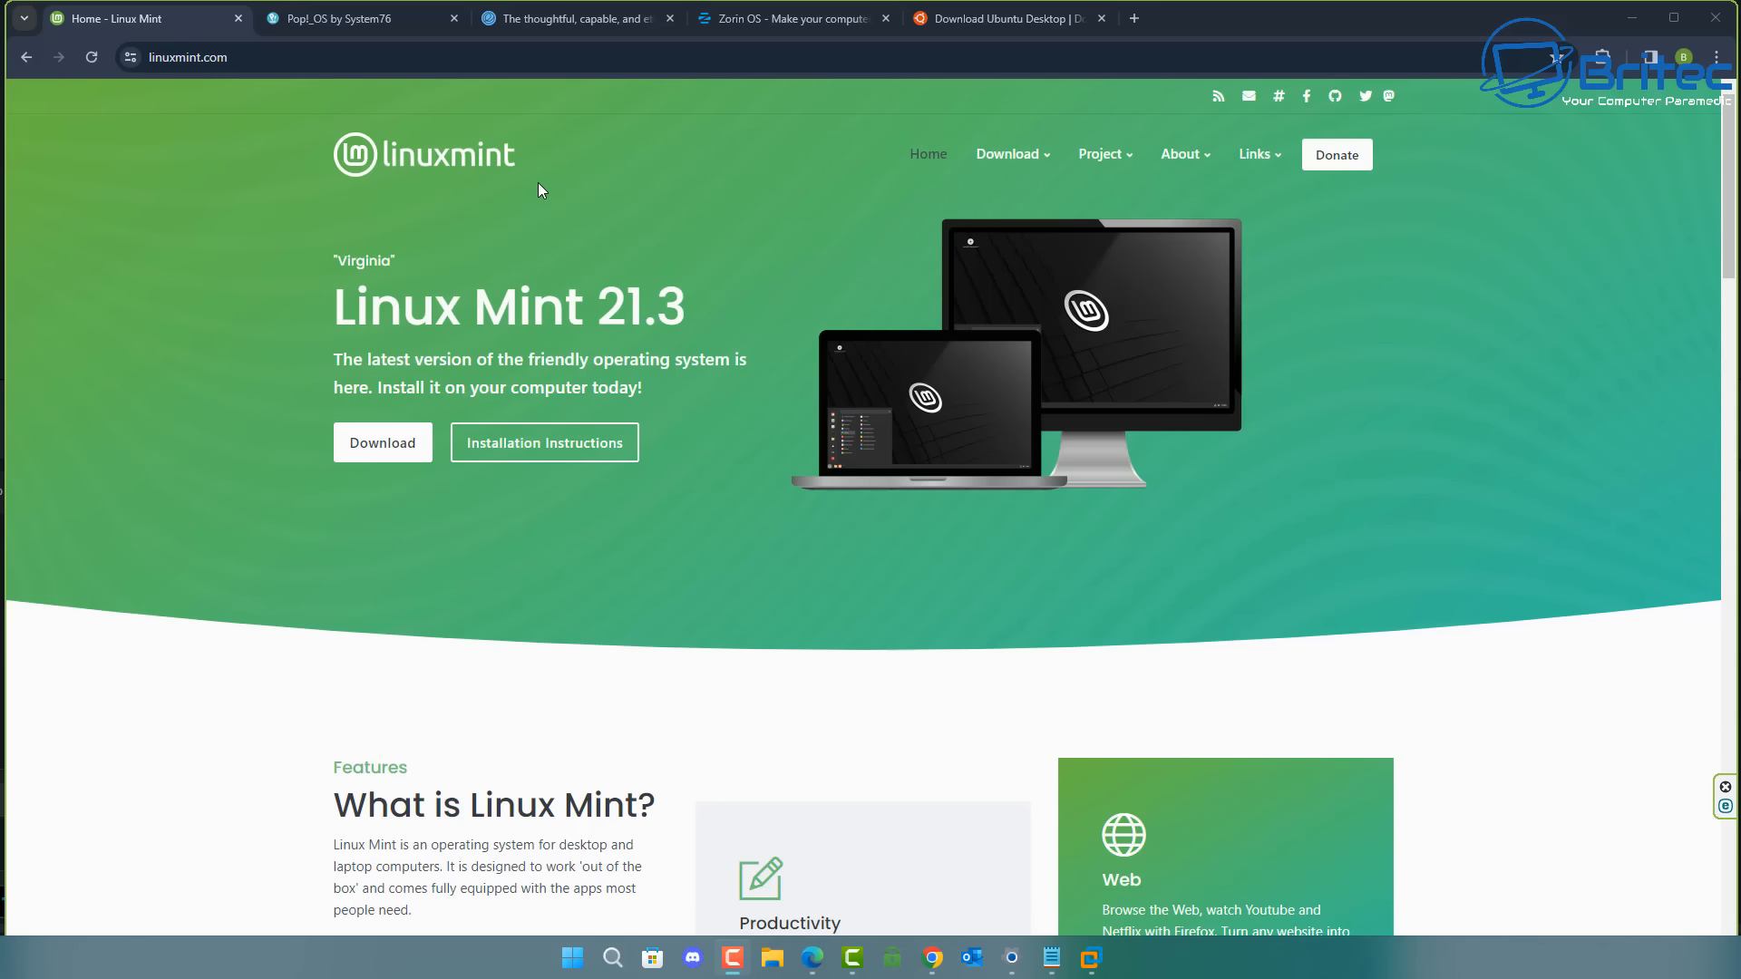
pyautogui.moveTo(553, 194)
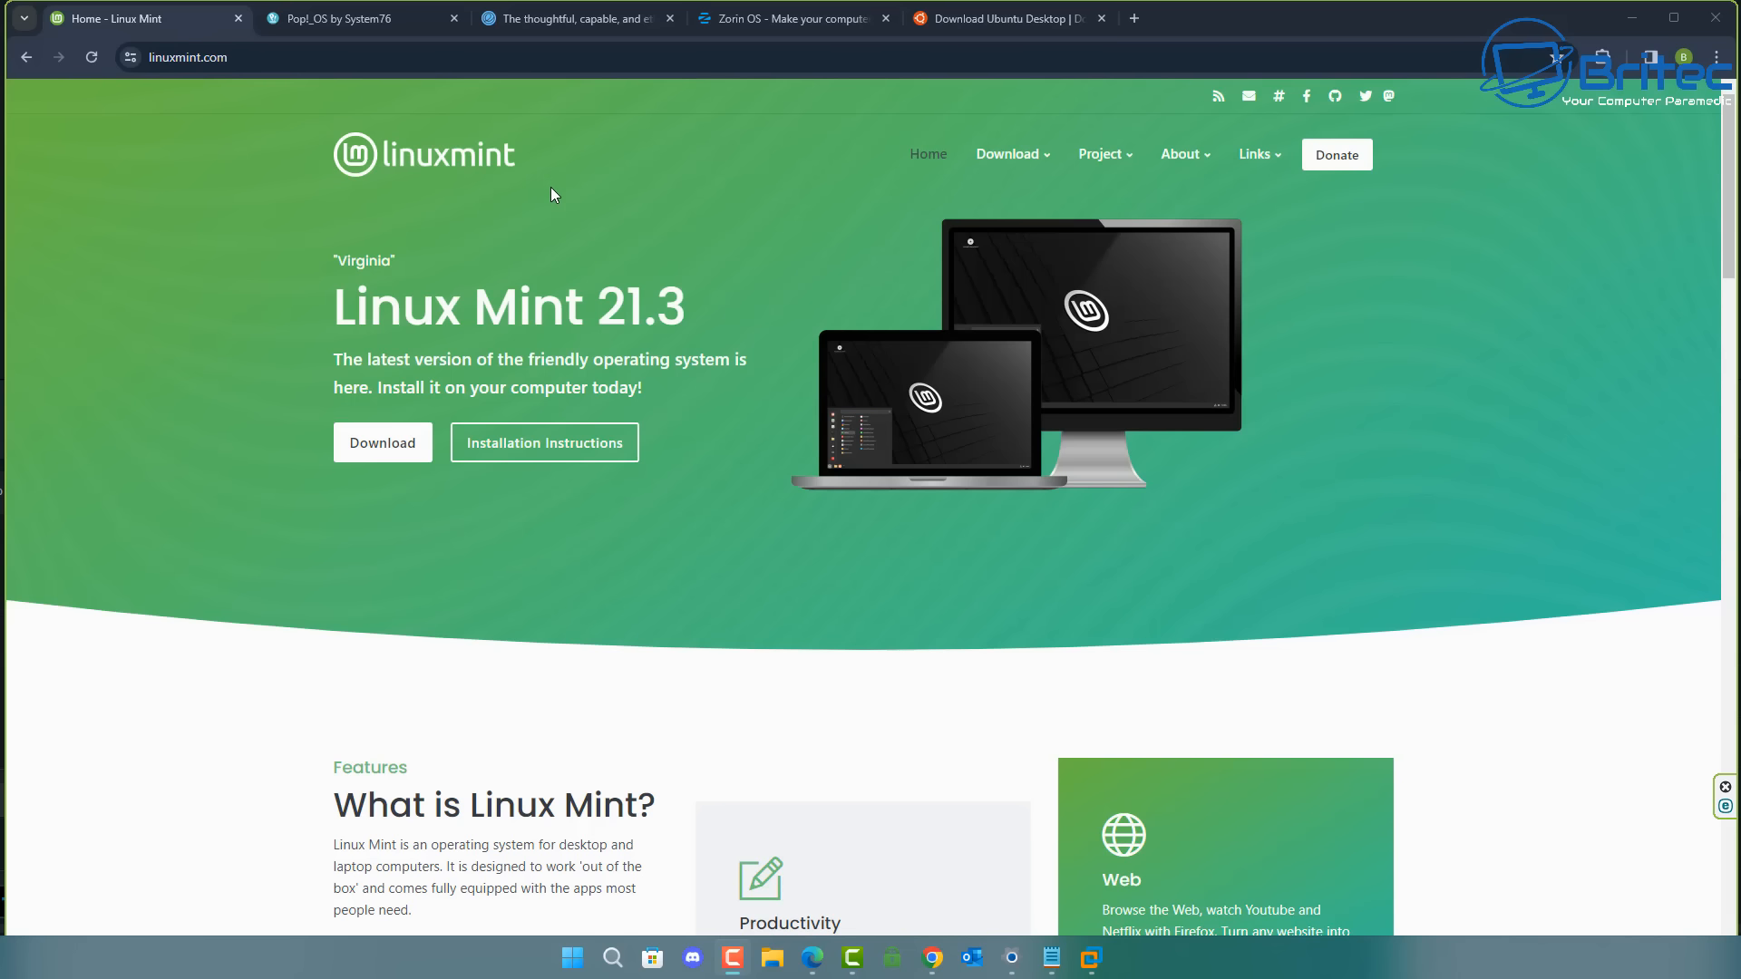
pyautogui.moveTo(333, 18)
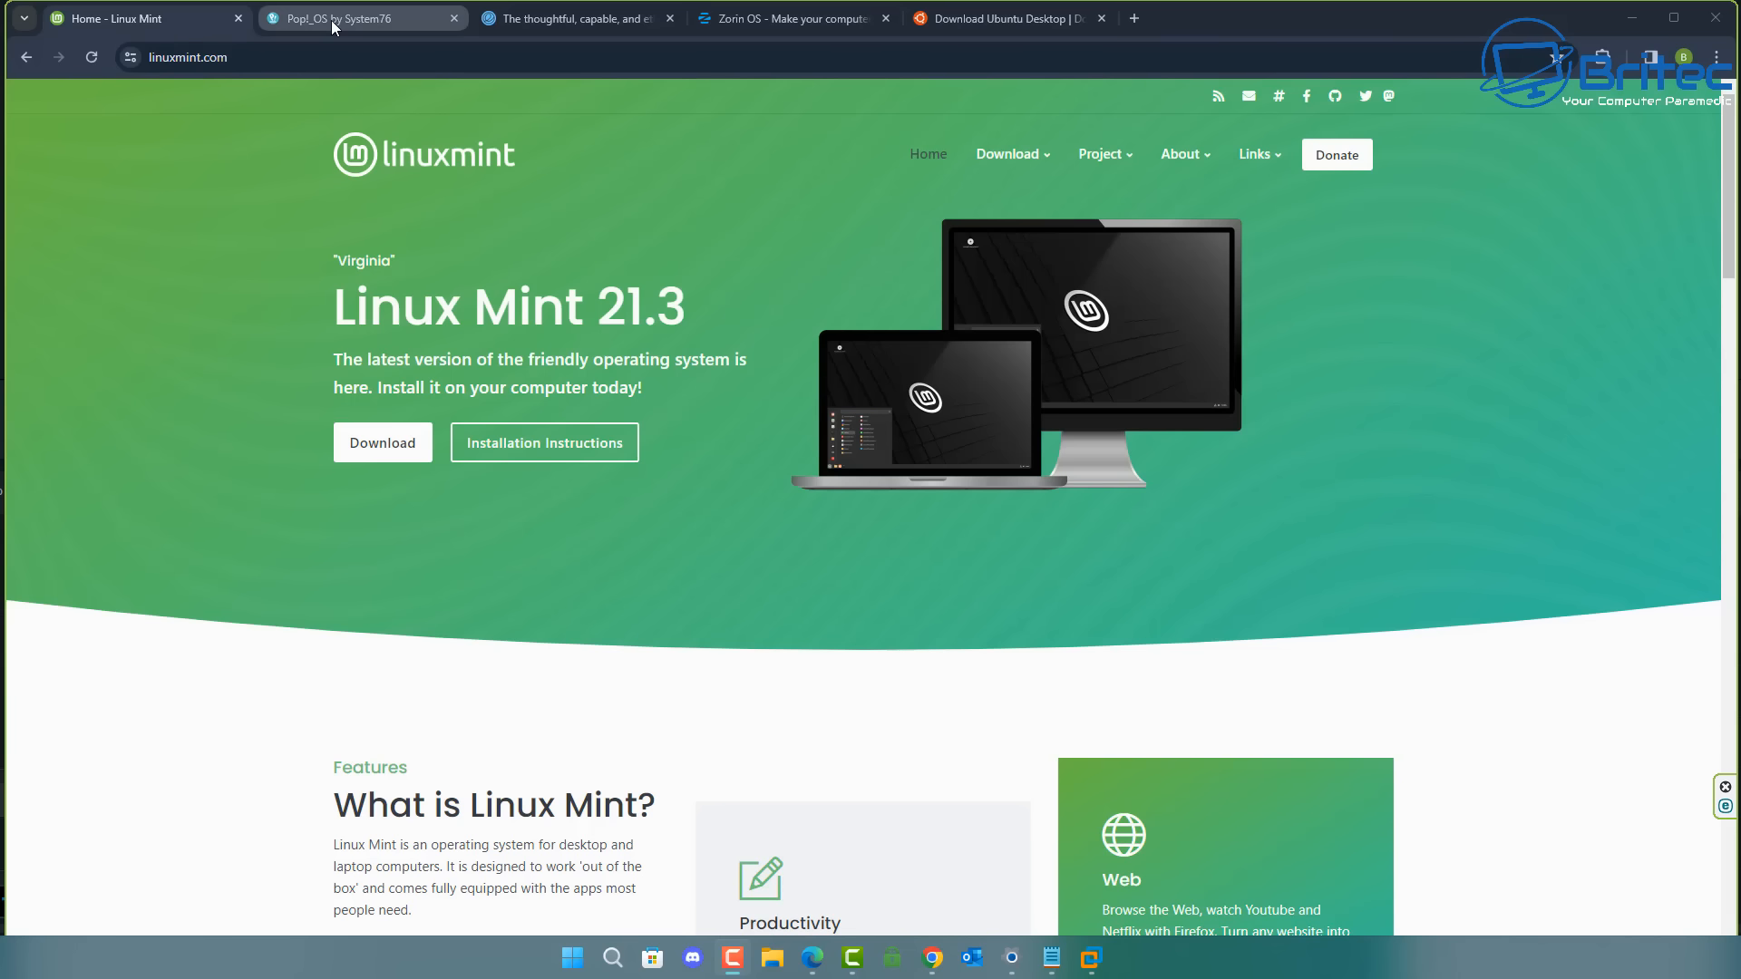
# Step: View the Pop!_OS, elementary OS and Zorin OS homepages, ending on the Ubuntu Desktop download page
pyautogui.click(361, 18)
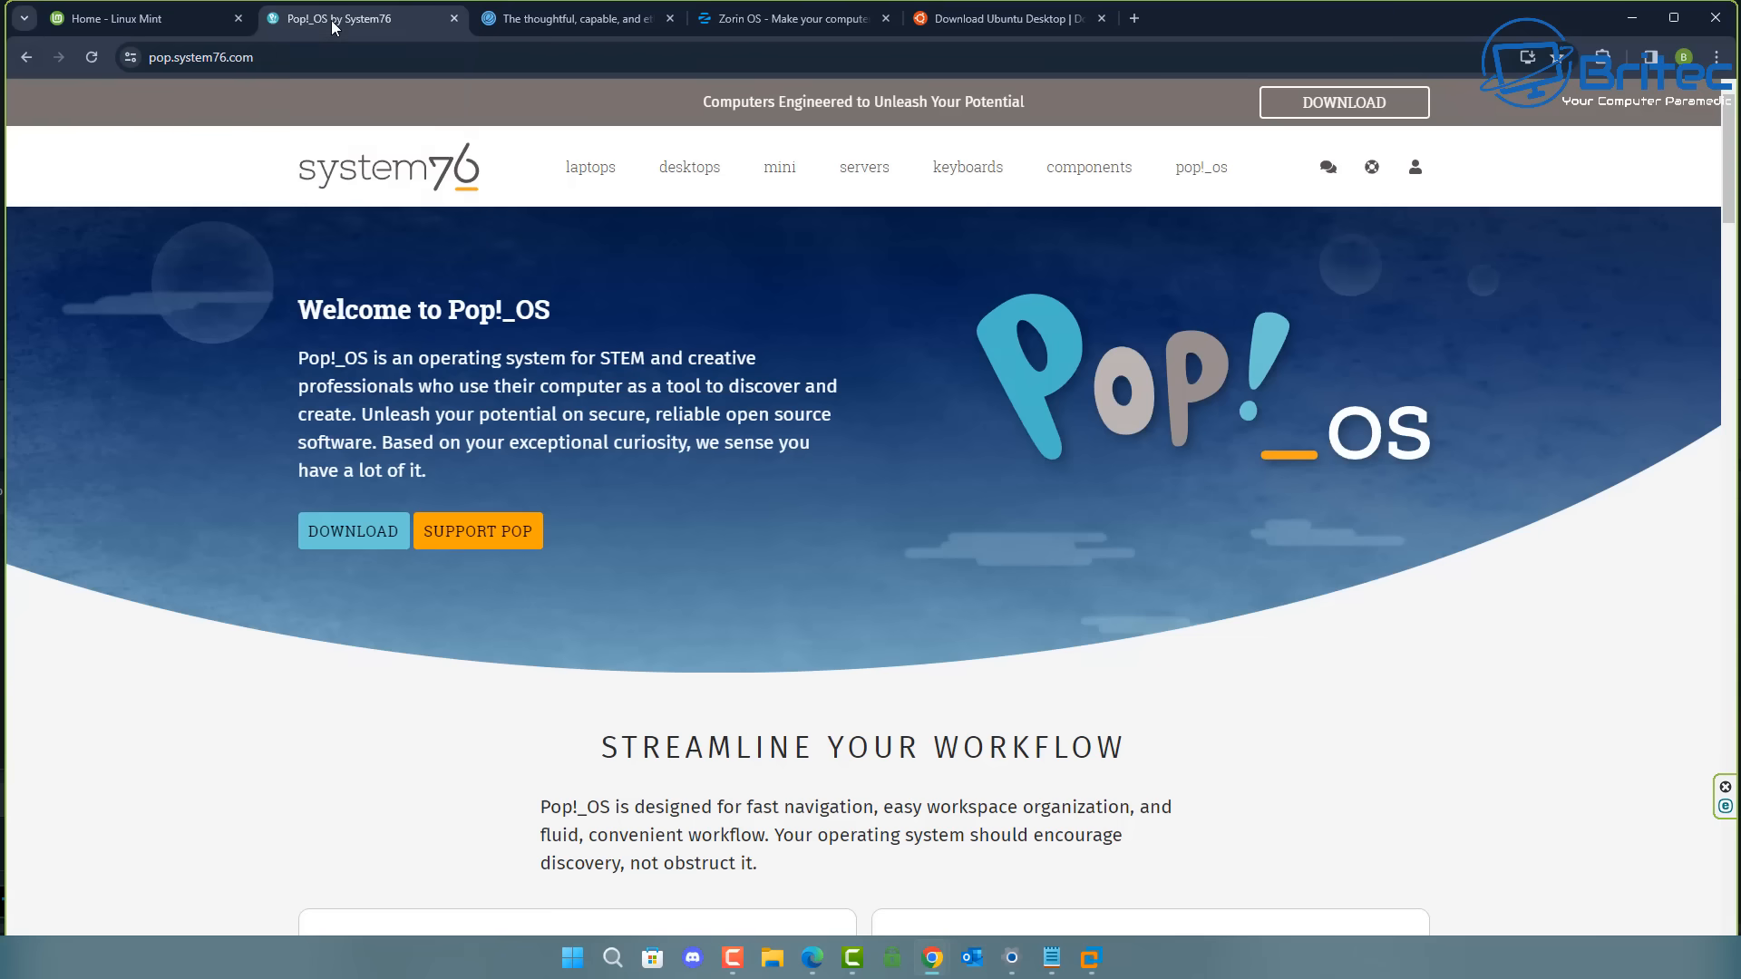
pyautogui.moveTo(181, 379)
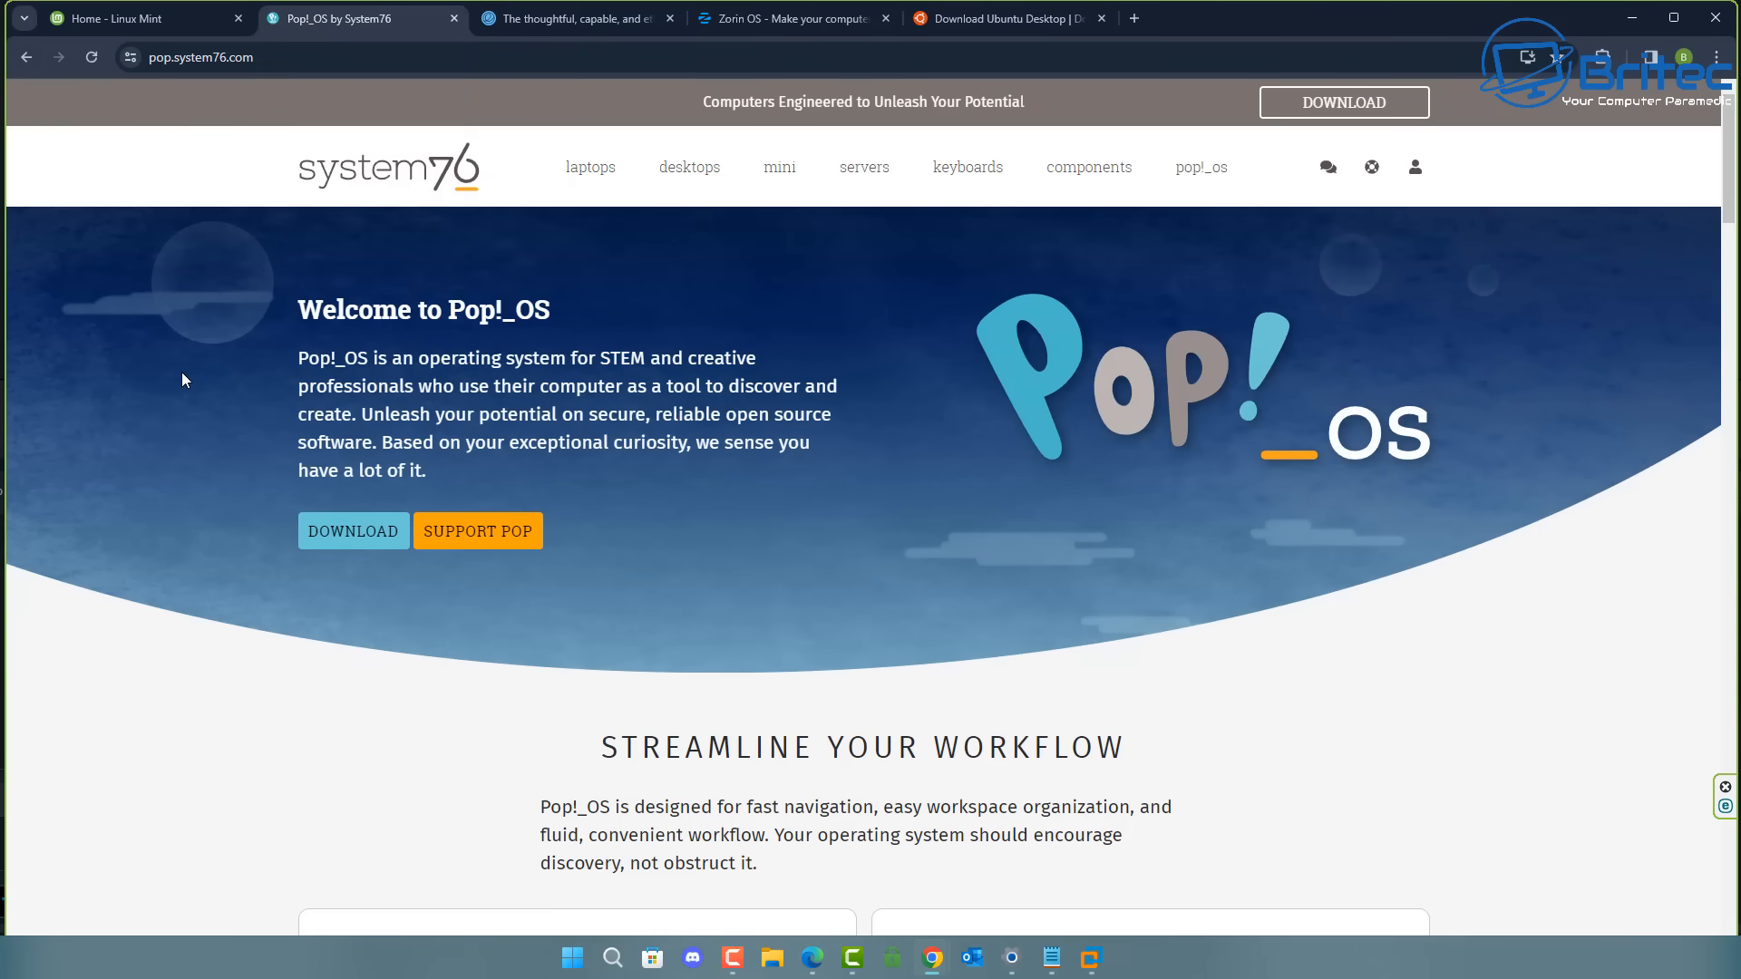
pyautogui.moveTo(174, 377)
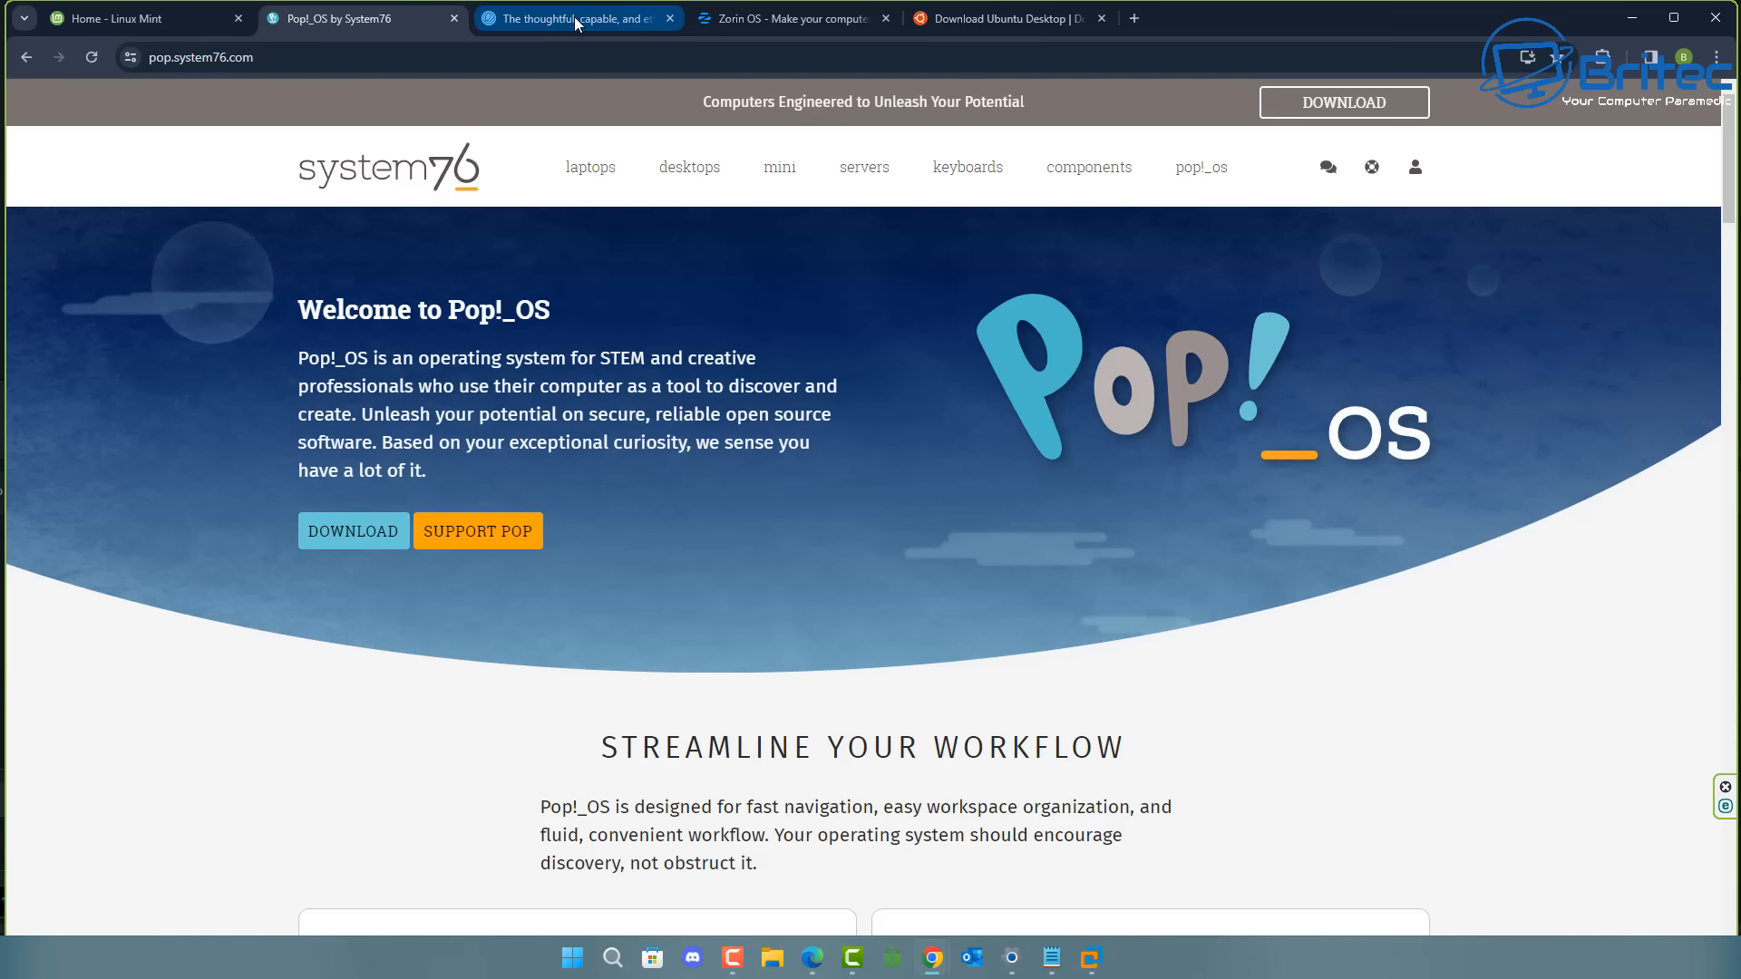
pyautogui.click(571, 18)
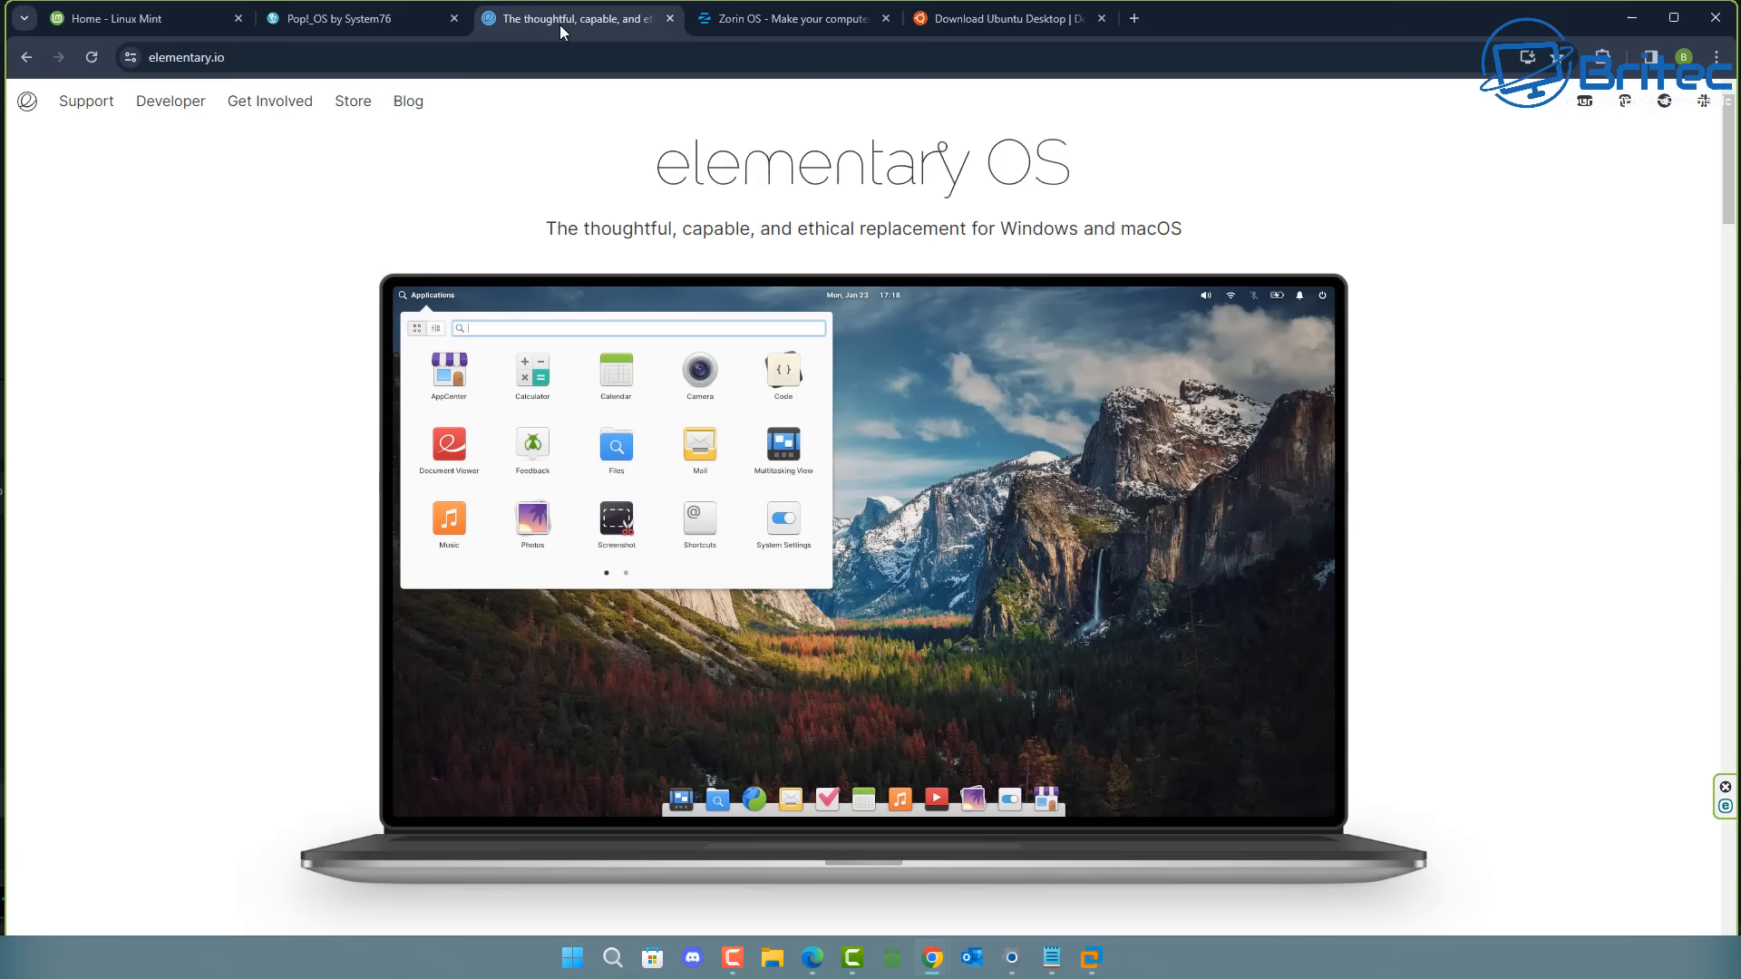
pyautogui.moveTo(199, 294)
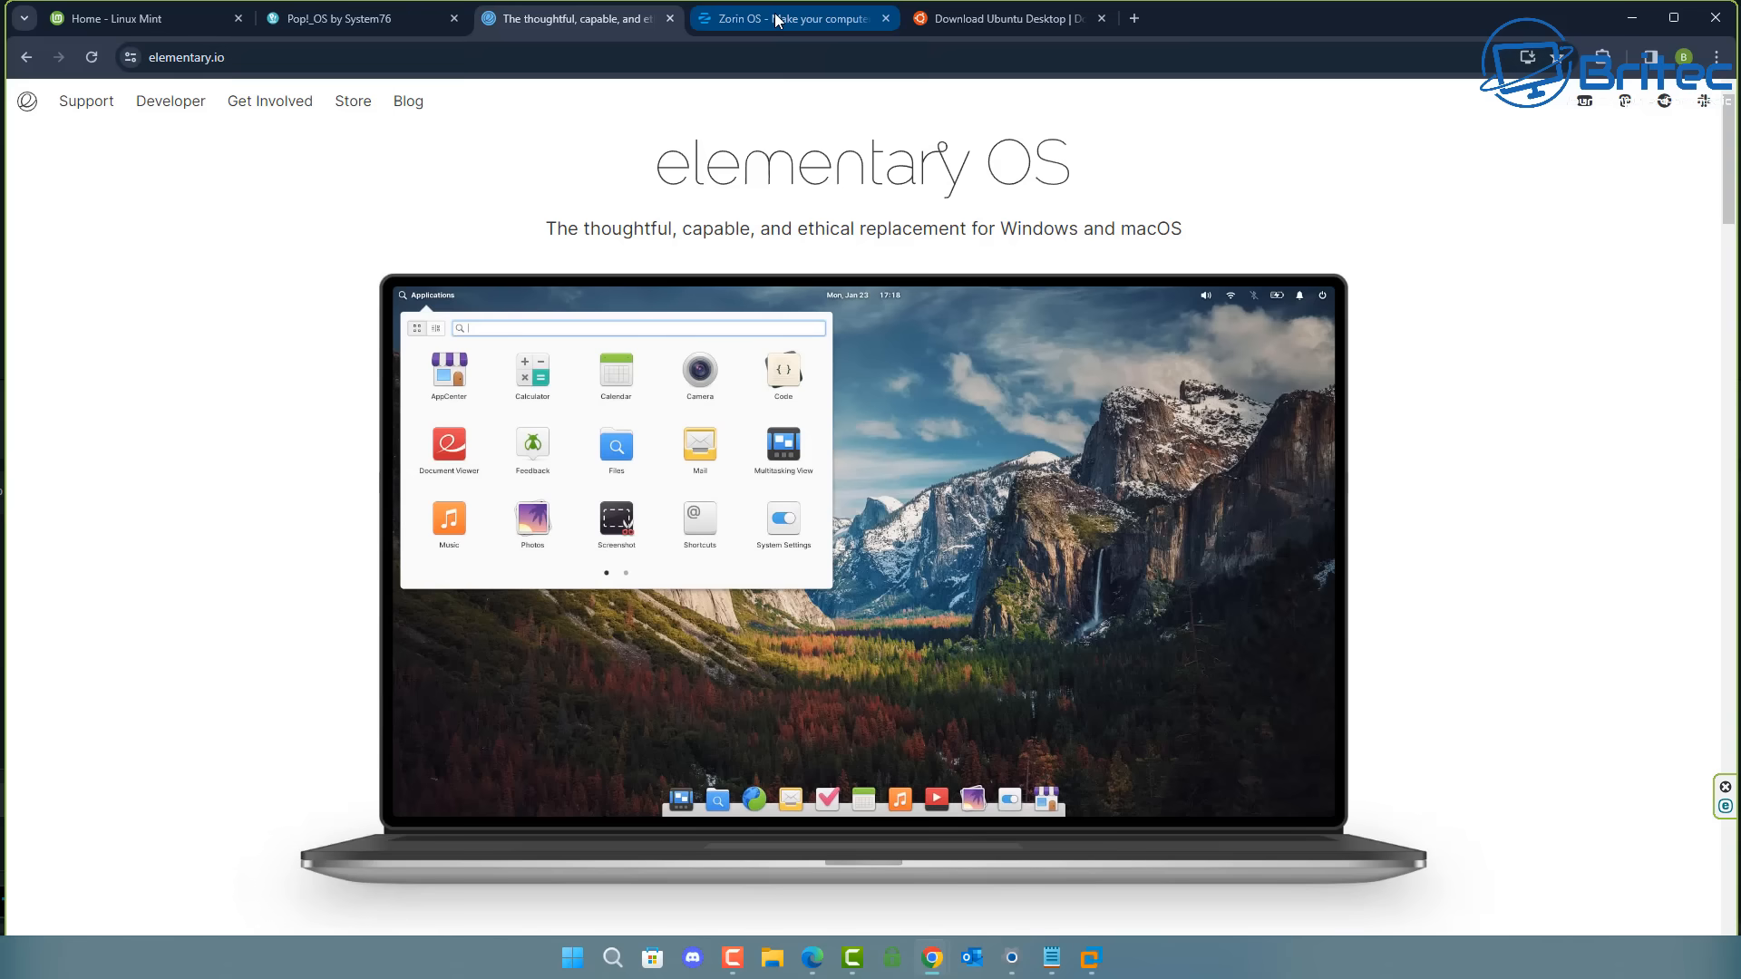
pyautogui.click(791, 18)
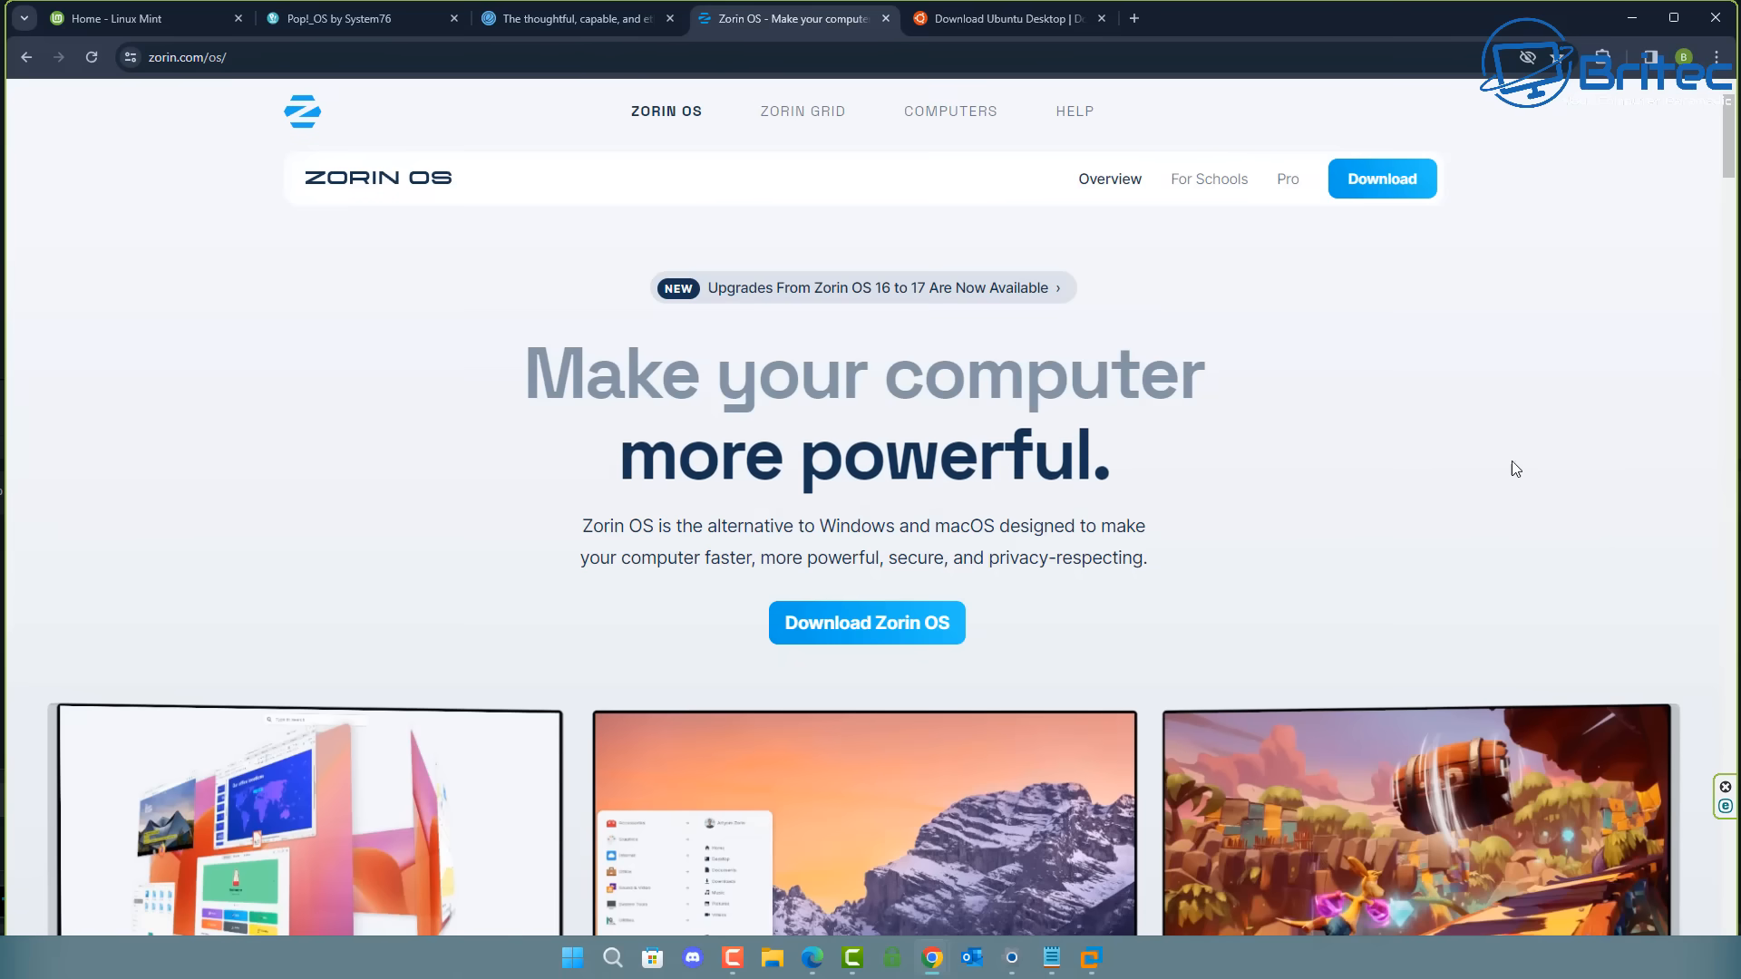
pyautogui.click(1005, 18)
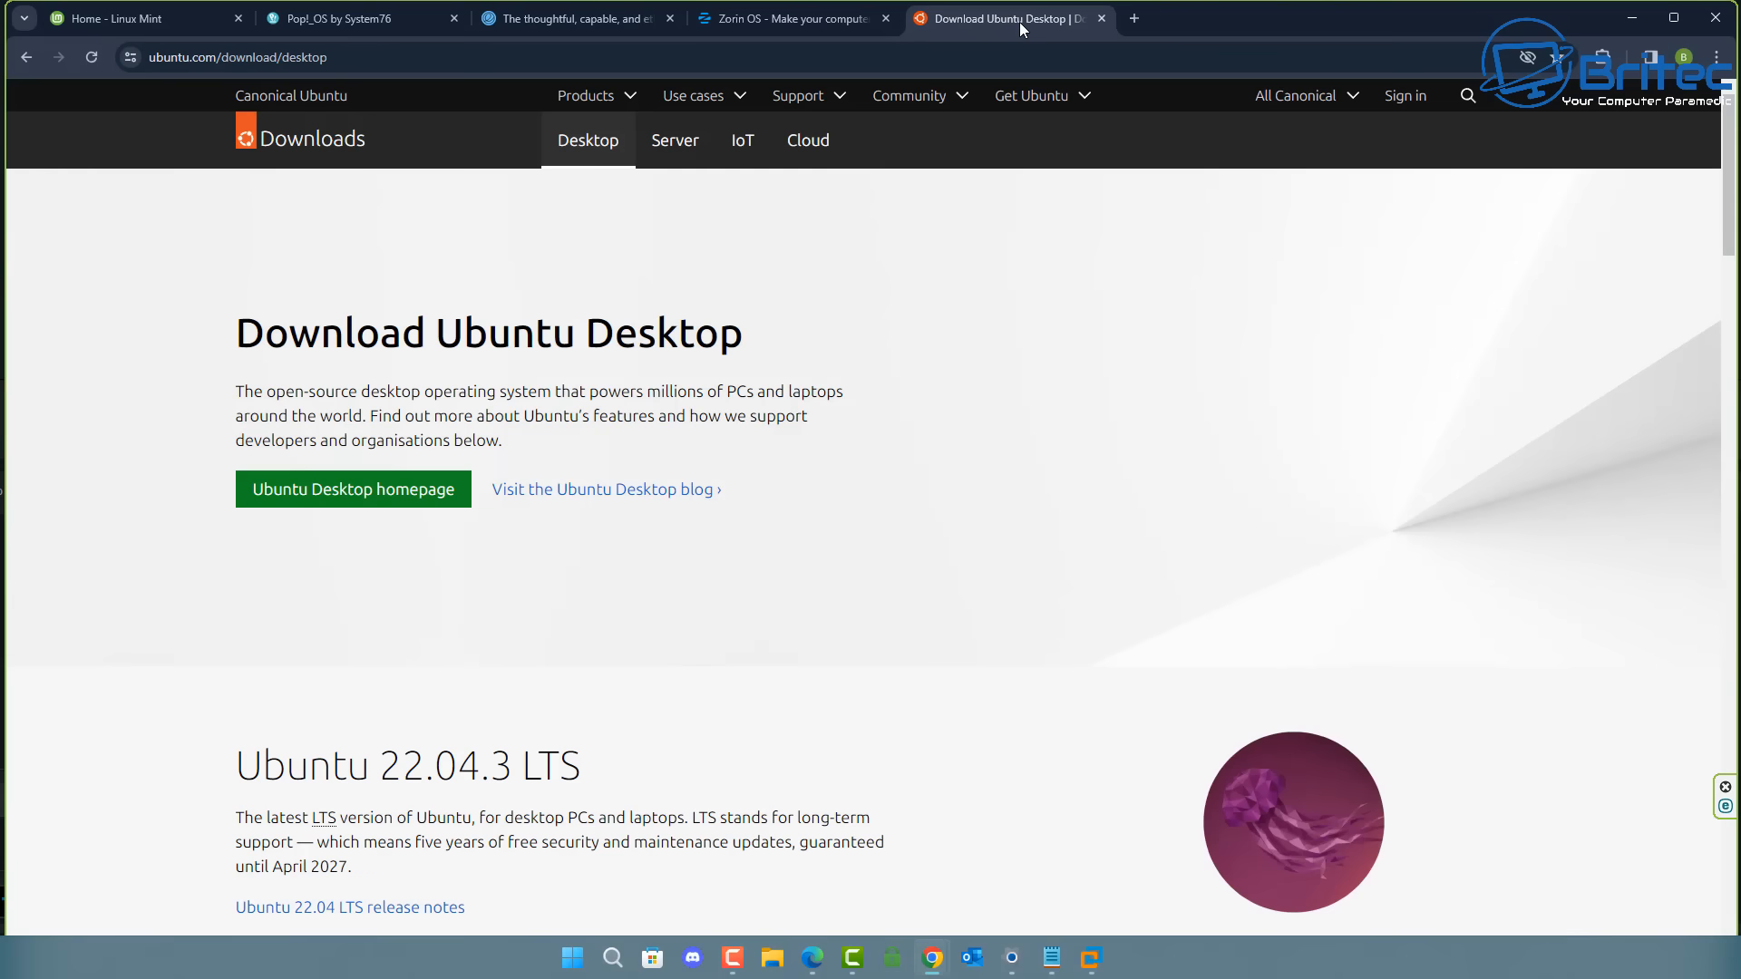
pyautogui.moveTo(1387, 417)
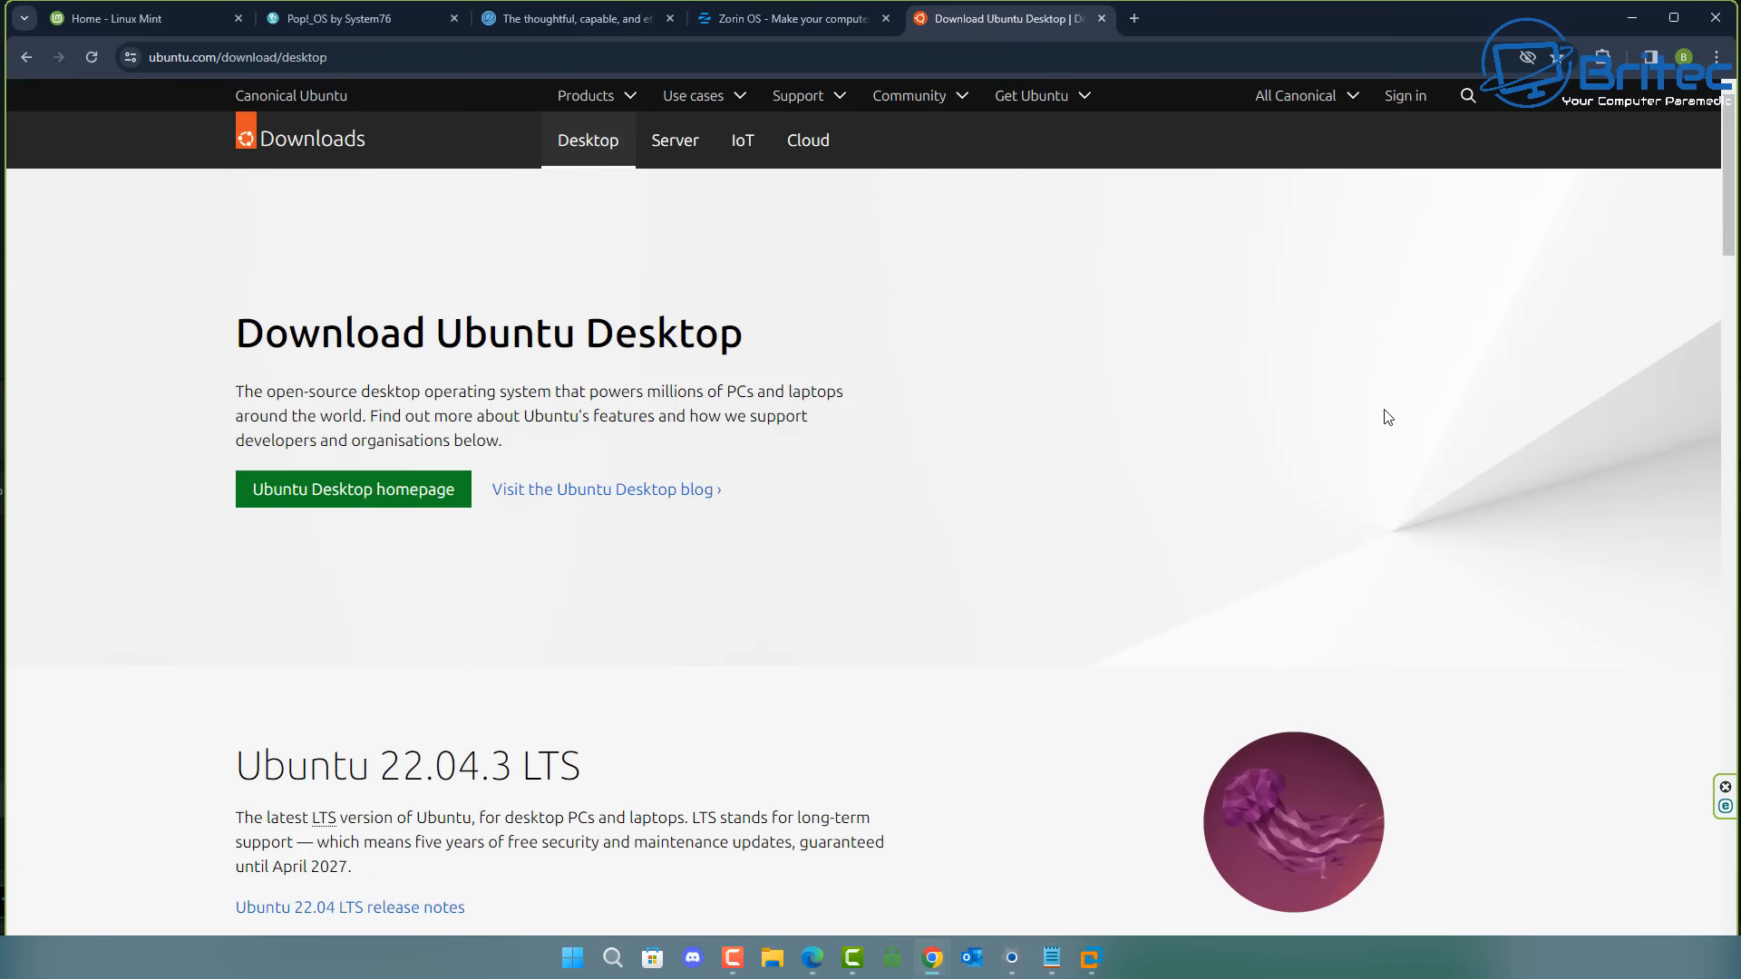